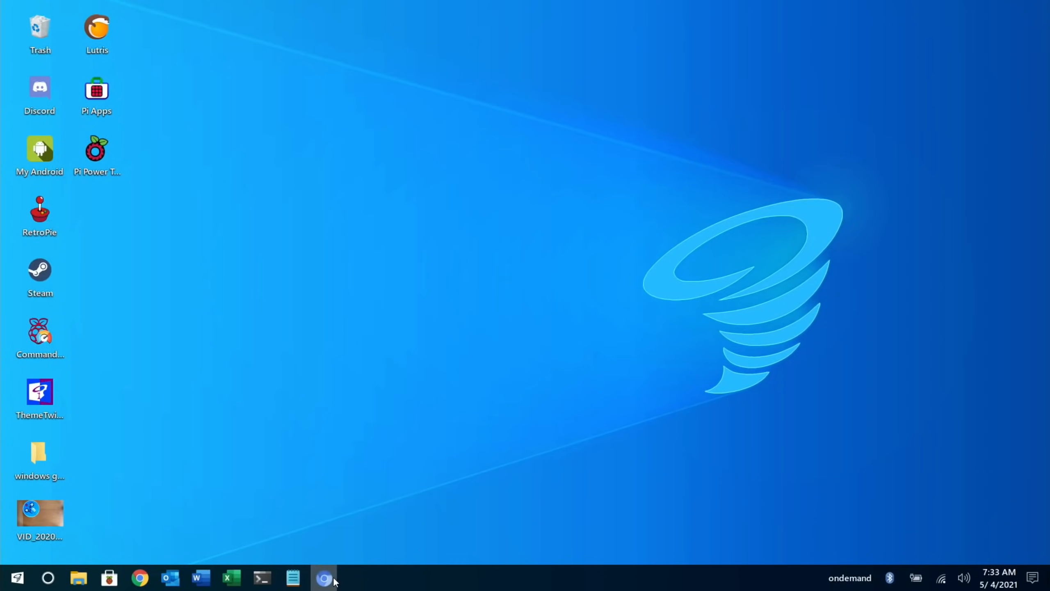
- Bring up Chrome and scroll through the TechRadar Raspberry Pi handheld PC article
click(324, 577)
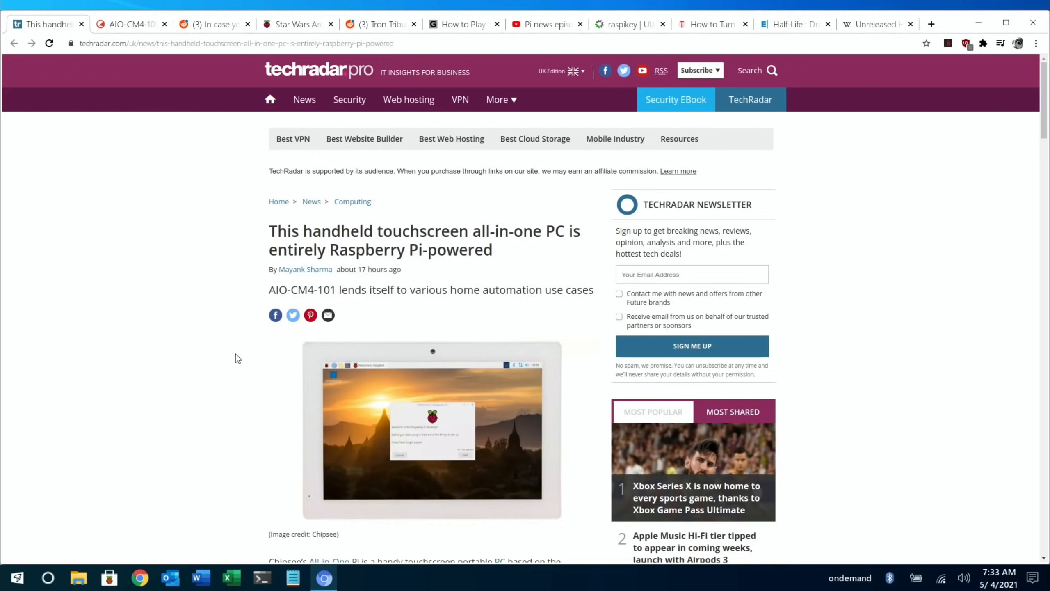
mouse_move(185, 205)
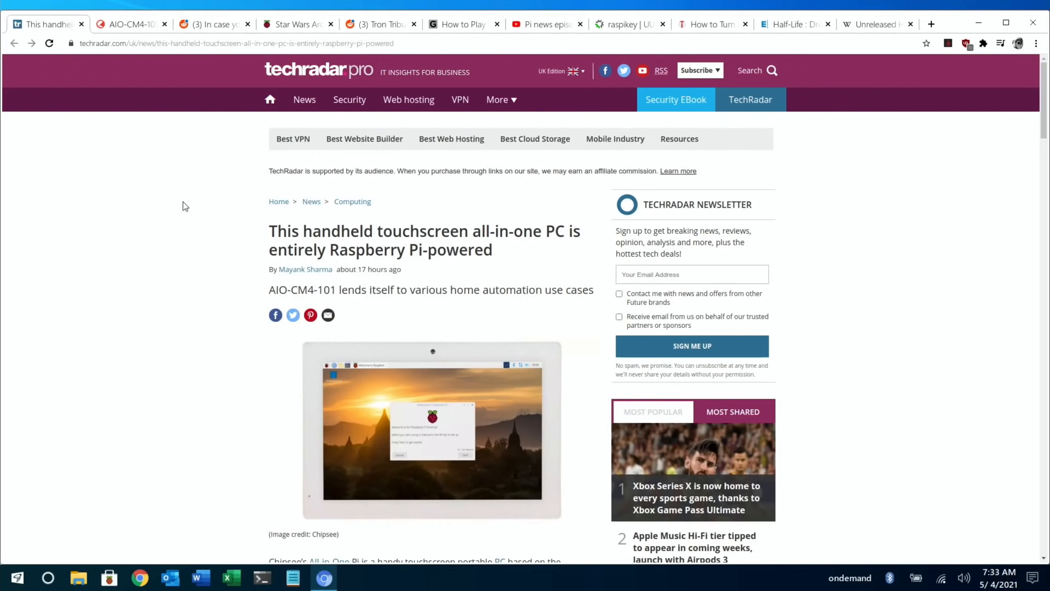
scroll(down, 3)
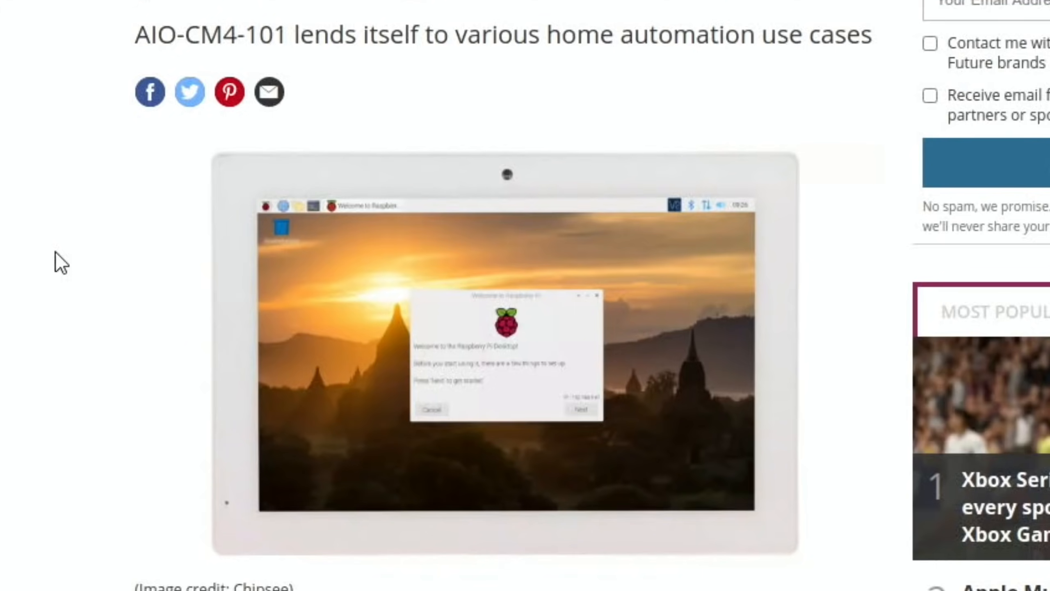
scroll(down, 3)
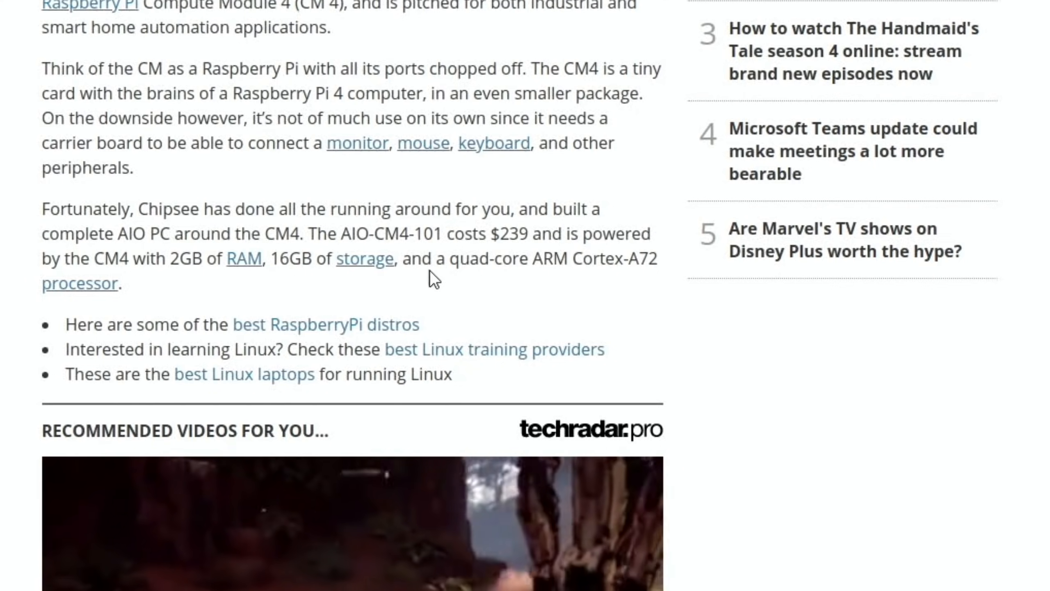
scroll(down, 3)
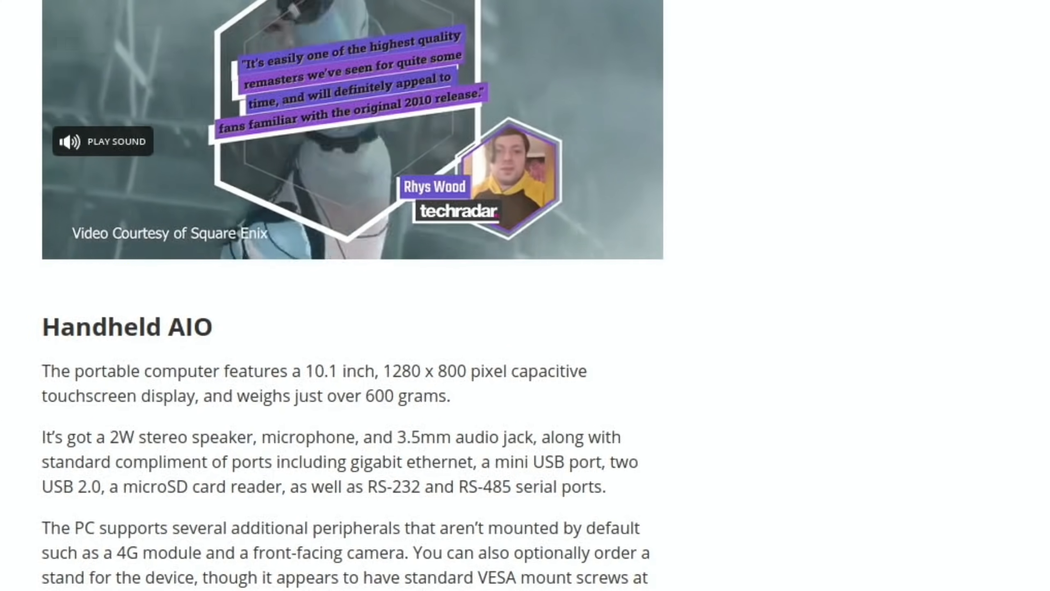
scroll(down, 3)
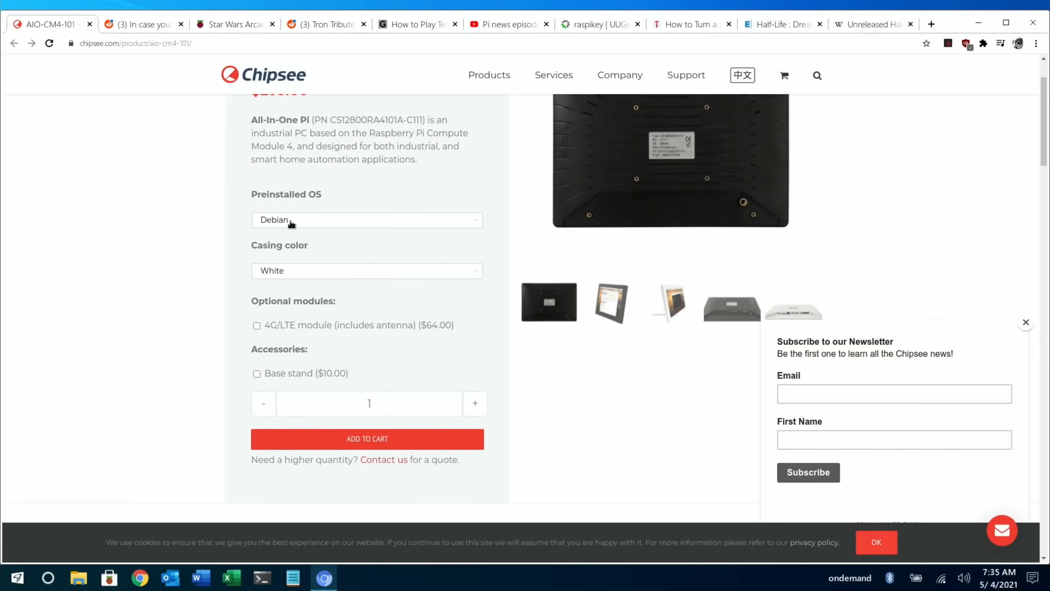
click(366, 220)
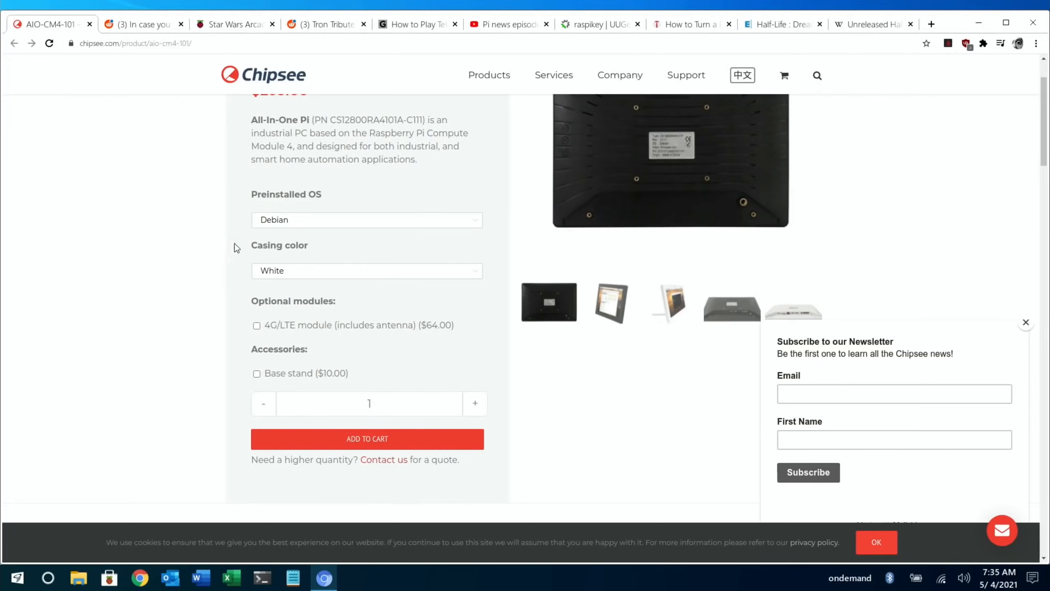
mouse_move(204, 276)
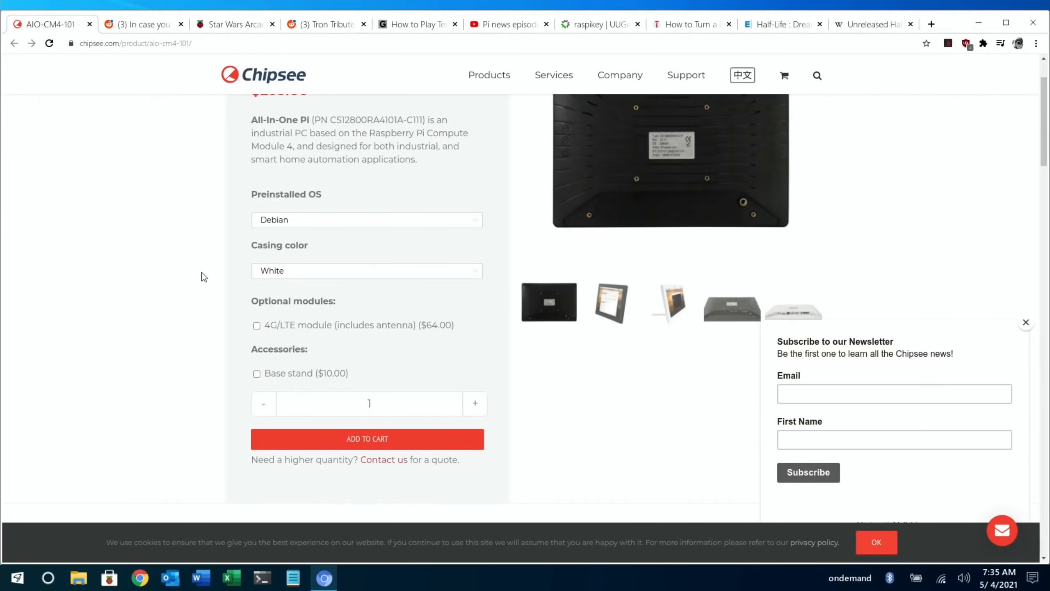
mouse_move(358, 339)
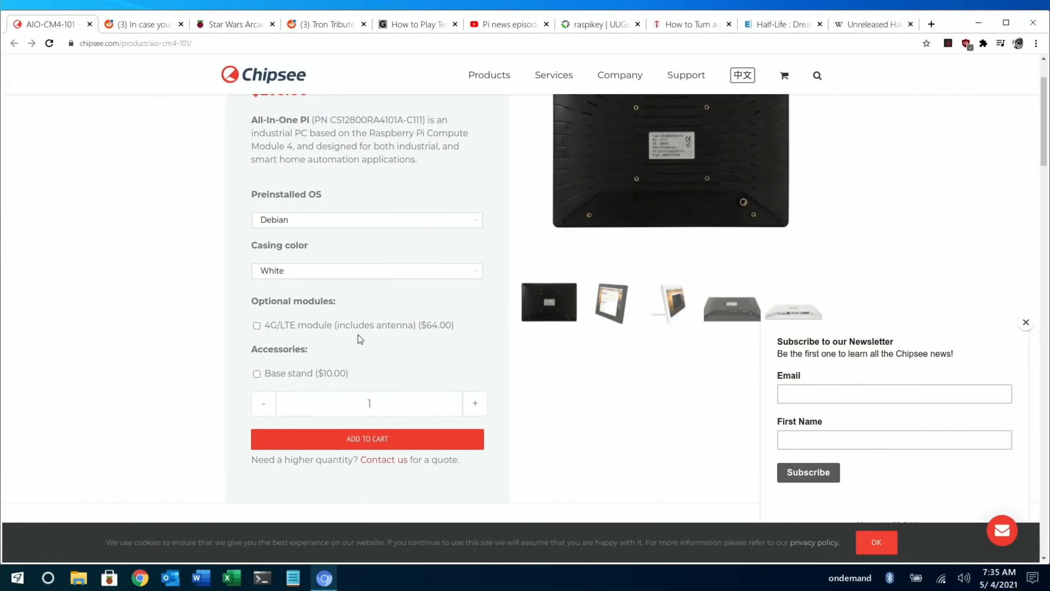
mouse_move(435, 356)
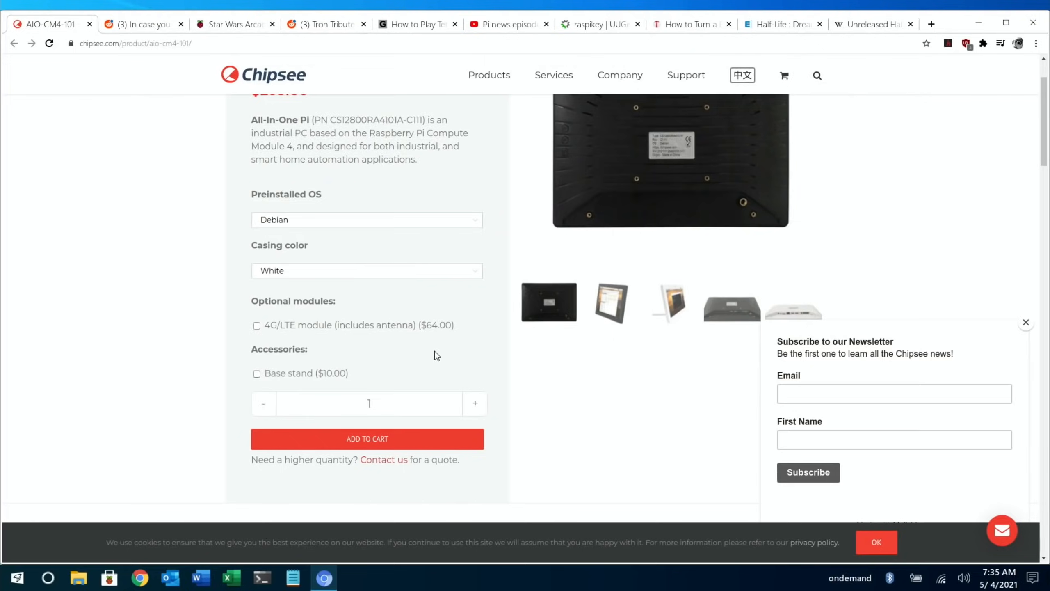
scroll(down, 3)
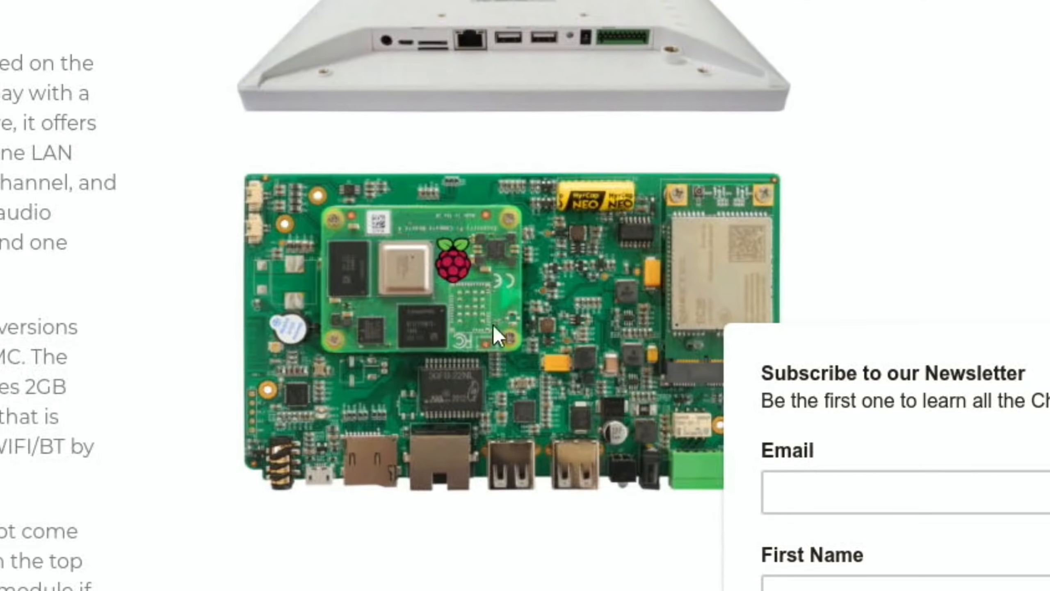
mouse_move(360, 315)
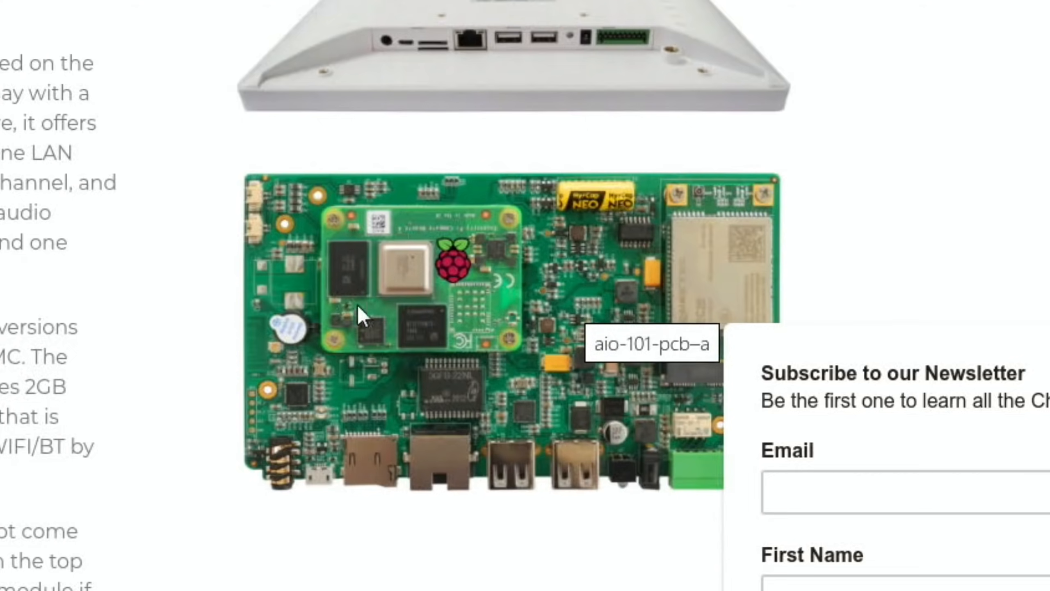
mouse_move(288, 338)
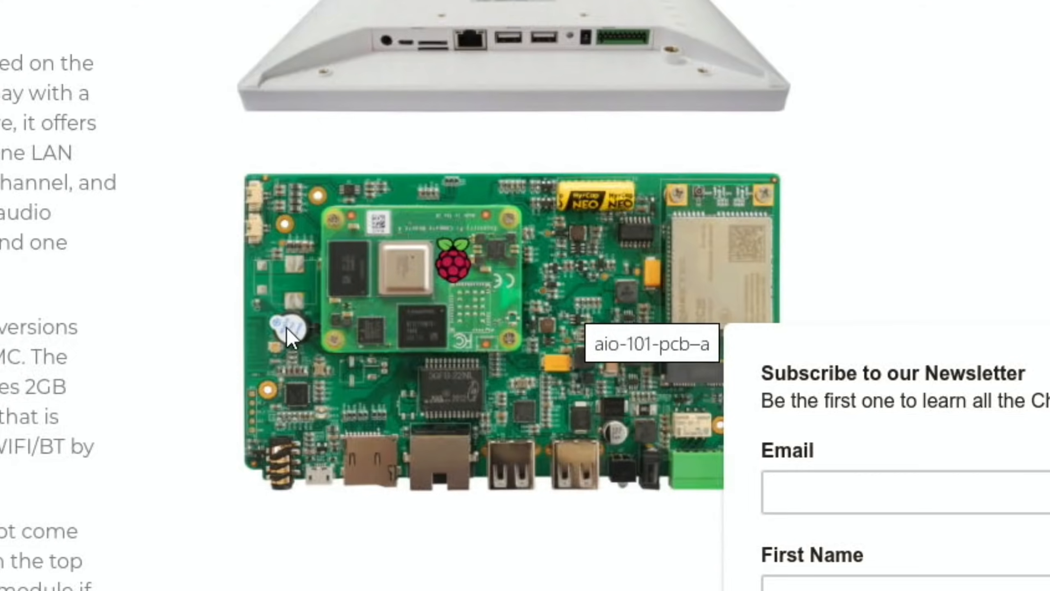
mouse_move(398, 298)
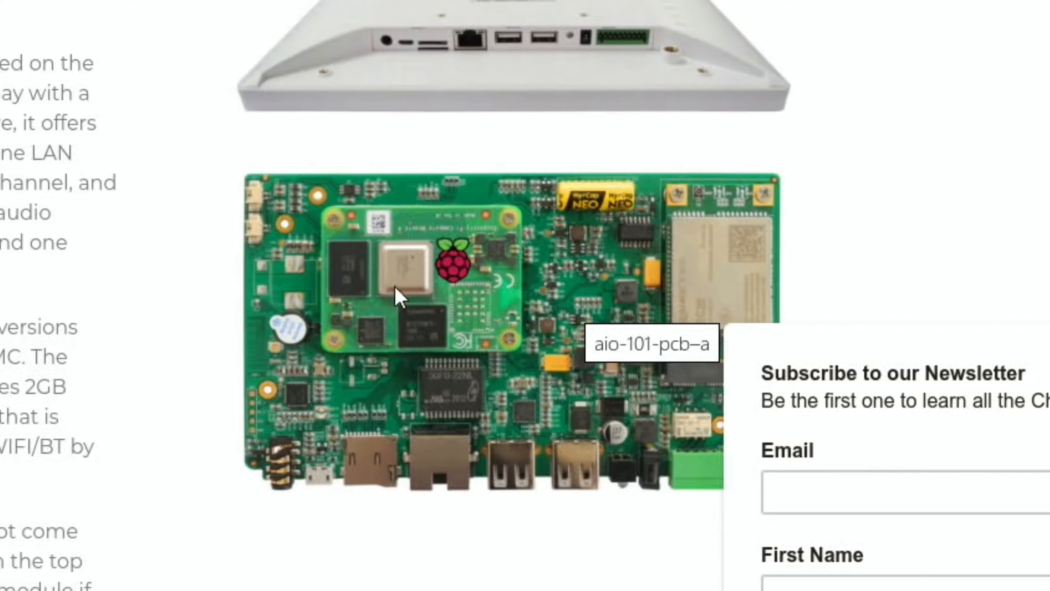
mouse_move(288, 288)
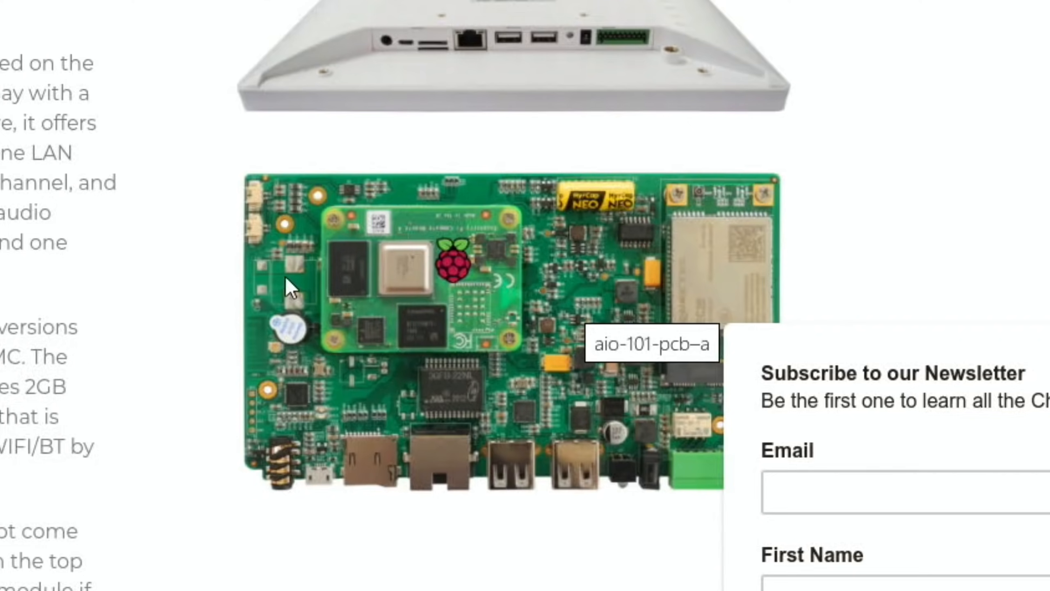
mouse_move(628, 267)
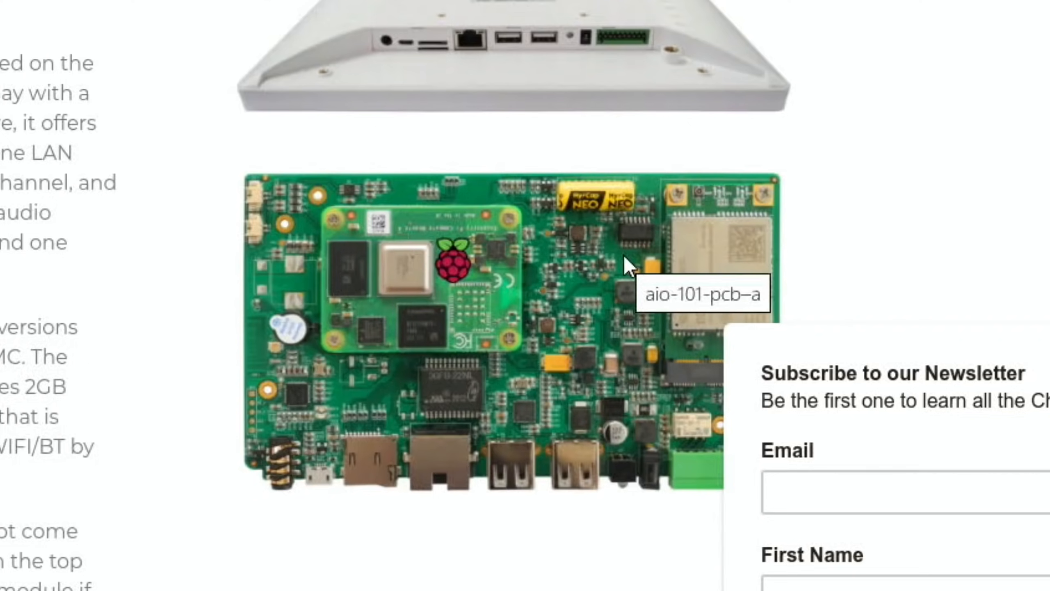
mouse_move(299, 328)
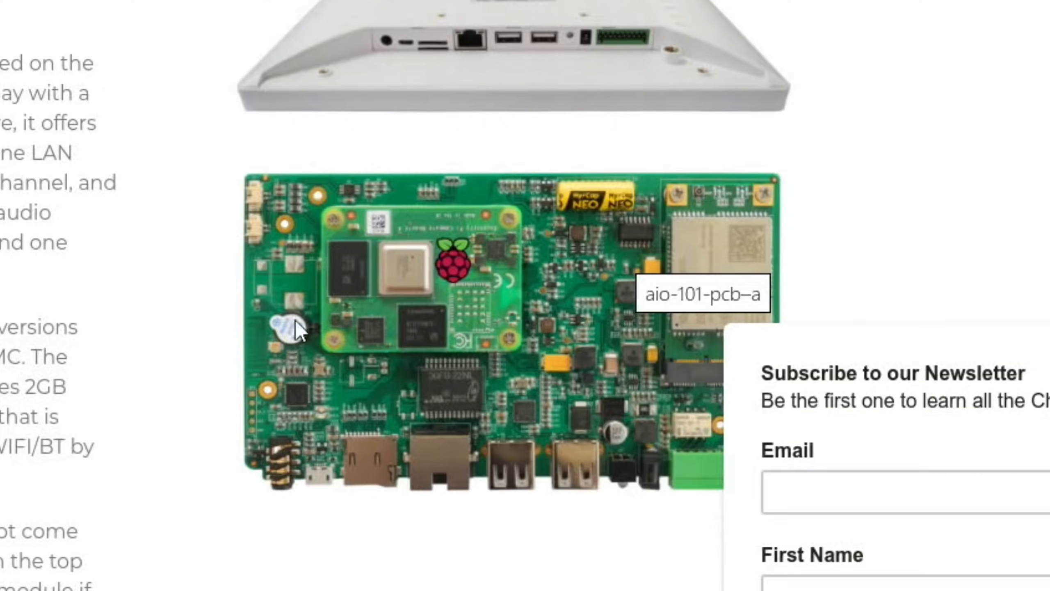
mouse_move(753, 457)
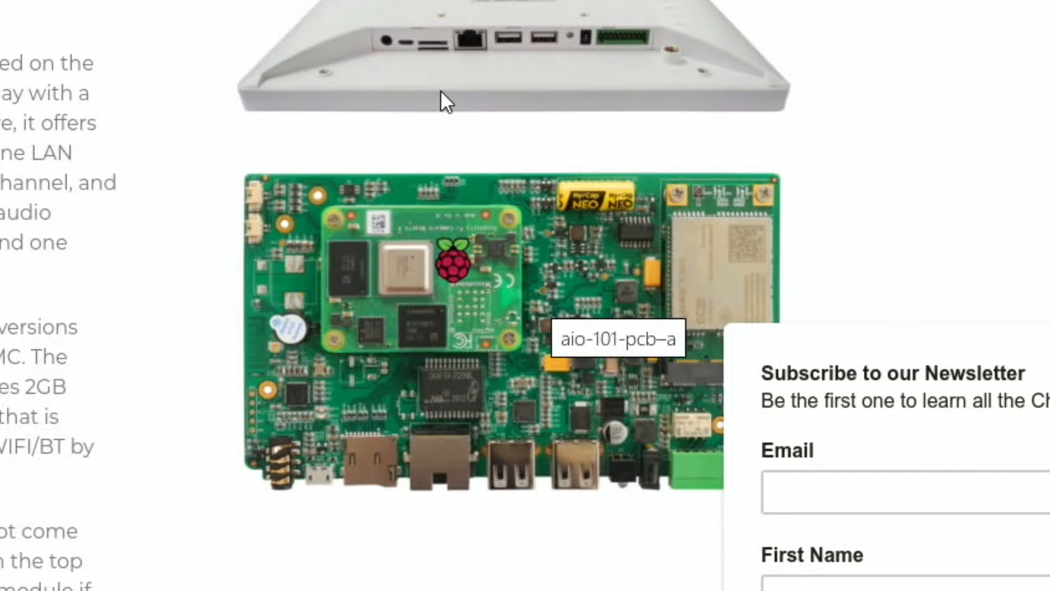
mouse_move(453, 55)
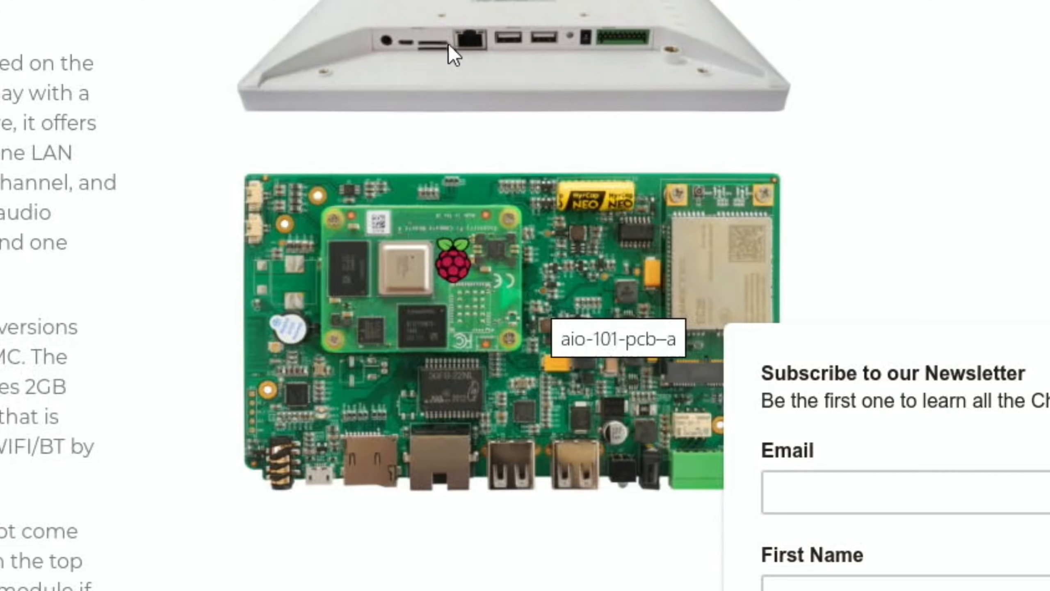
- Scroll through the Chipsee AIO-CM4-101 features and display specification table
scroll(down, 3)
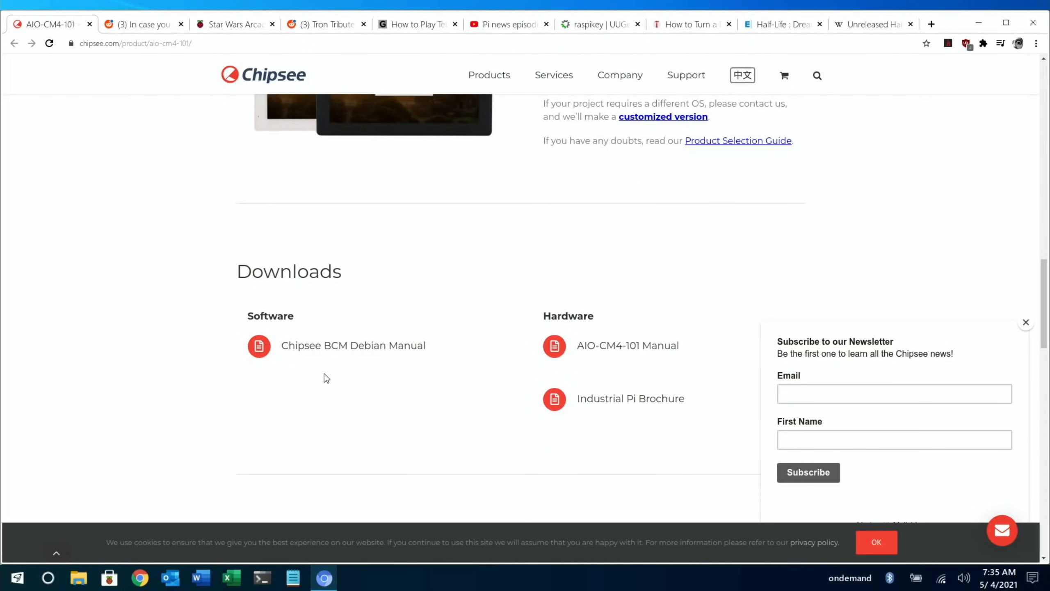
mouse_move(347, 372)
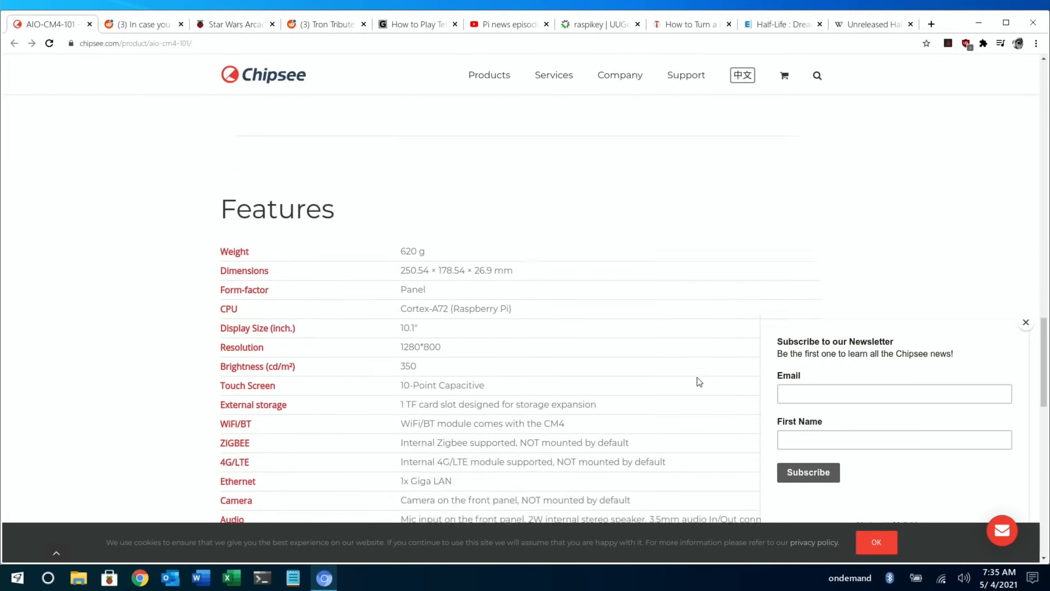
scroll(down, 3)
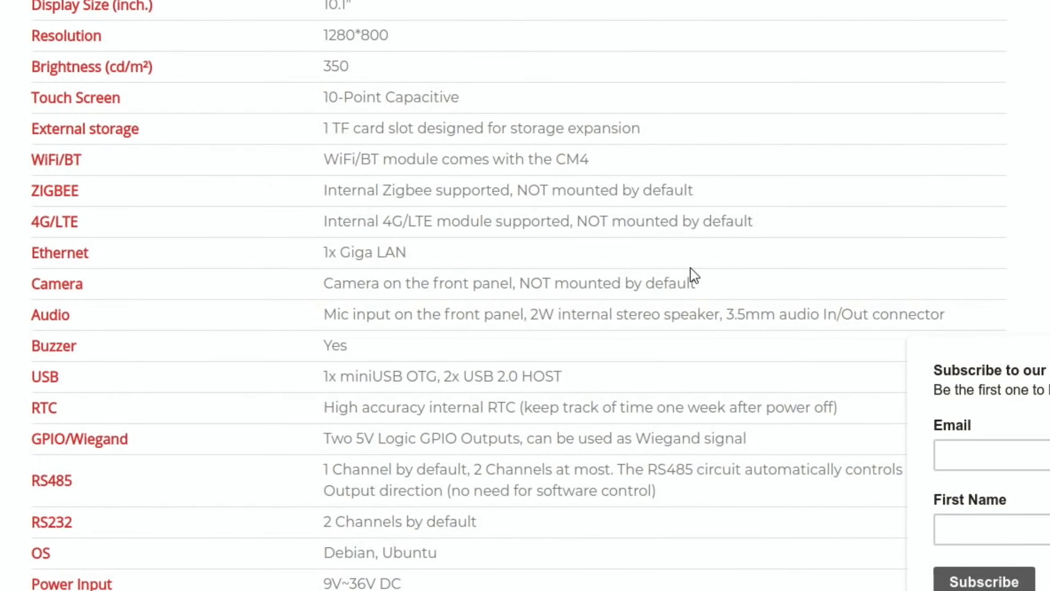
scroll(down, 3)
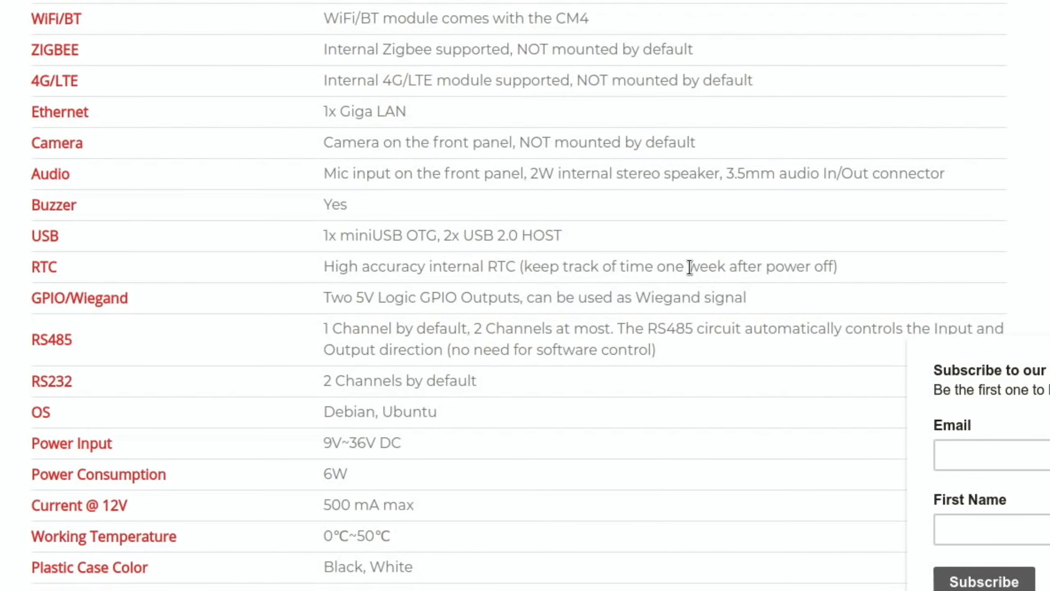
scroll(down, 3)
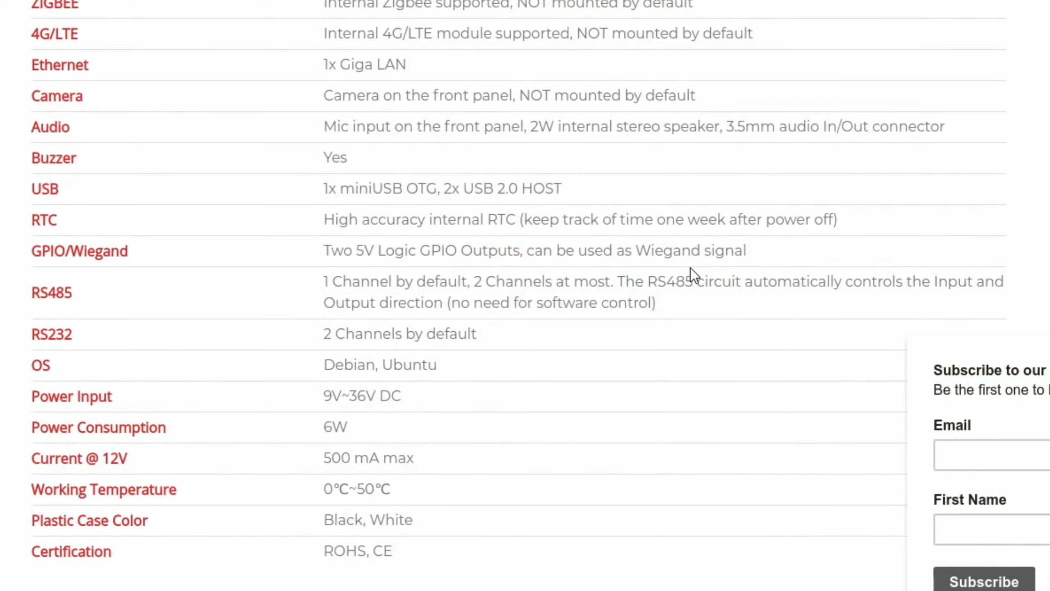
scroll(down, 3)
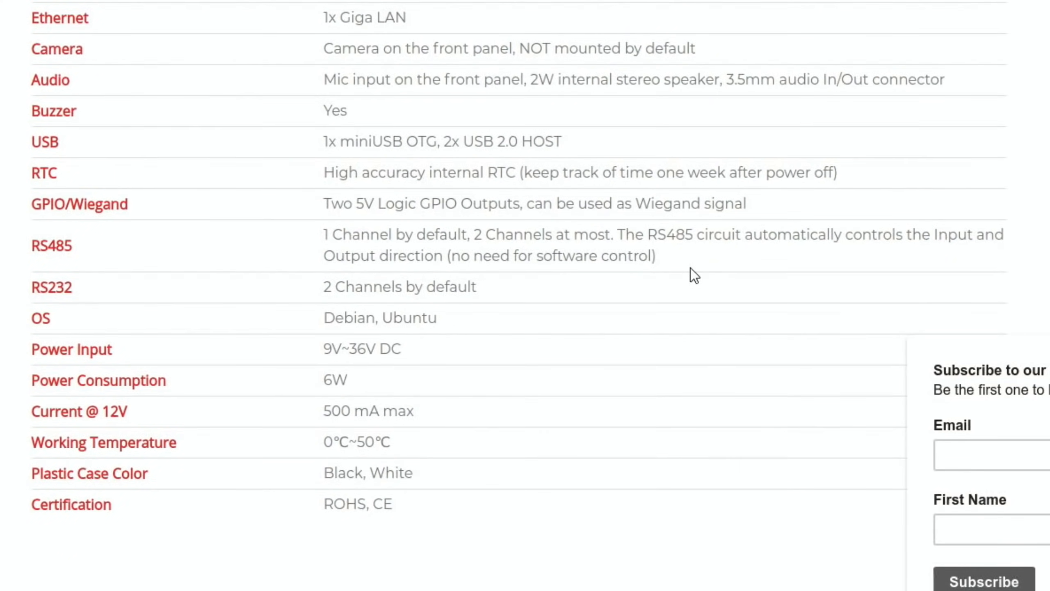
scroll(down, 3)
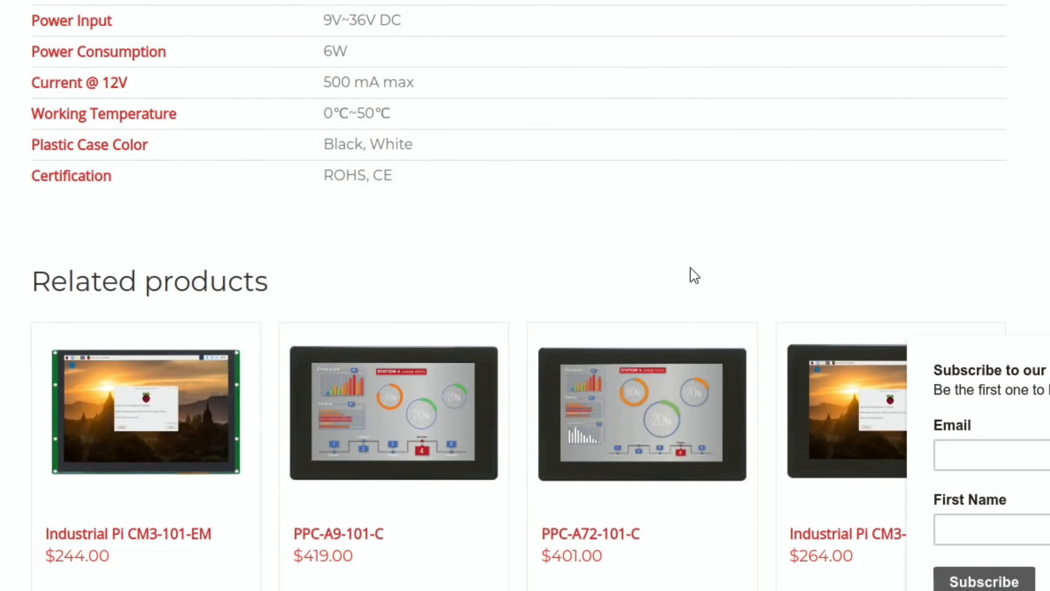
scroll(up, 3)
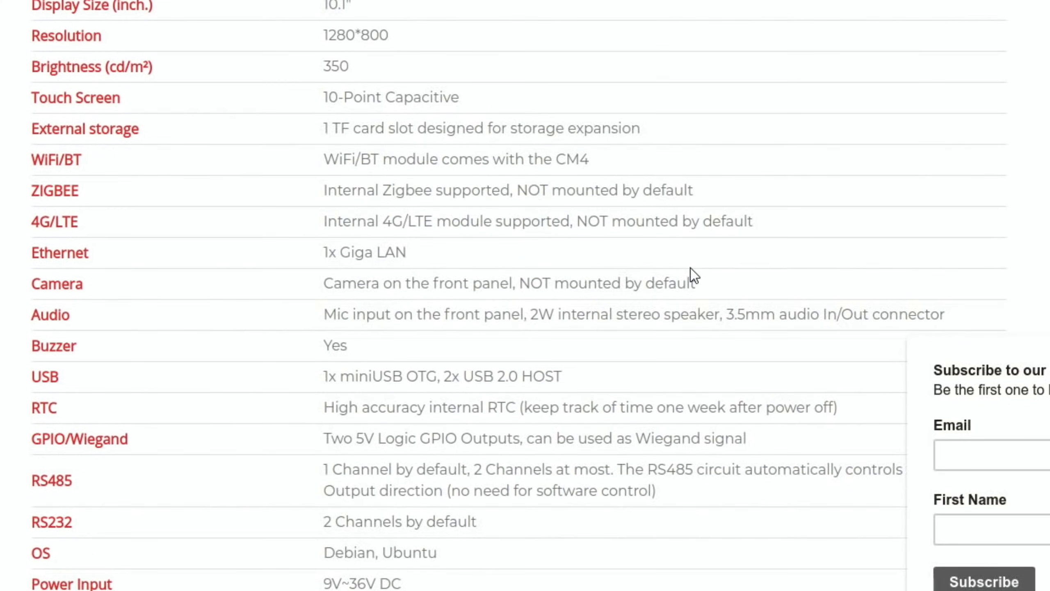
scroll(up, 3)
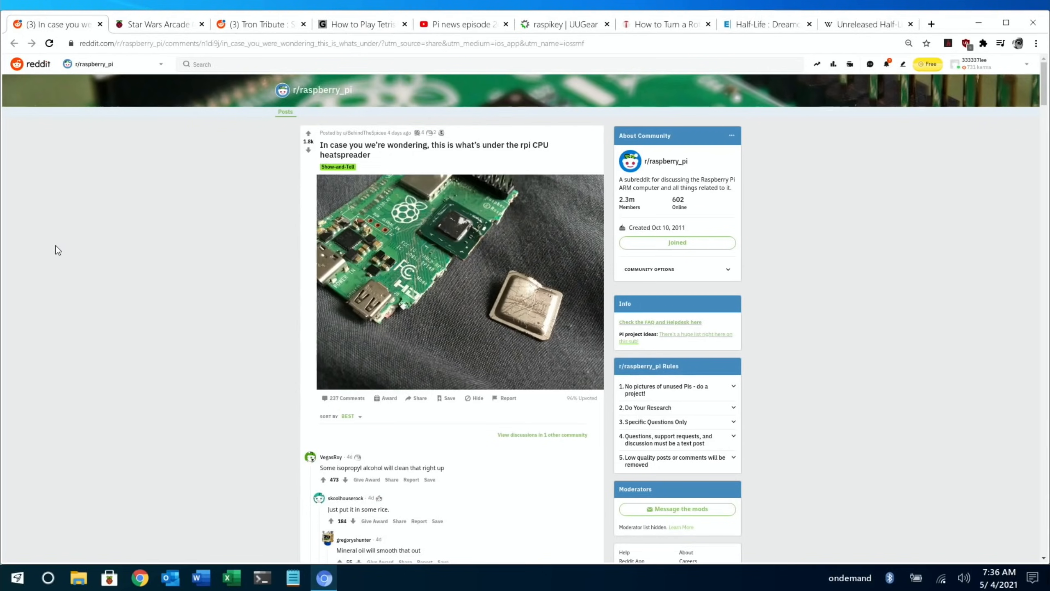
mouse_move(427, 289)
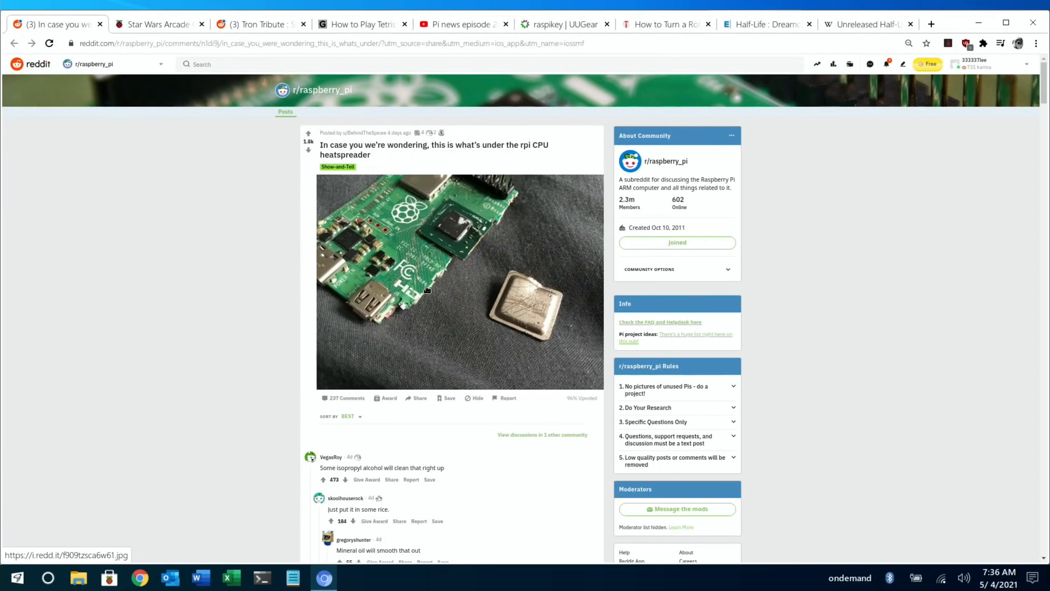
click(459, 281)
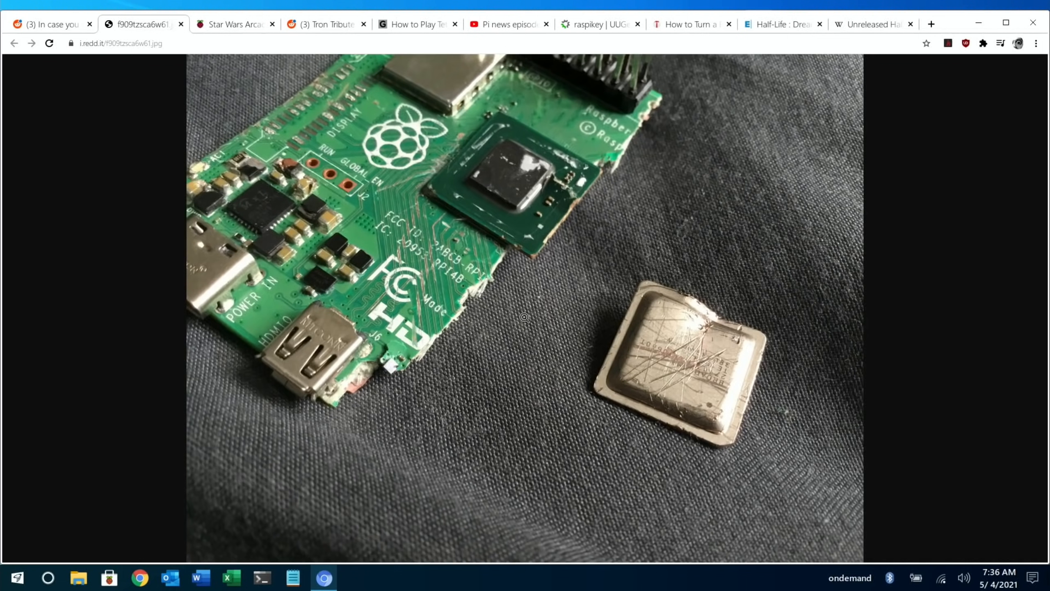
mouse_move(603, 377)
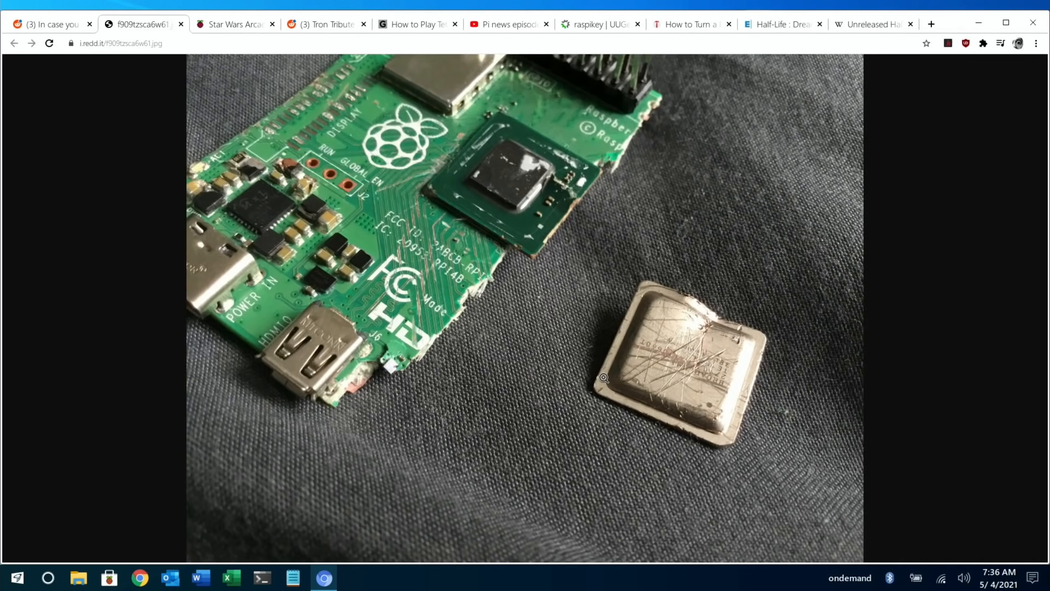
mouse_move(577, 387)
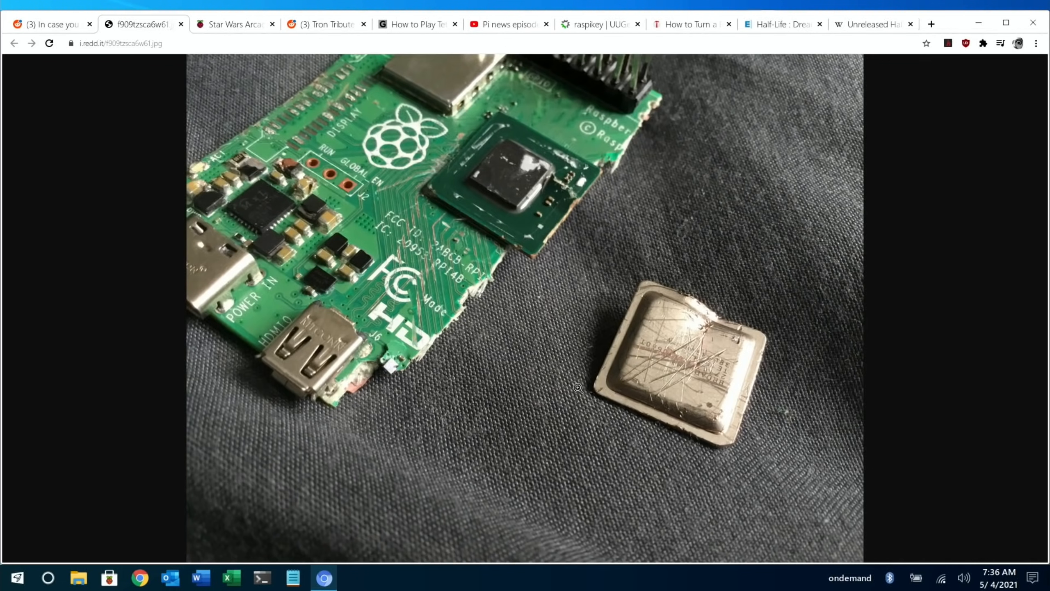
mouse_move(658, 369)
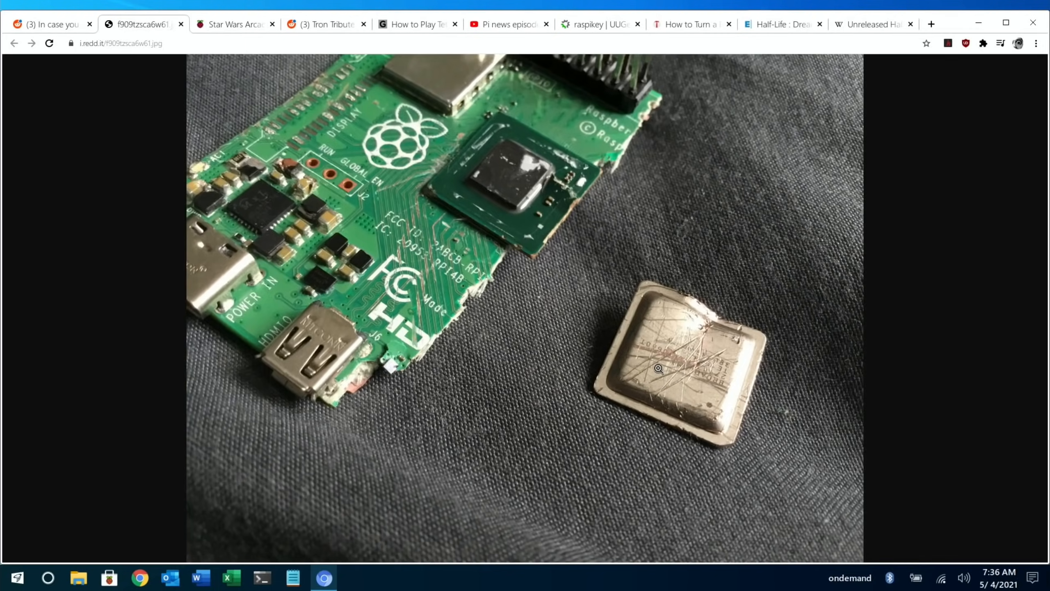
mouse_move(696, 366)
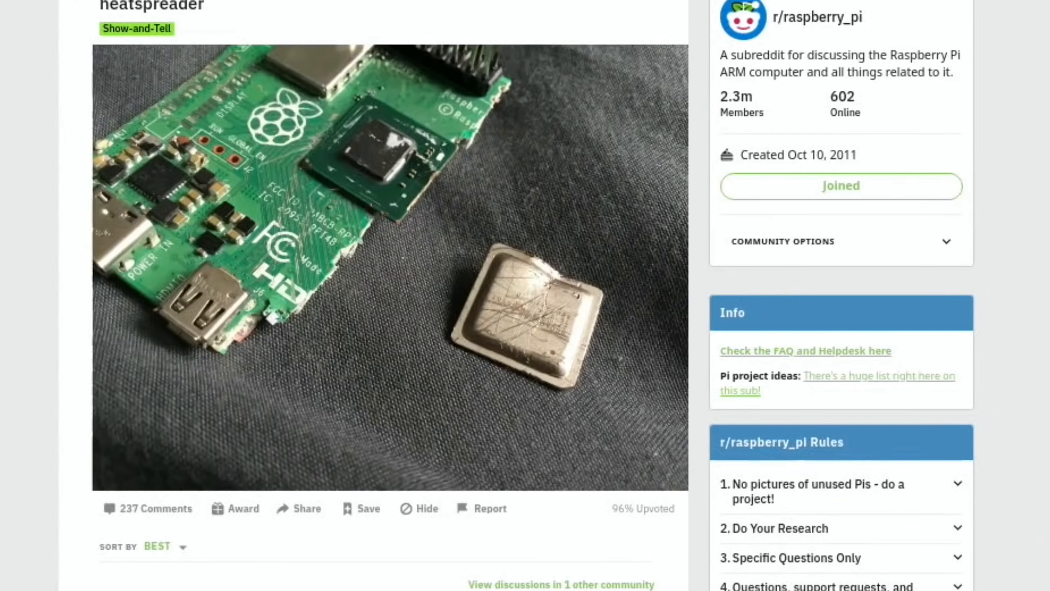
- Scroll through the comments on the r/raspberry_pi heatspreader post
scroll(down, 3)
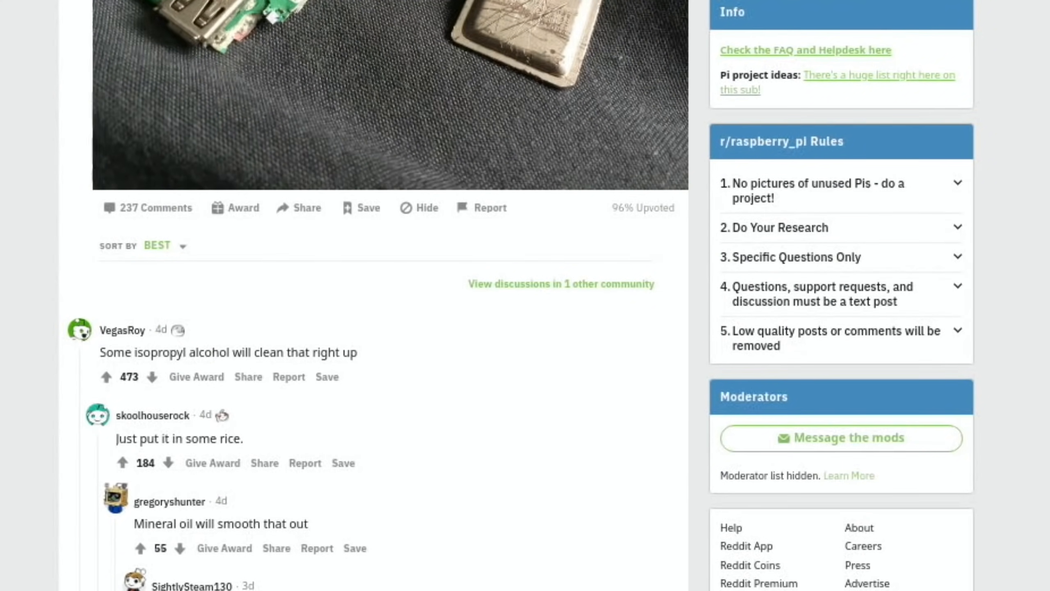
scroll(down, 3)
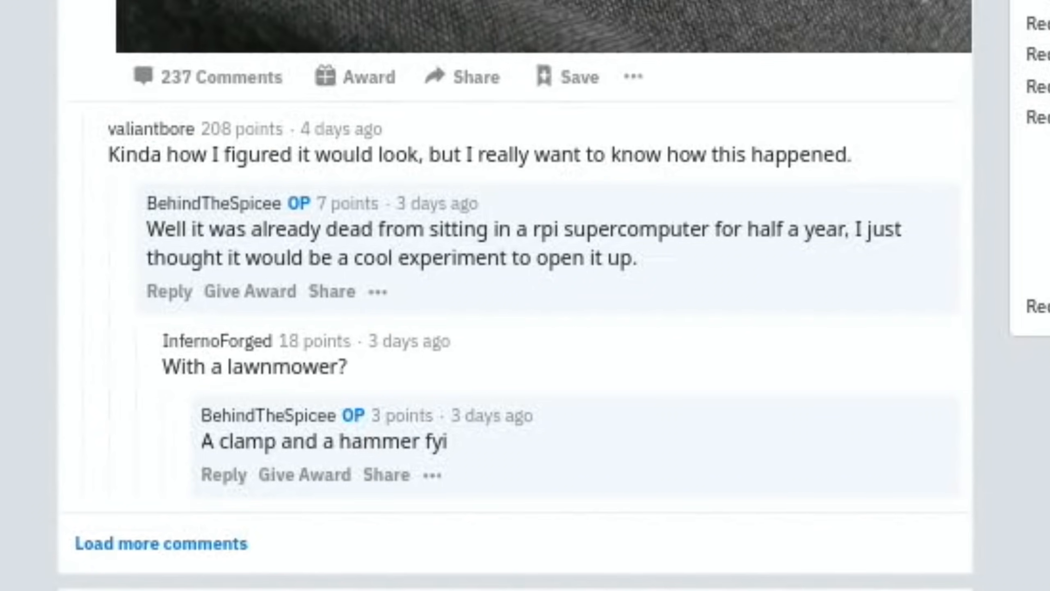
scroll(down, 3)
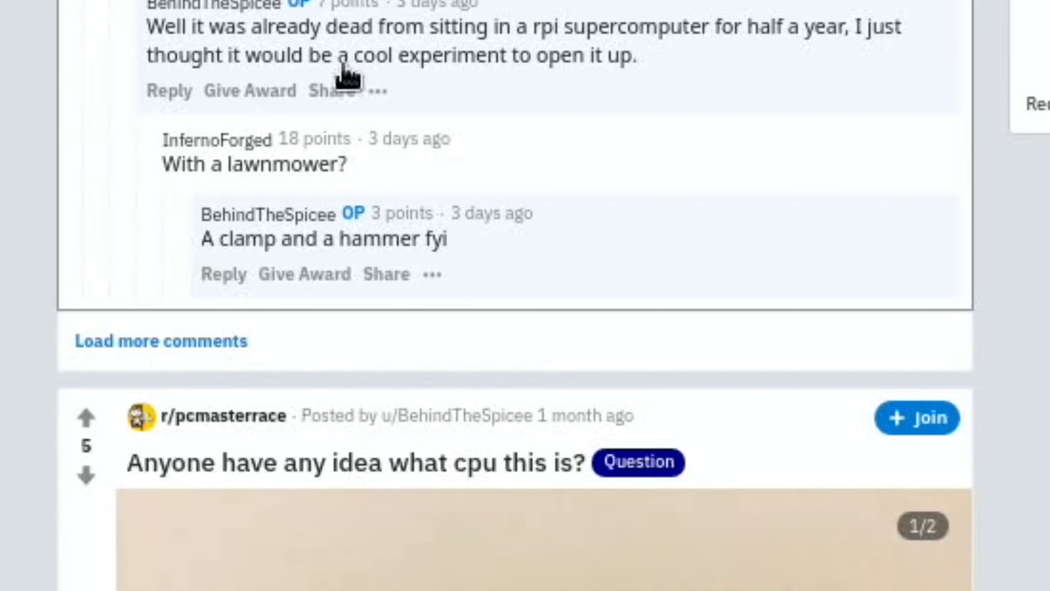
mouse_move(707, 104)
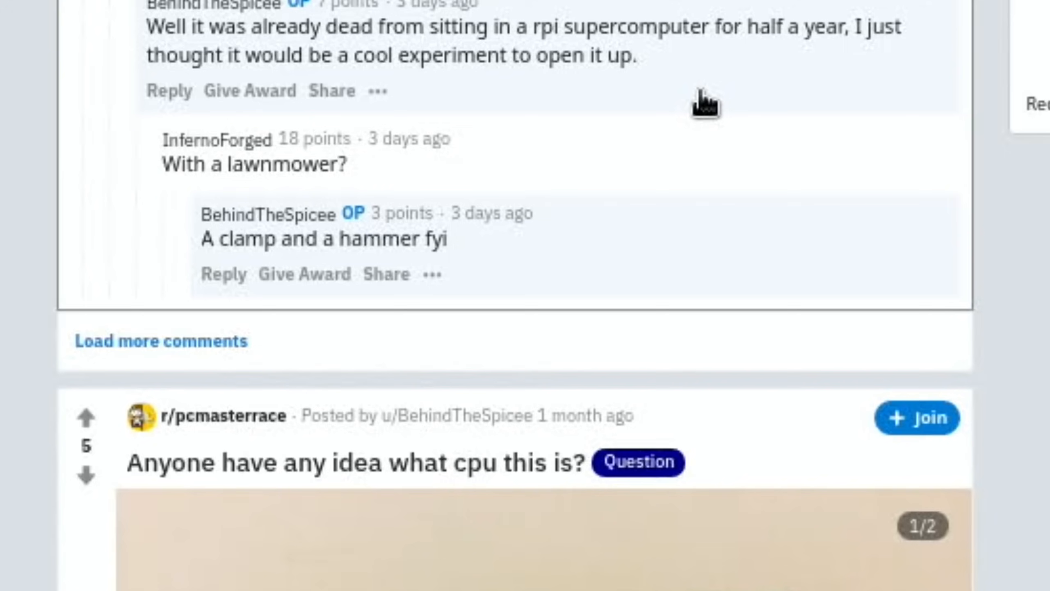
scroll(down, 3)
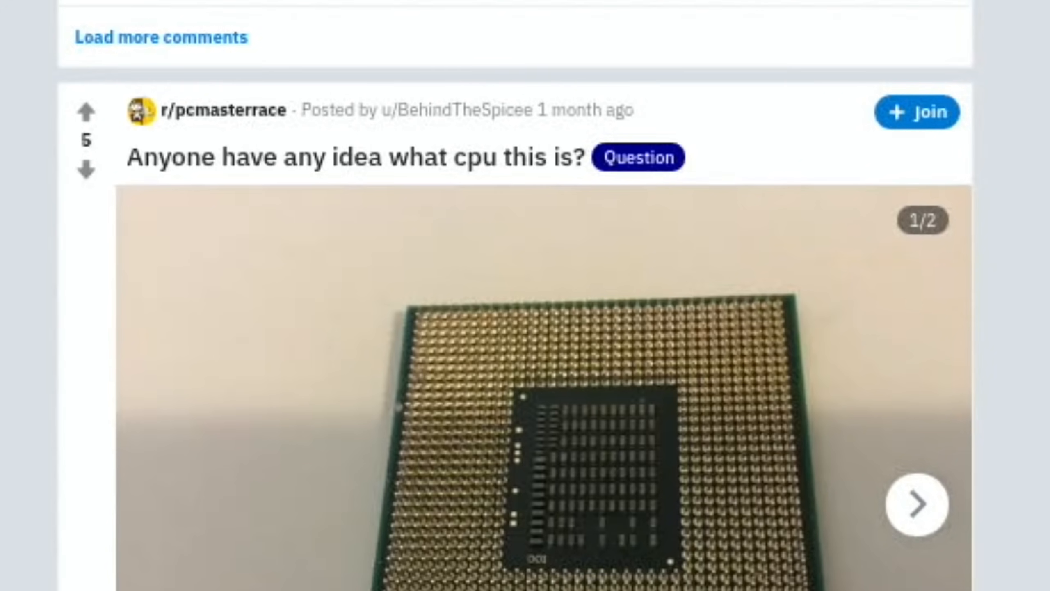
scroll(down, 3)
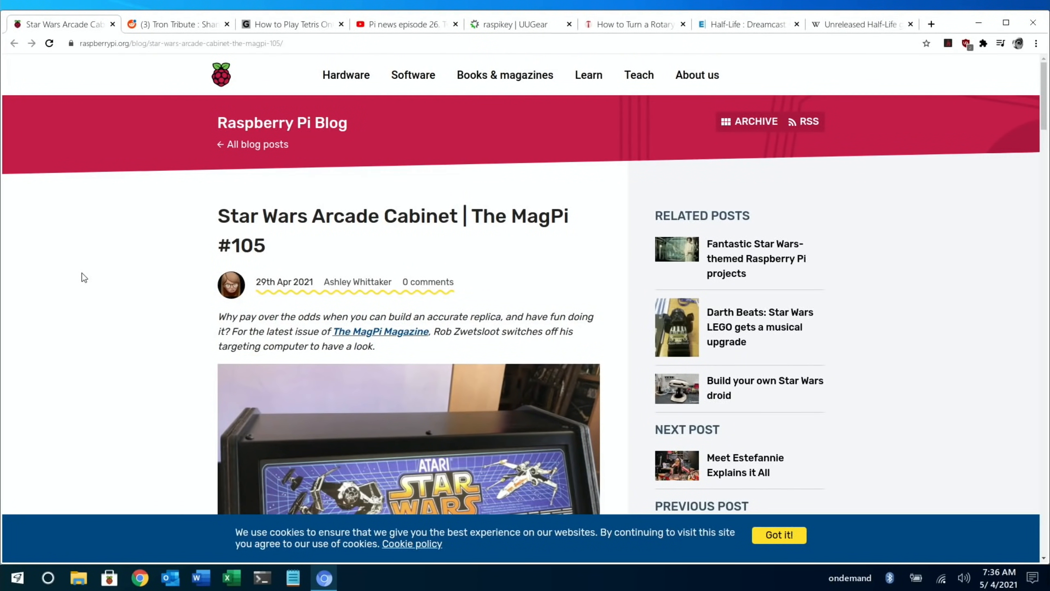
mouse_move(110, 260)
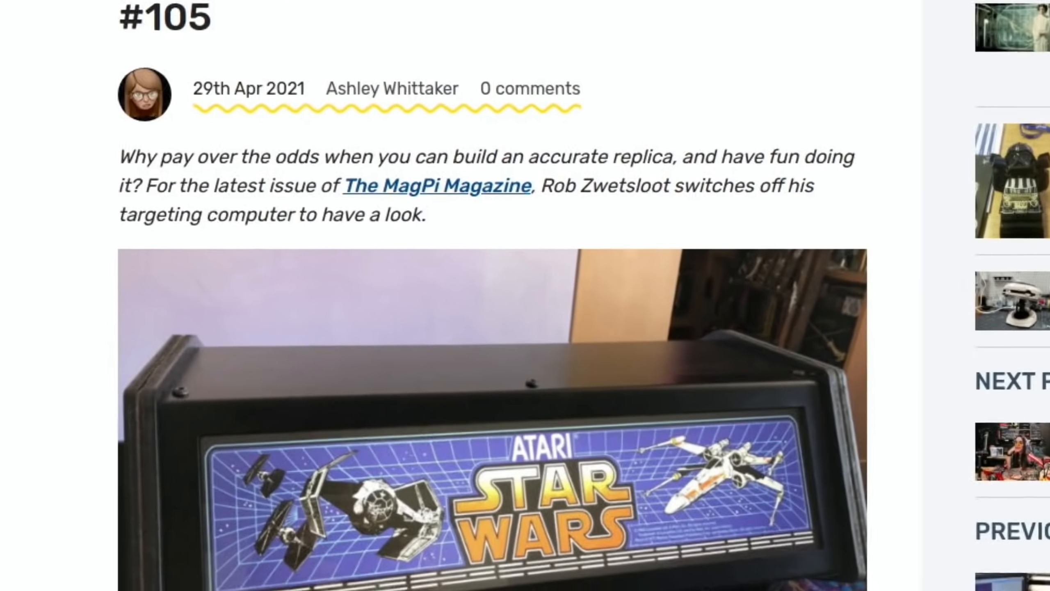
- Read the Raspberry Pi Blog Star Wars Arcade Cabinet article down to the yoke section
scroll(down, 3)
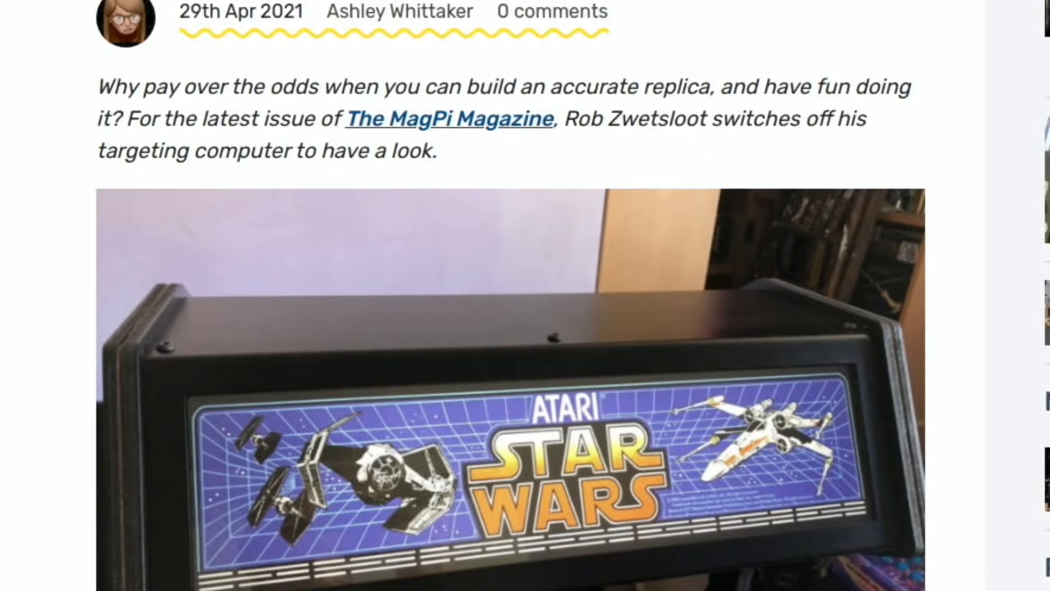
scroll(down, 3)
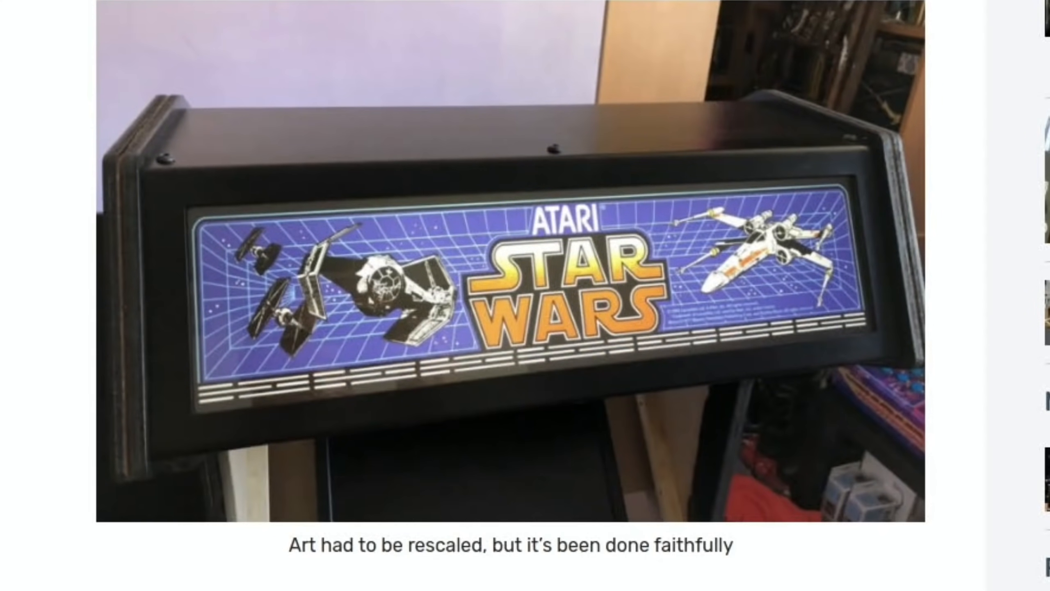
scroll(down, 3)
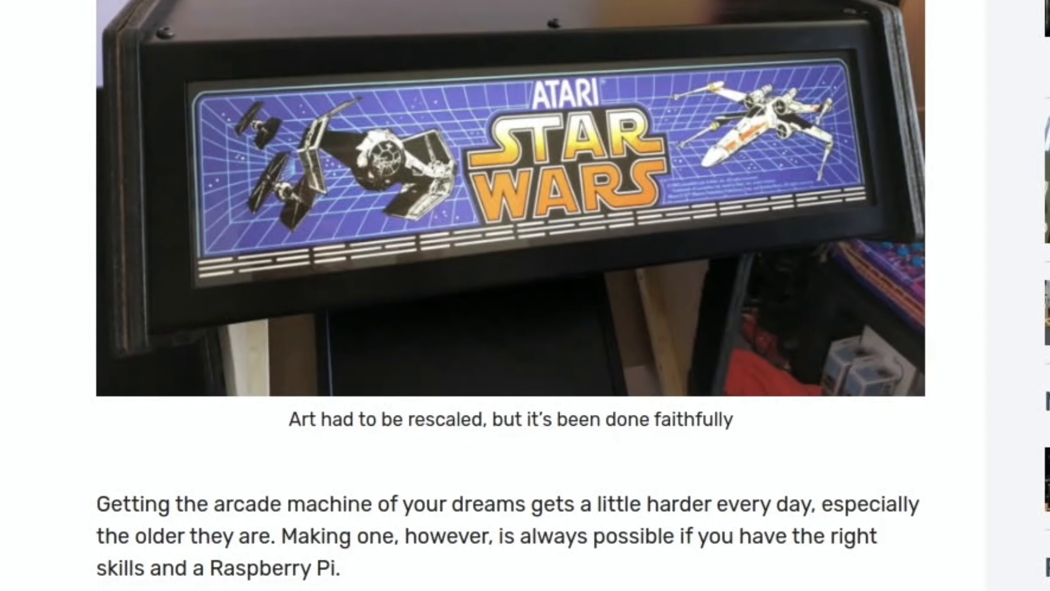
scroll(down, 3)
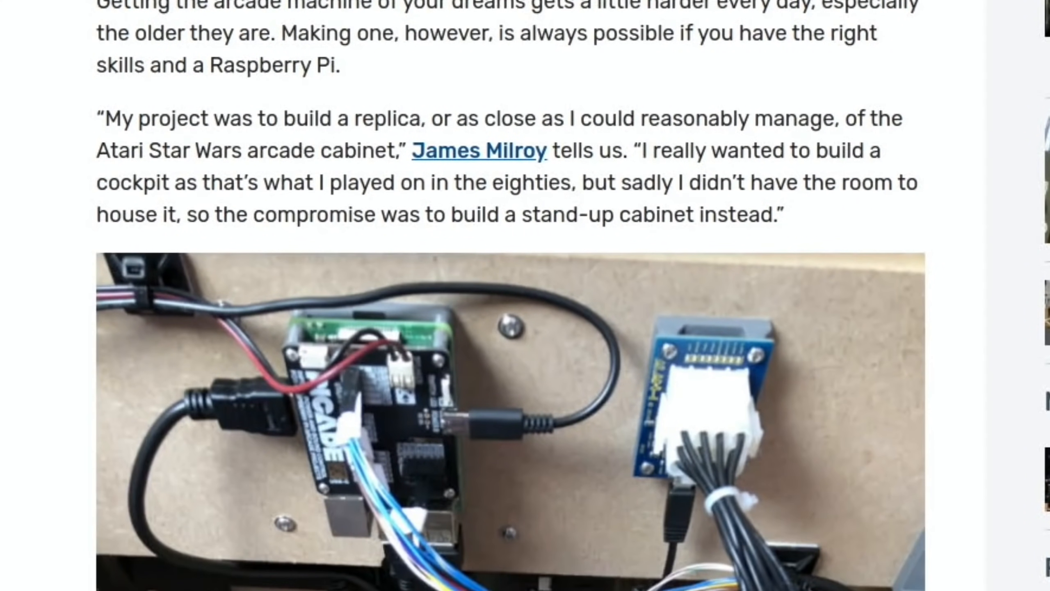
scroll(down, 3)
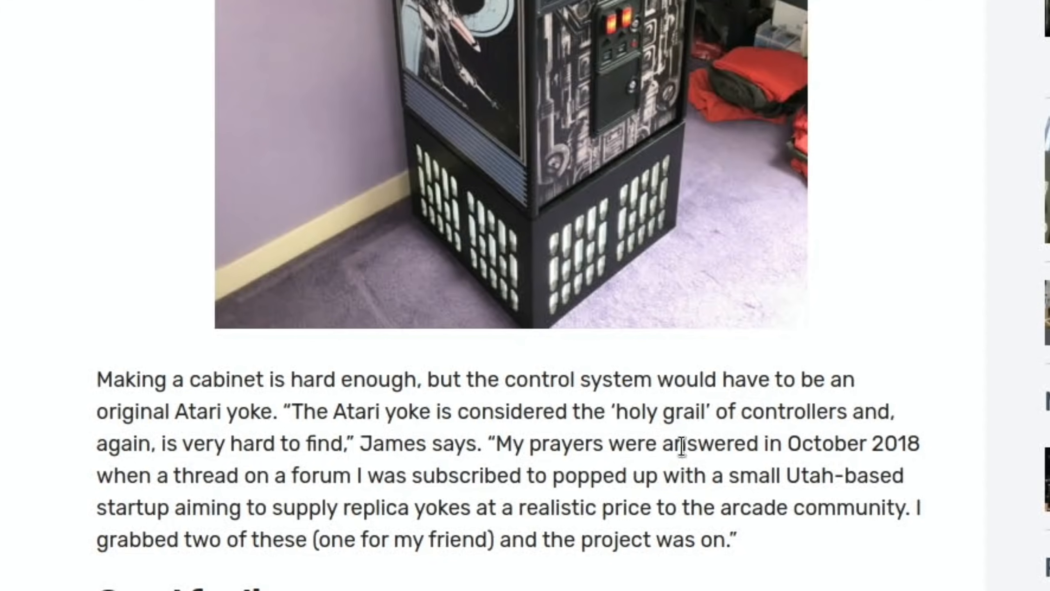
scroll(down, 3)
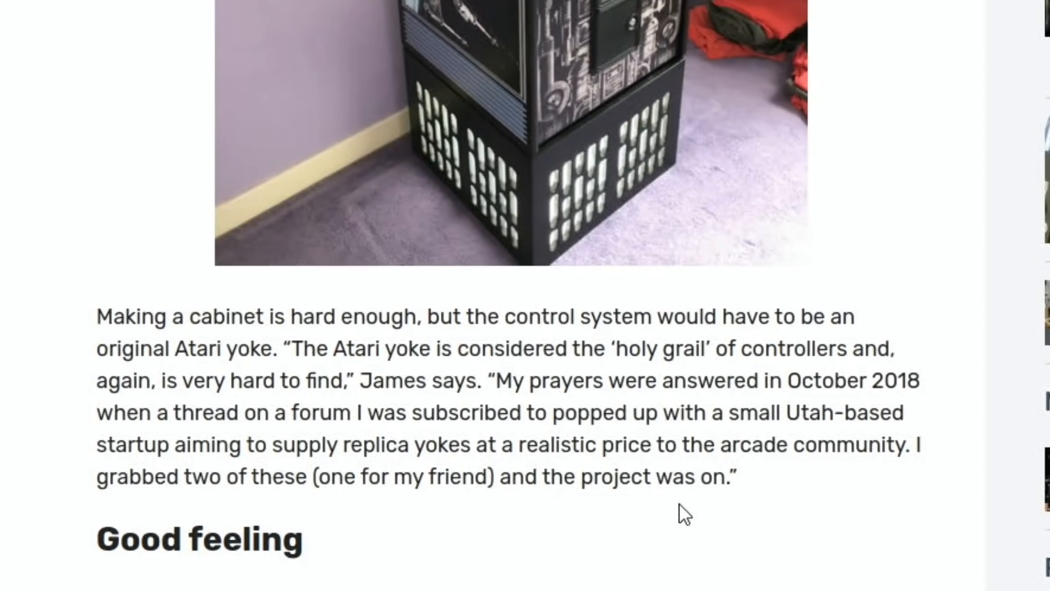
scroll(down, 3)
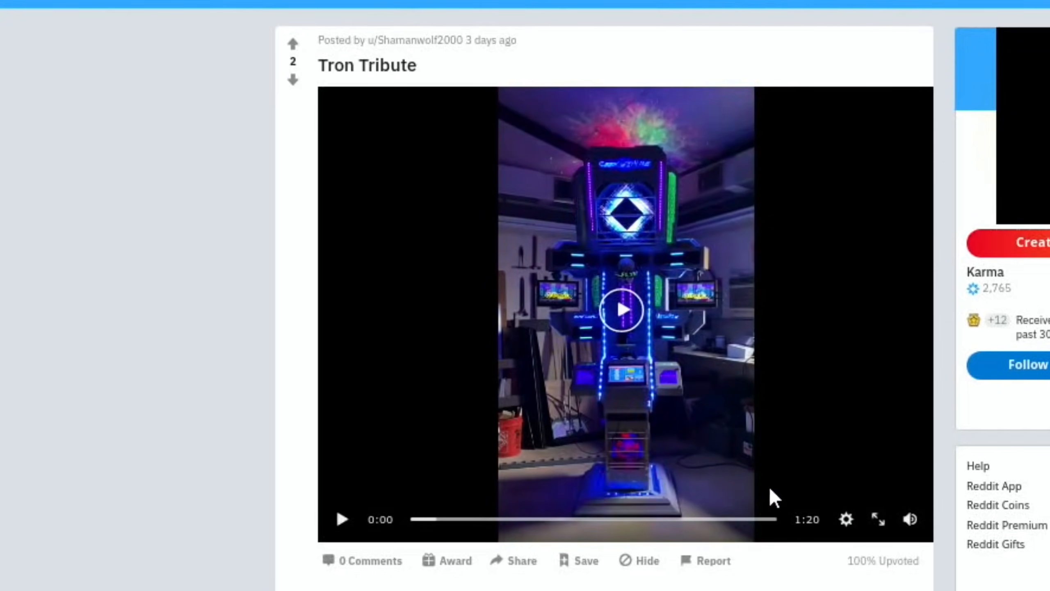
click(340, 518)
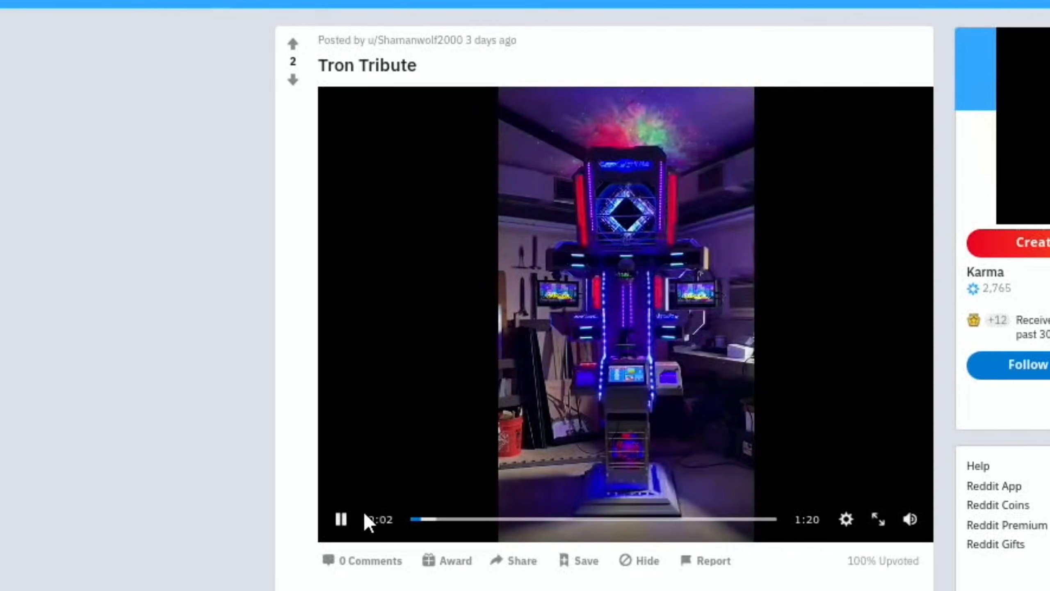
click(340, 519)
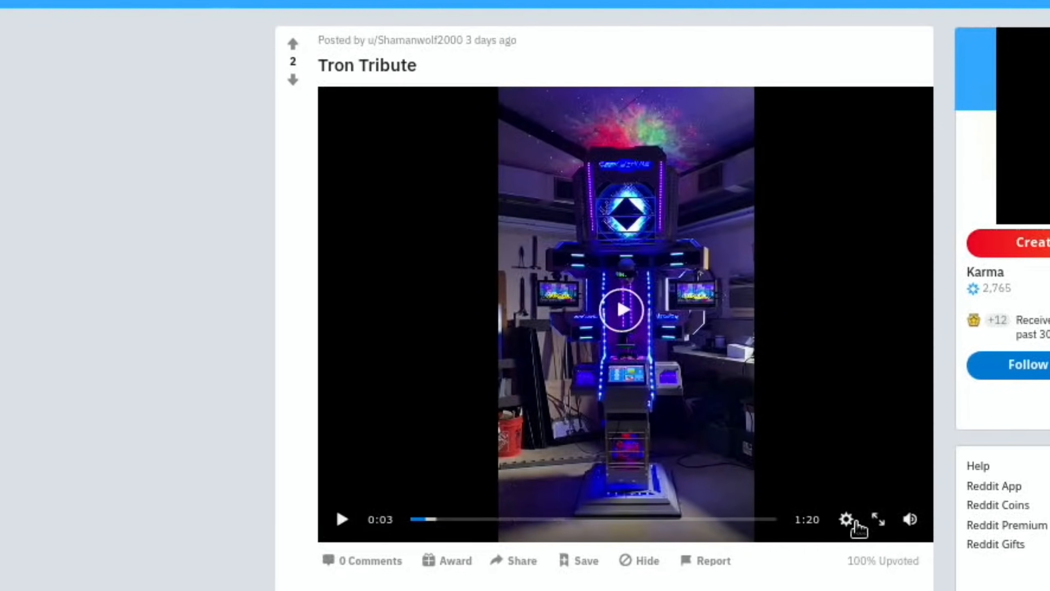
scroll(down, 3)
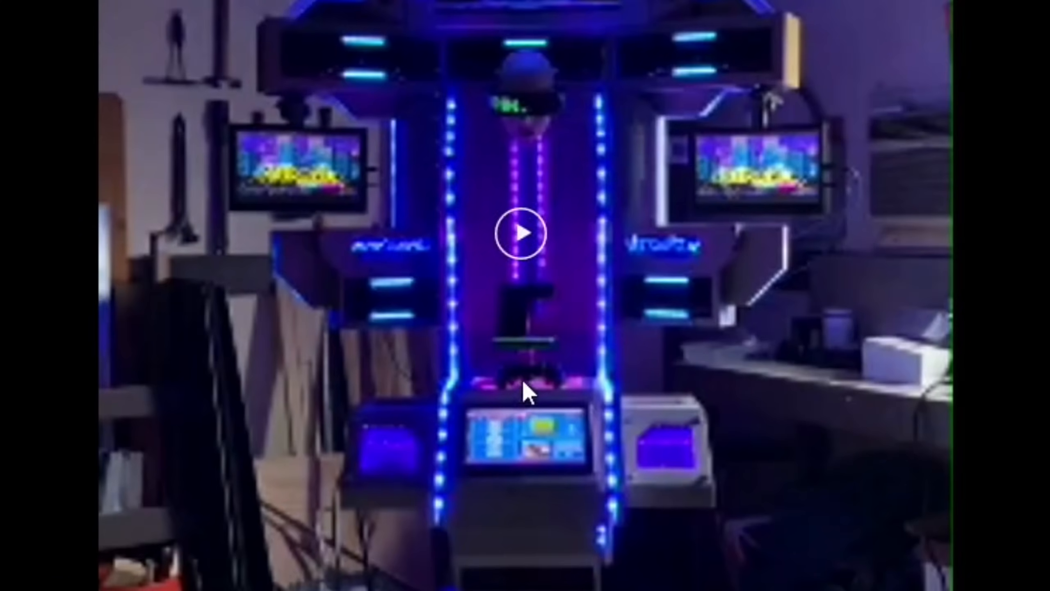
mouse_move(489, 438)
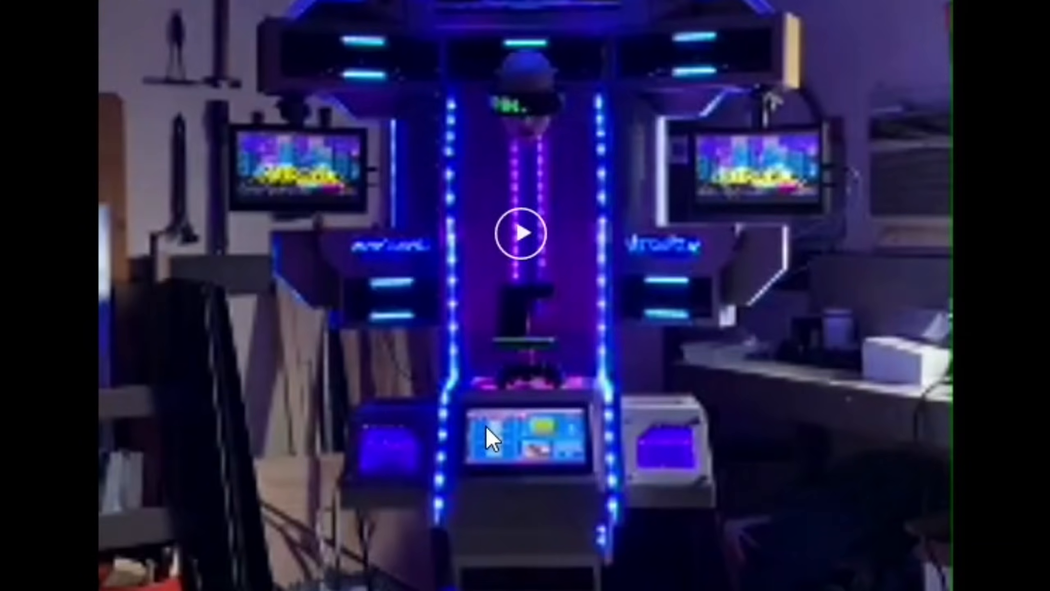
click(520, 232)
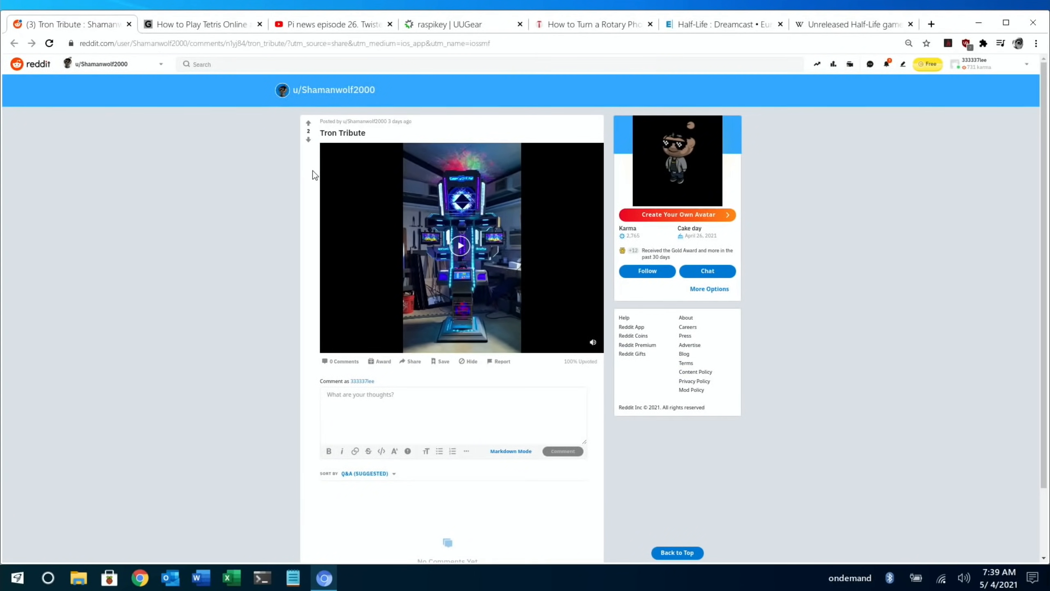
- Close the Reddit arcade-build profile tab and scroll the Gizmodo Tetris page
click(15, 42)
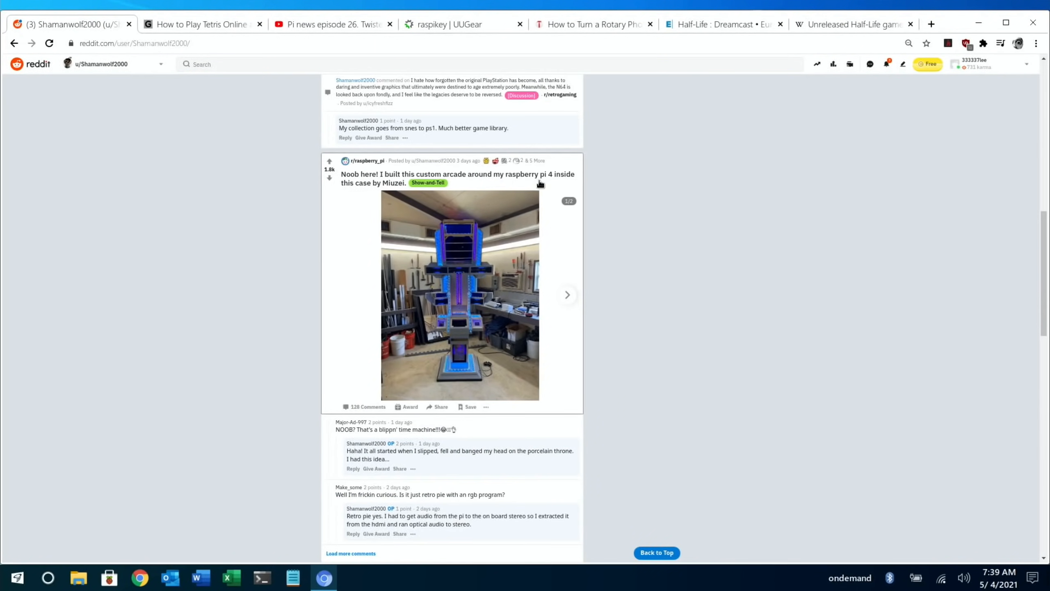
scroll(down, 3)
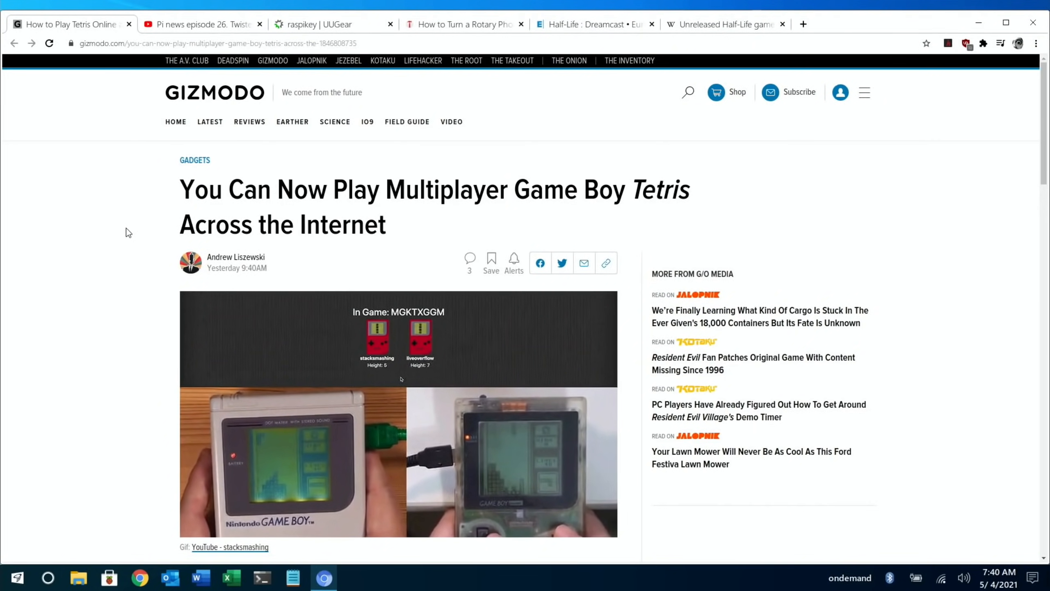
- Scroll the Game Boy Tetris article to stacksmashing's client and server section
scroll(down, 3)
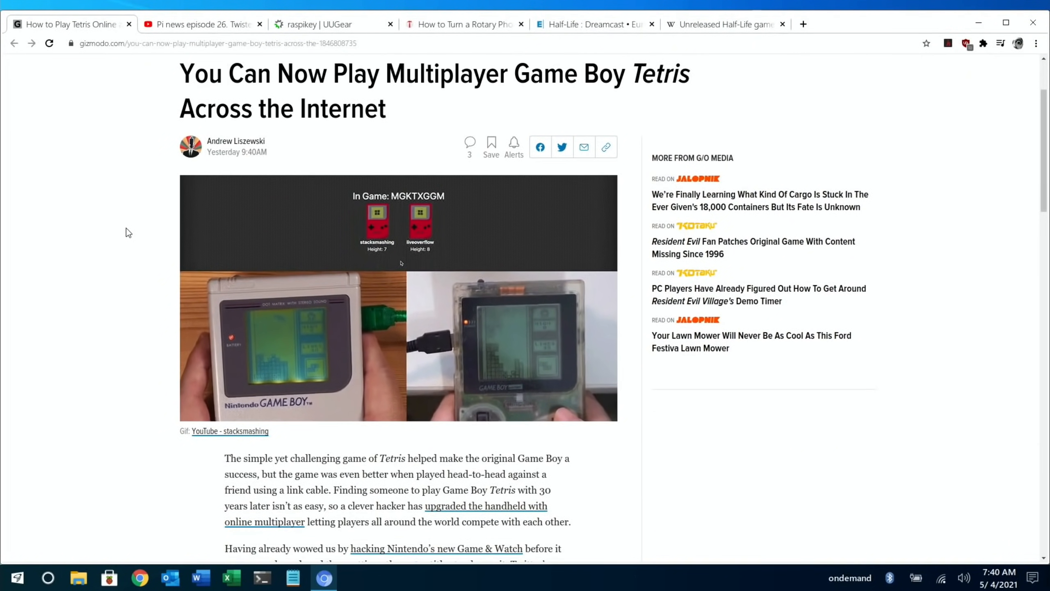
scroll(down, 3)
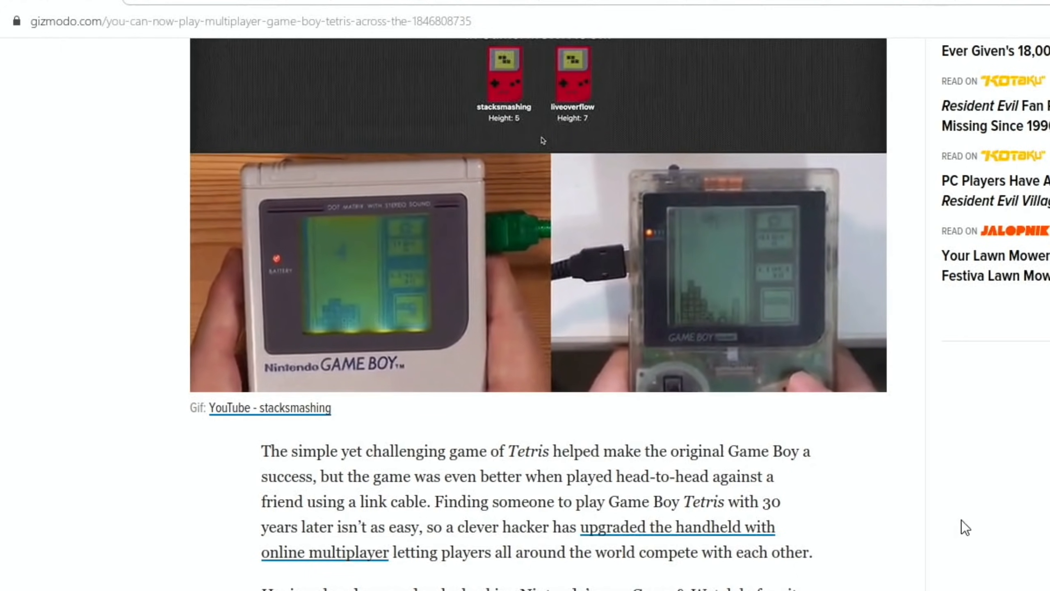
mouse_move(860, 554)
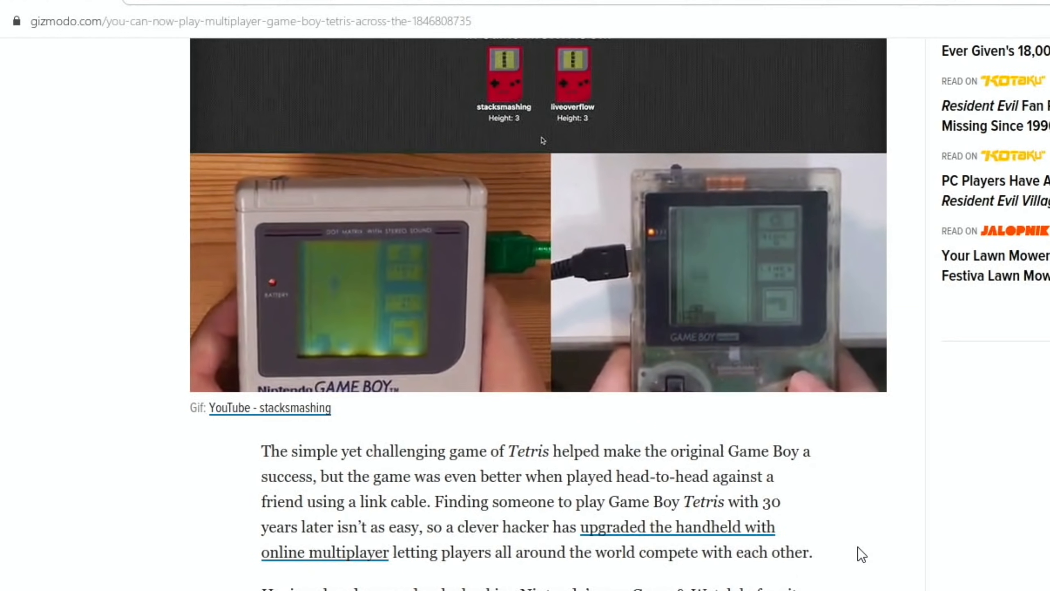
scroll(down, 3)
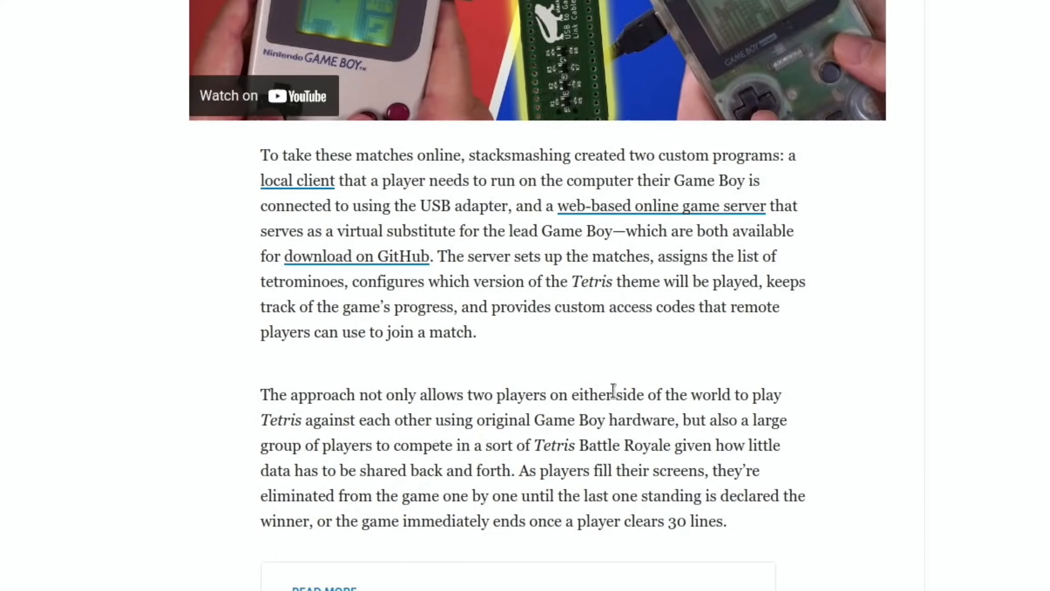
mouse_move(849, 377)
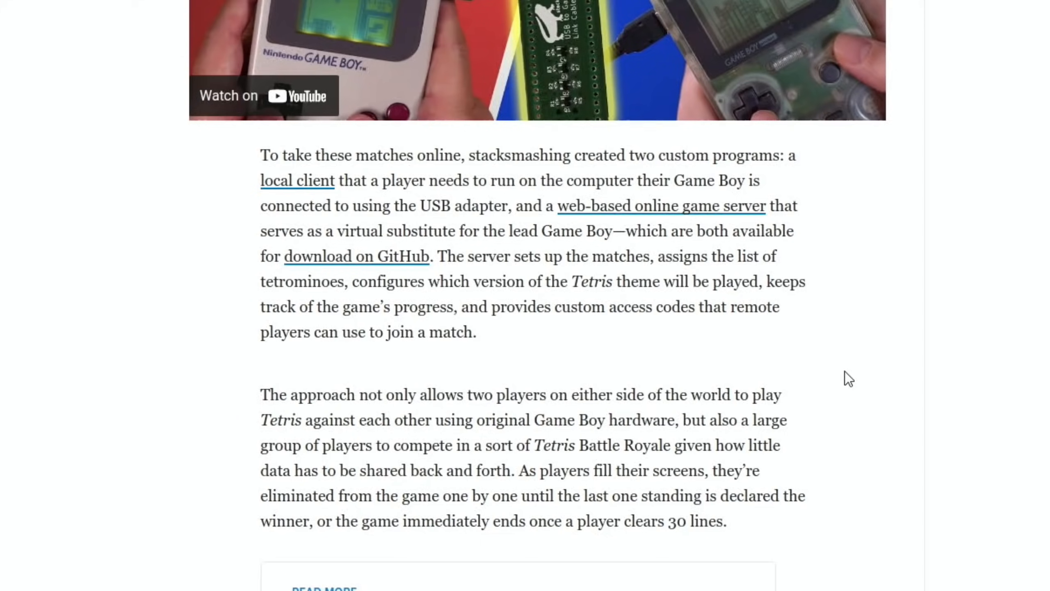
mouse_move(568, 441)
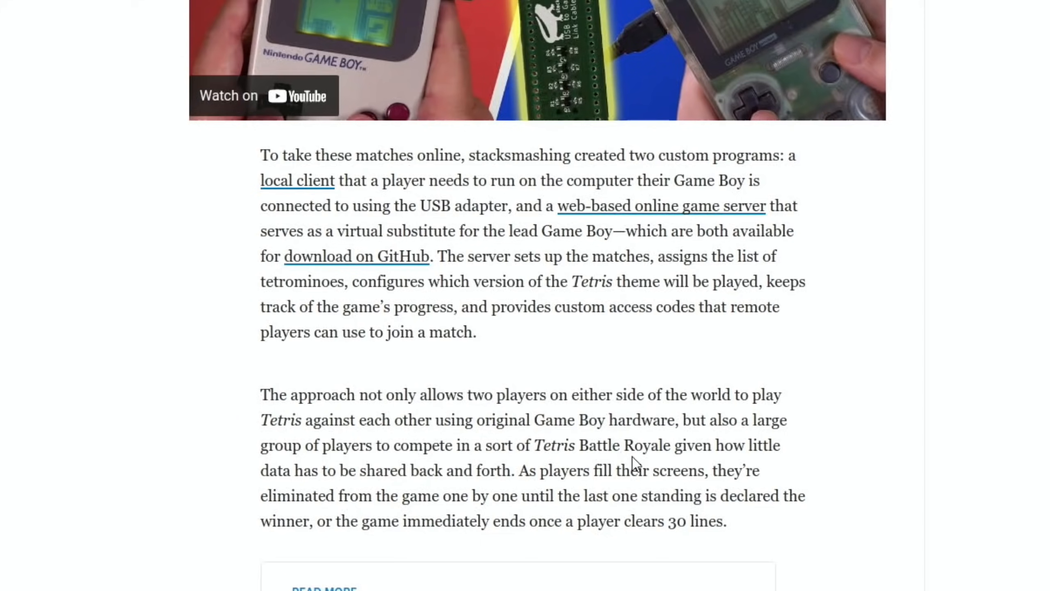
mouse_move(579, 487)
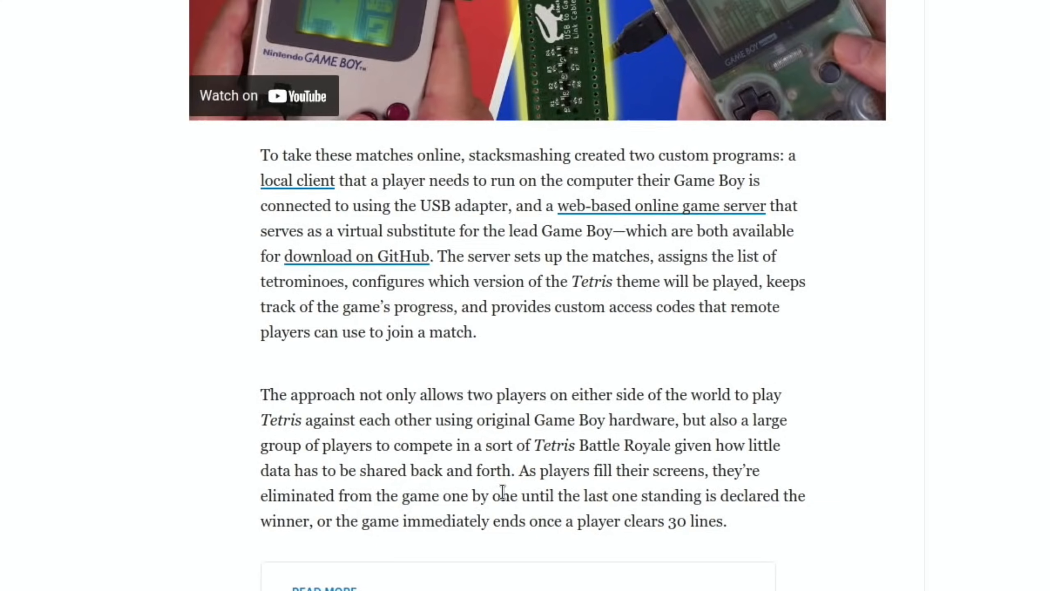
mouse_move(800, 528)
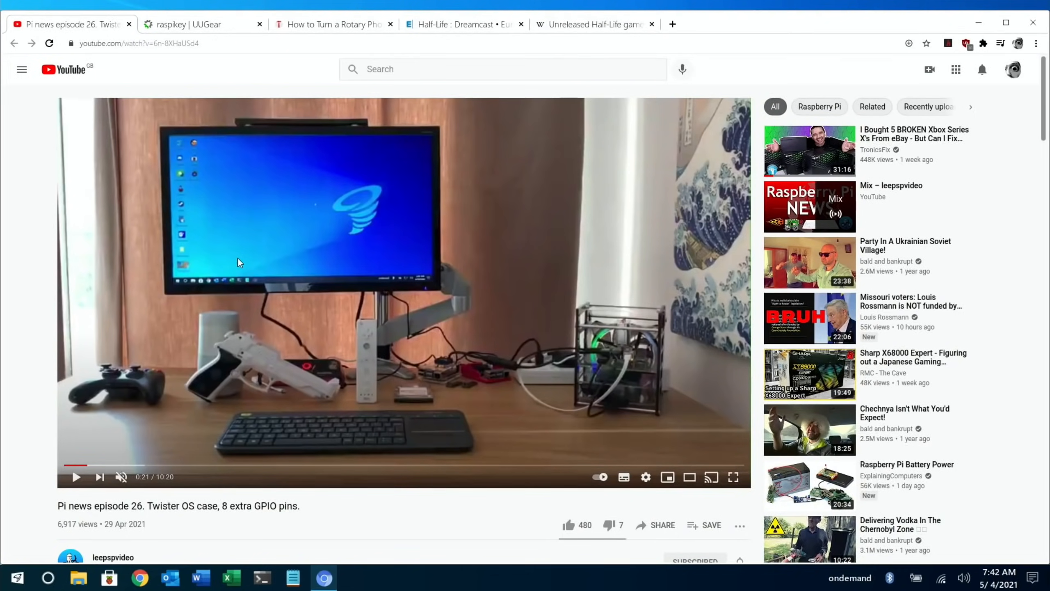
- Scroll past the episode 26 description links into the RasPiKey comment thread
scroll(down, 3)
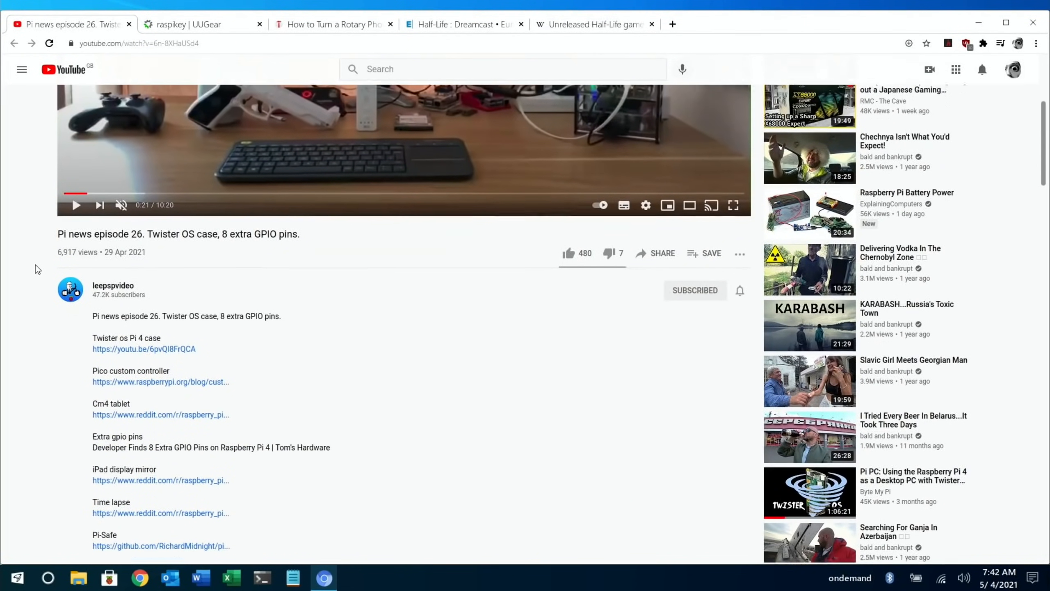
scroll(down, 3)
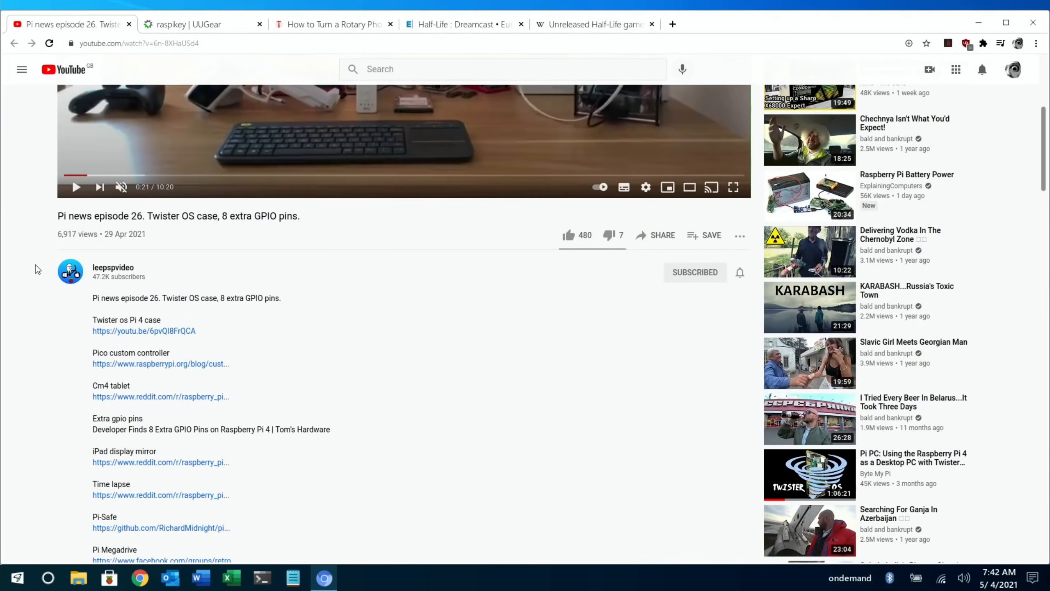
scroll(down, 3)
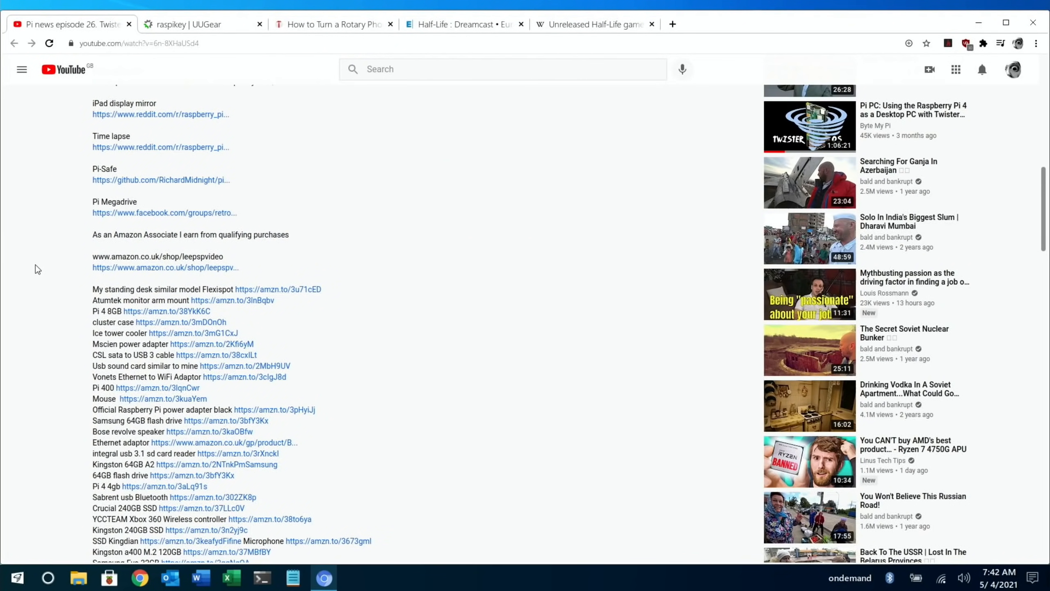
scroll(down, 3)
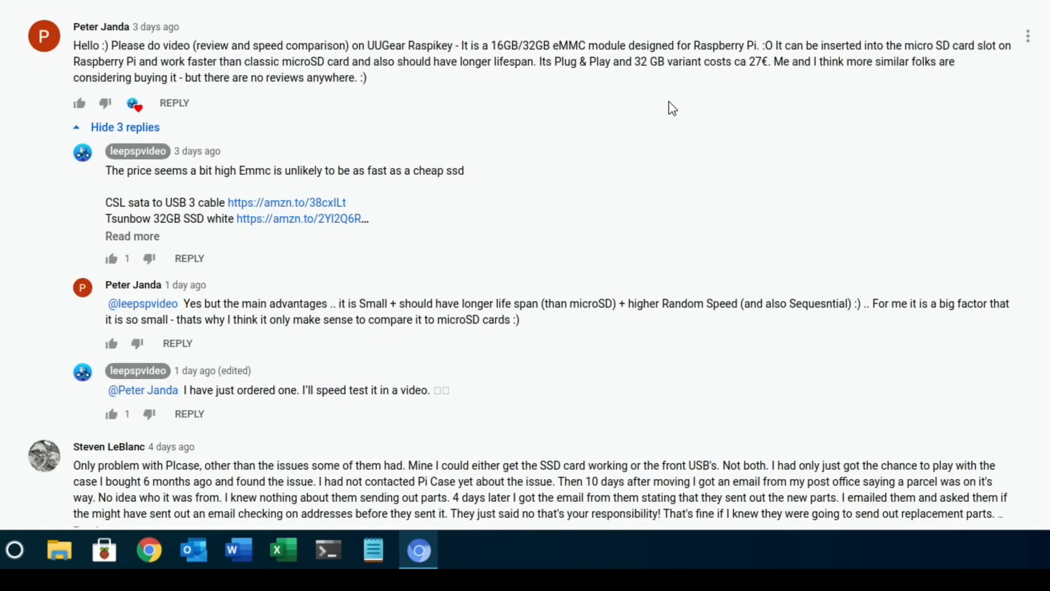
scroll(down, 3)
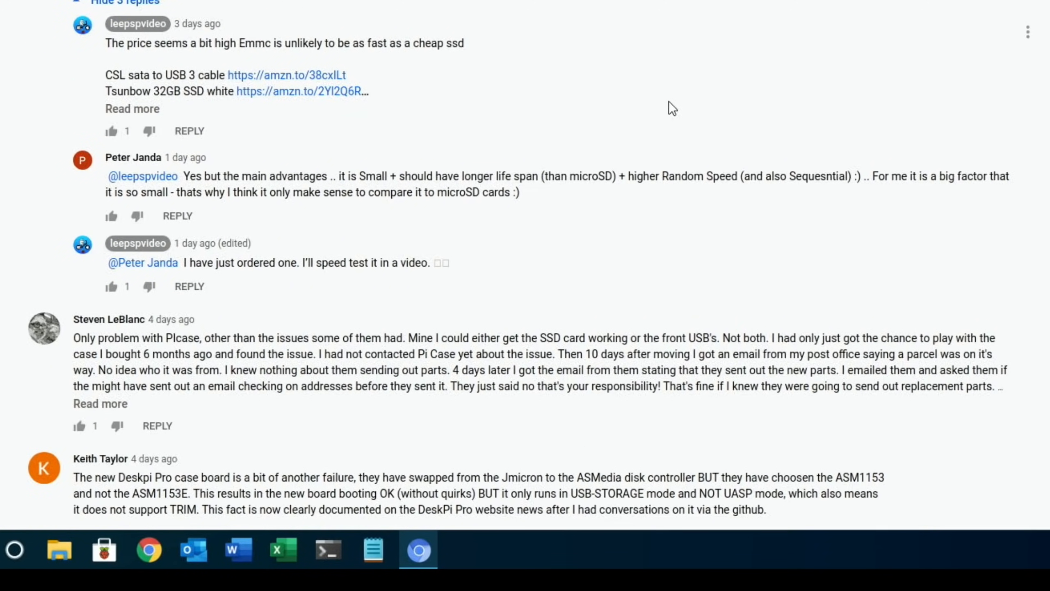
mouse_move(409, 64)
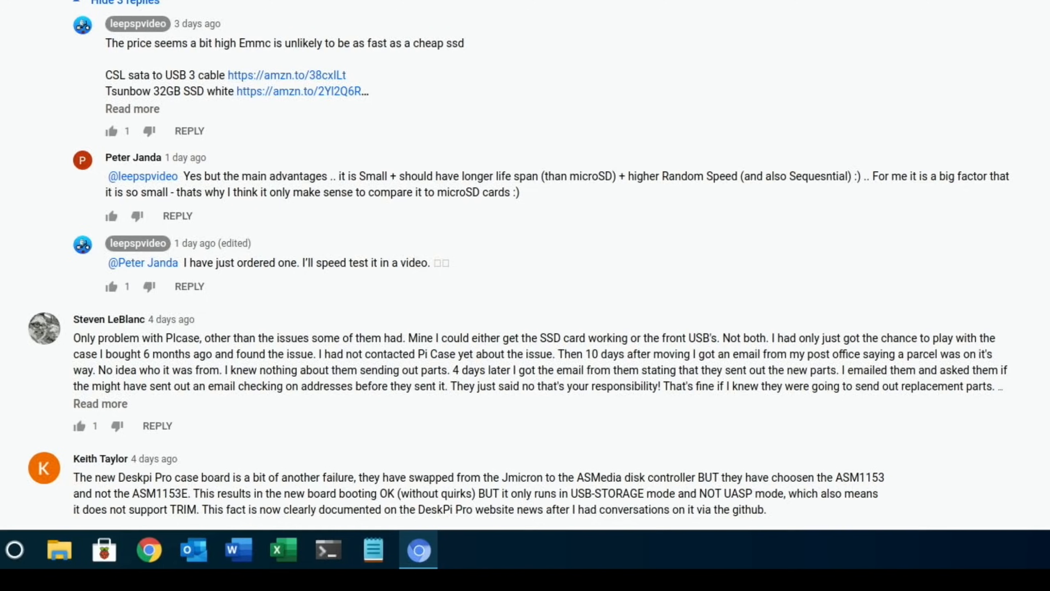
scroll(down, 3)
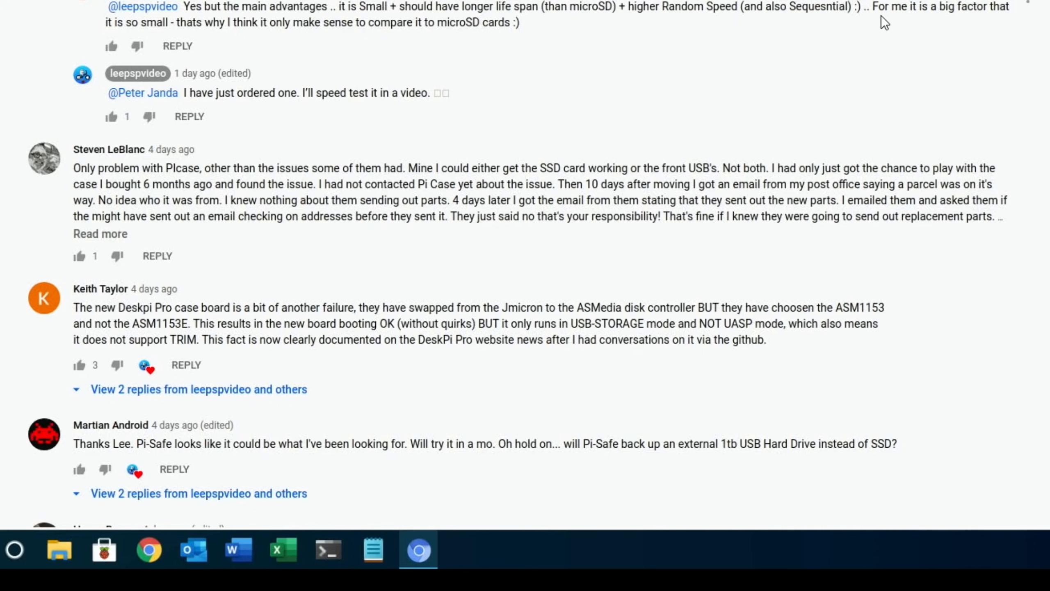
mouse_move(345, 26)
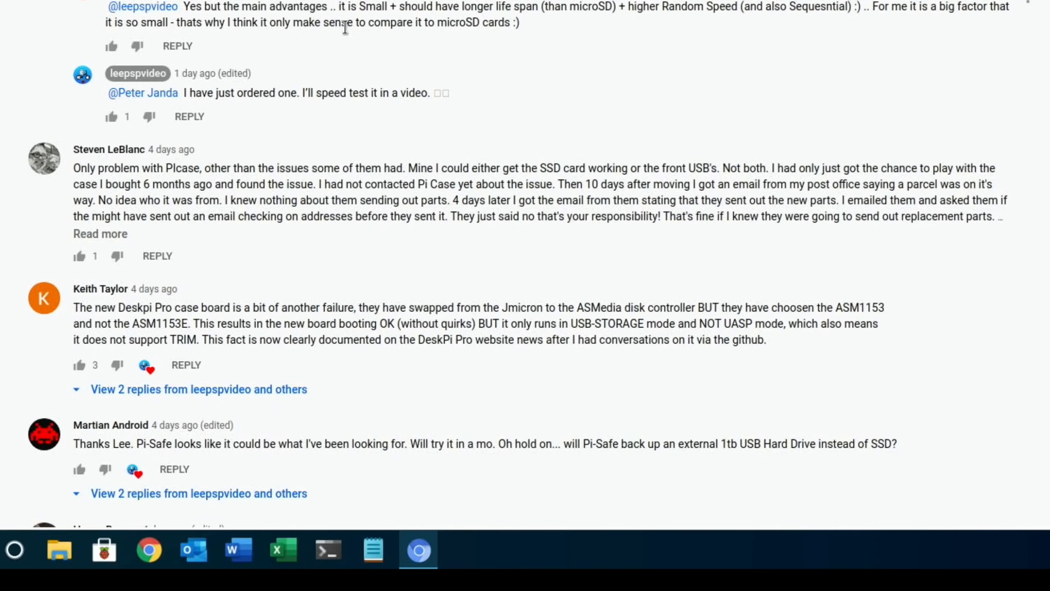
mouse_move(328, 38)
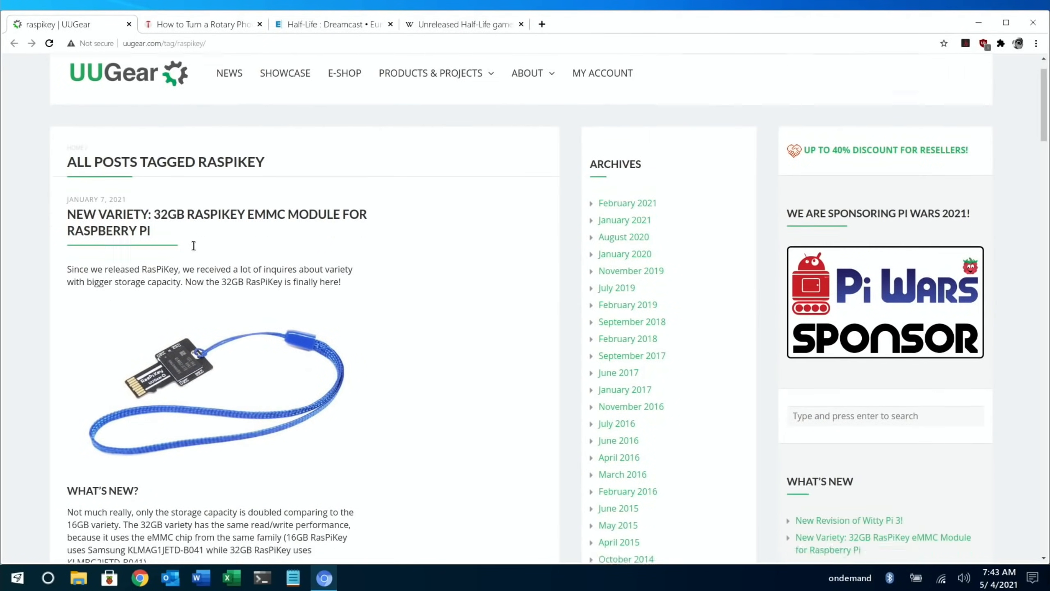
- Read the UUGear RasPiKey posts through pricing and the 32GB variant, then close them
scroll(down, 3)
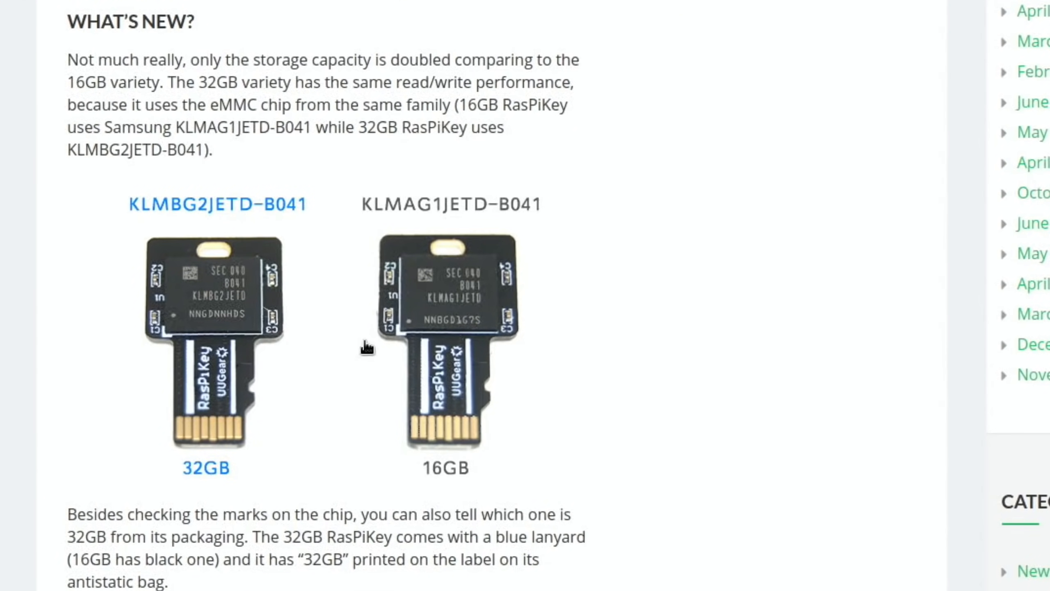
mouse_move(194, 311)
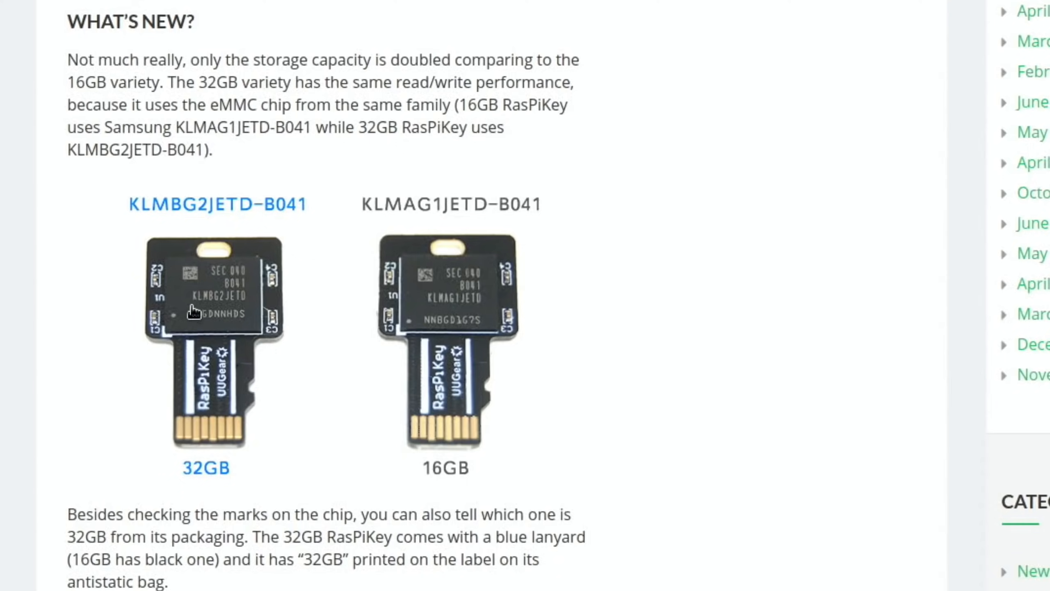
scroll(down, 3)
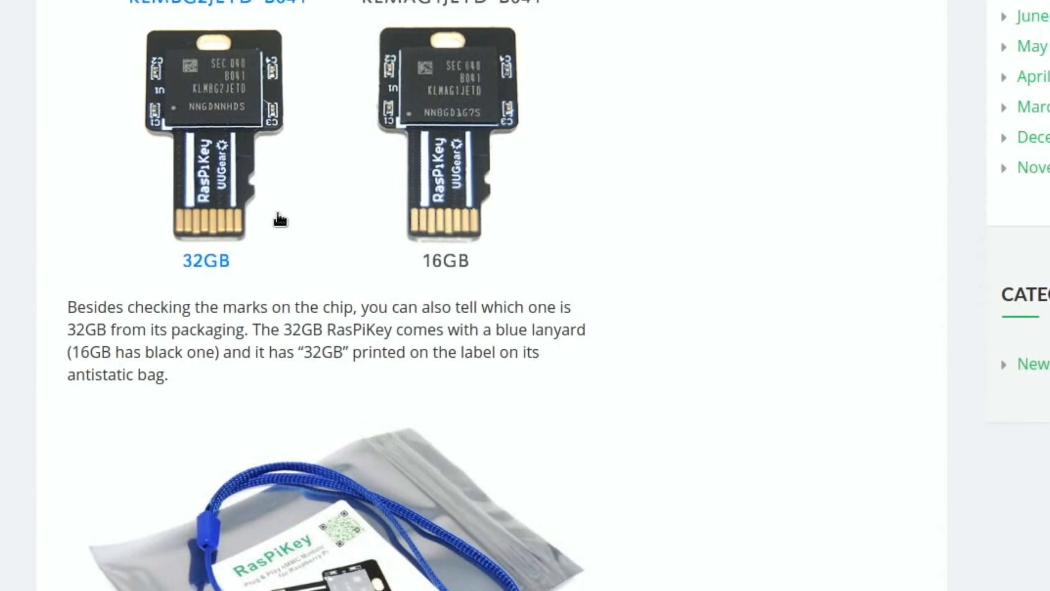
scroll(down, 3)
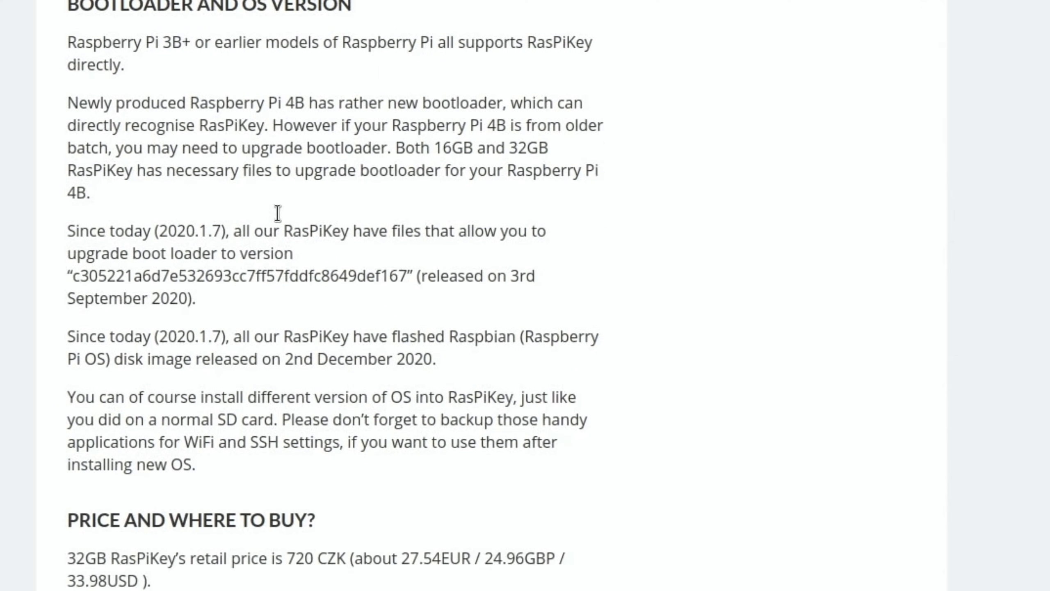
scroll(down, 3)
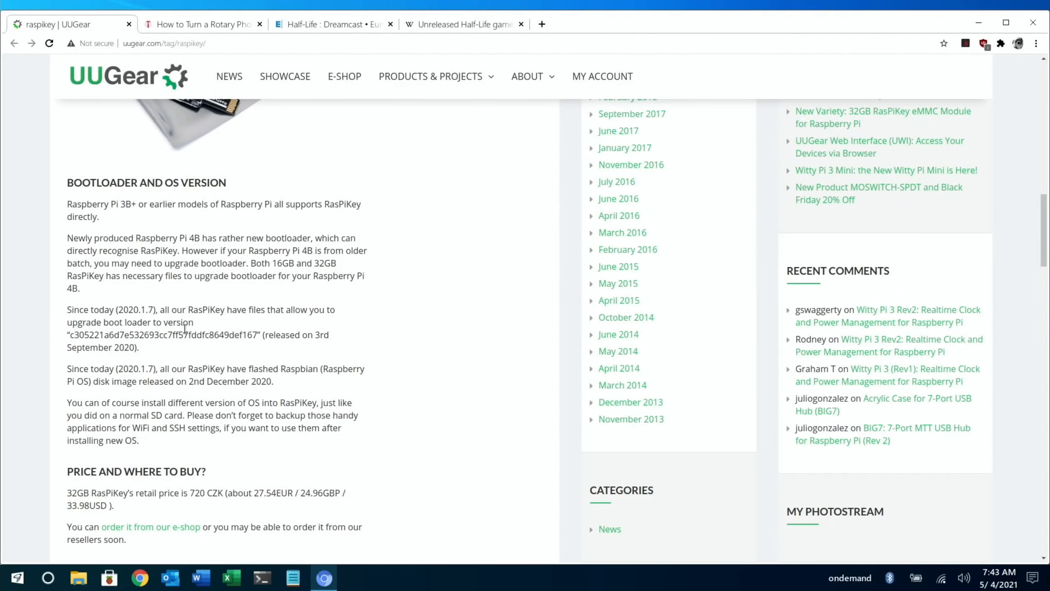
mouse_move(434, 362)
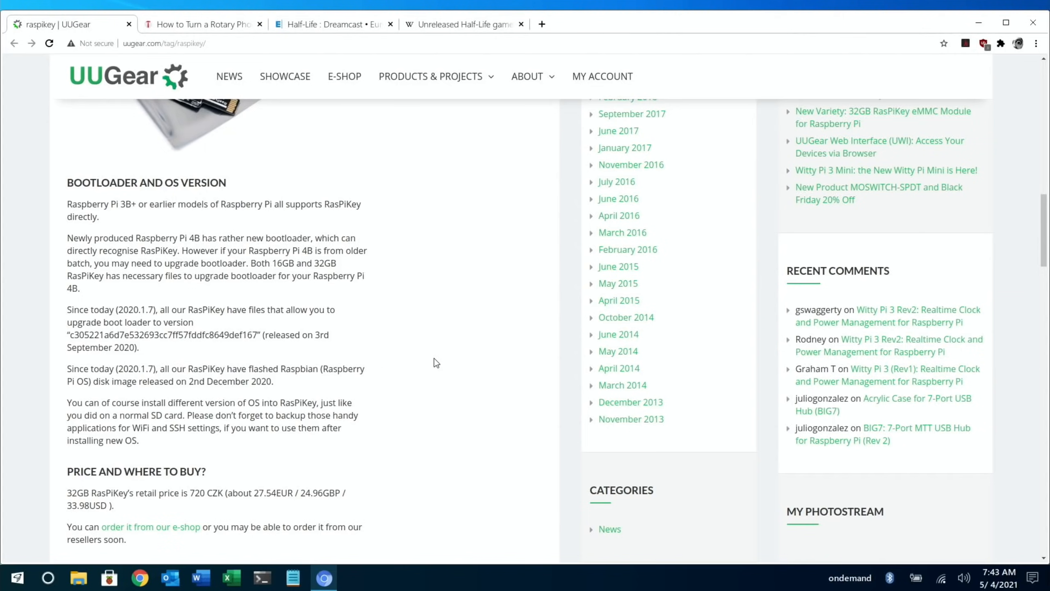
scroll(down, 3)
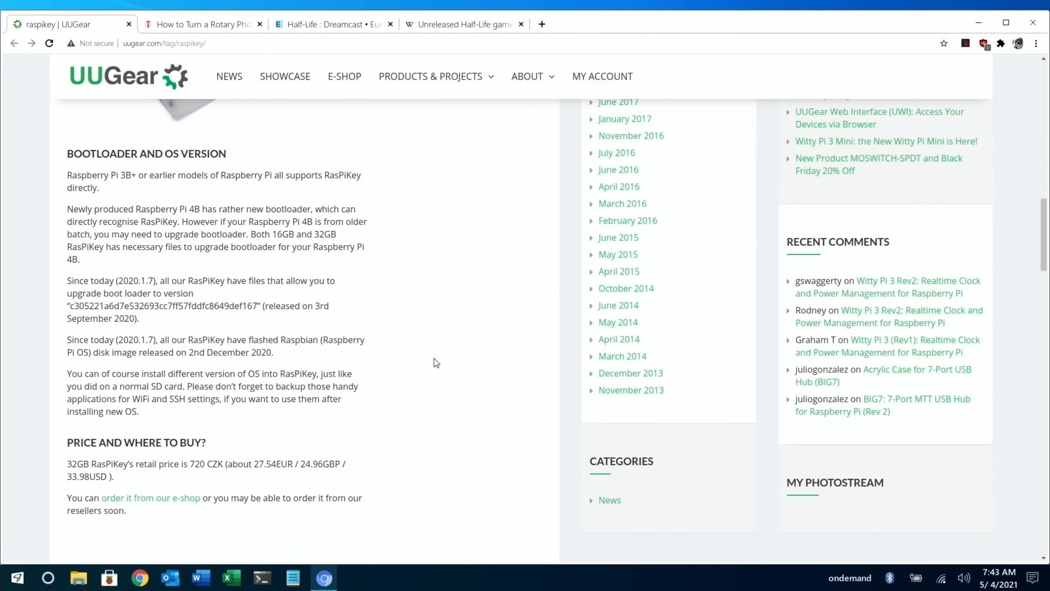
scroll(down, 3)
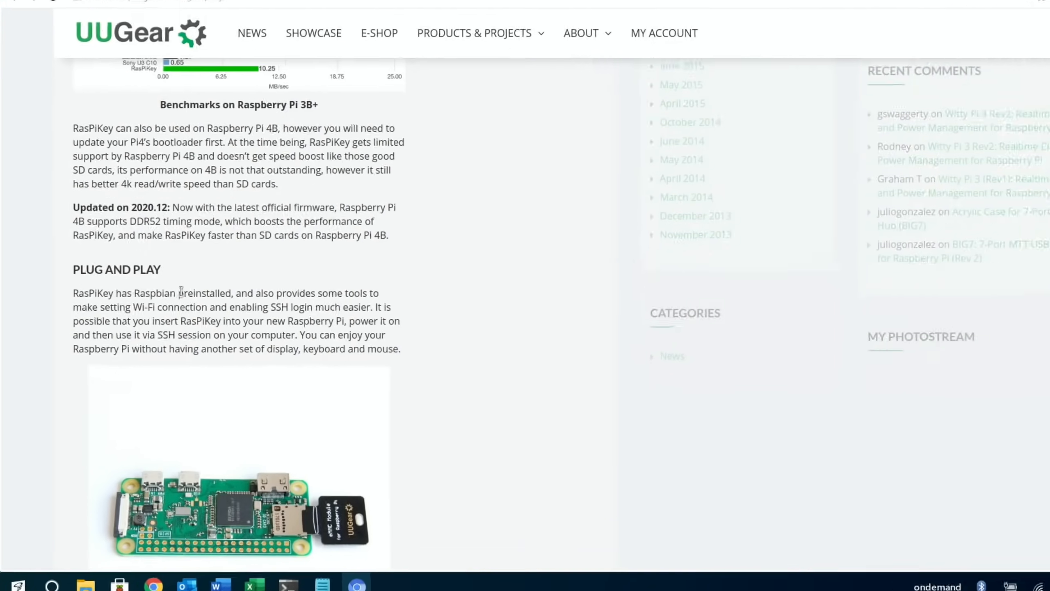
scroll(down, 3)
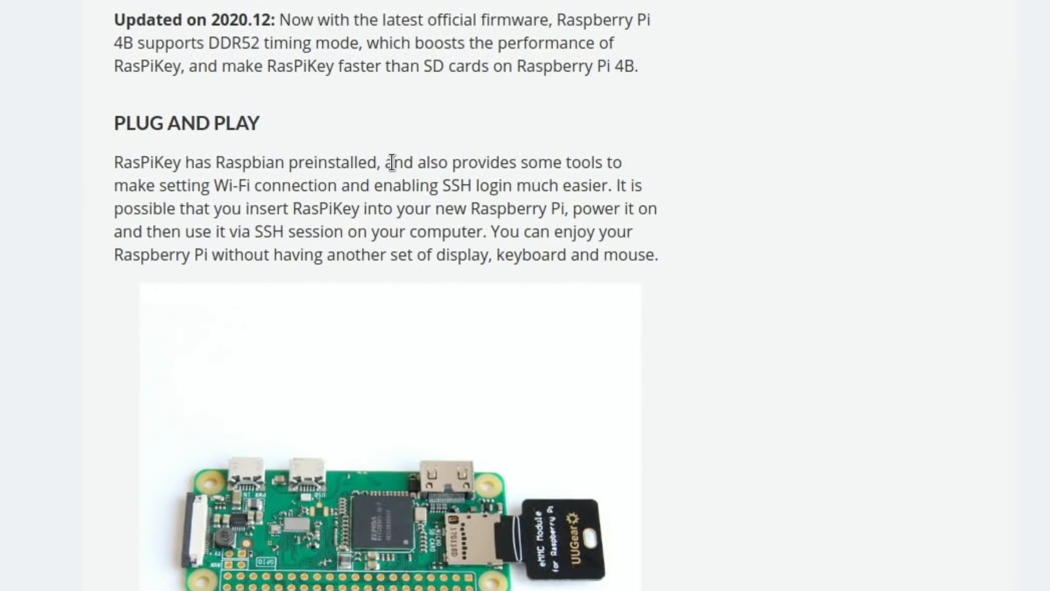
mouse_move(348, 185)
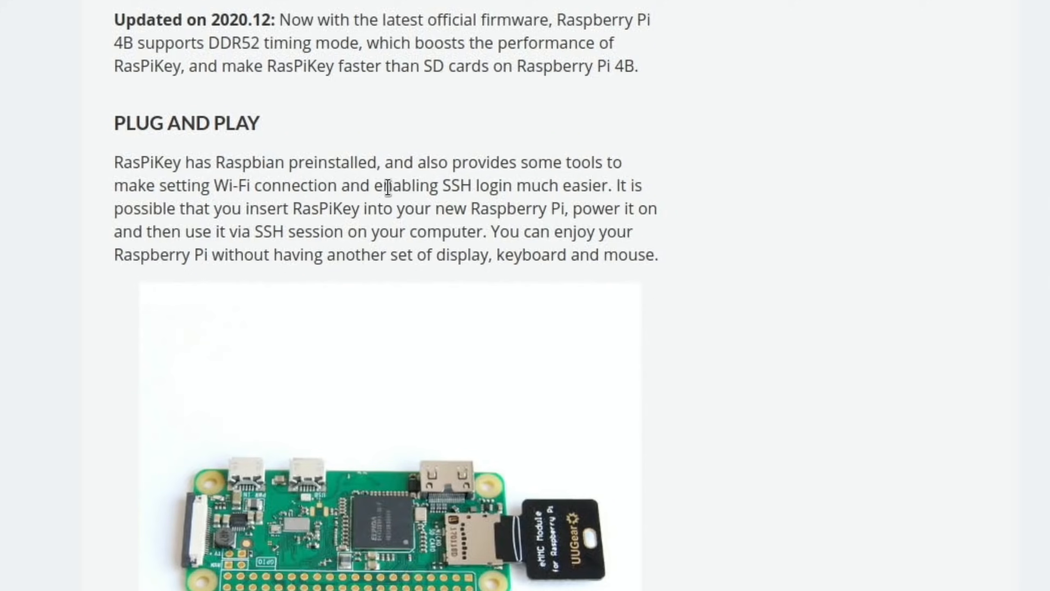
mouse_move(732, 198)
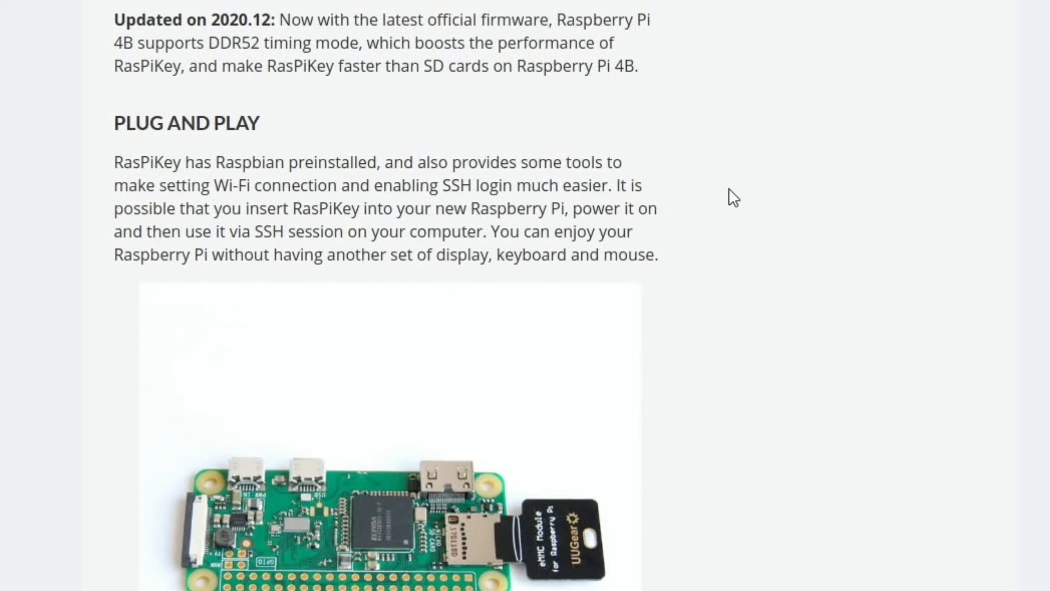
scroll(down, 3)
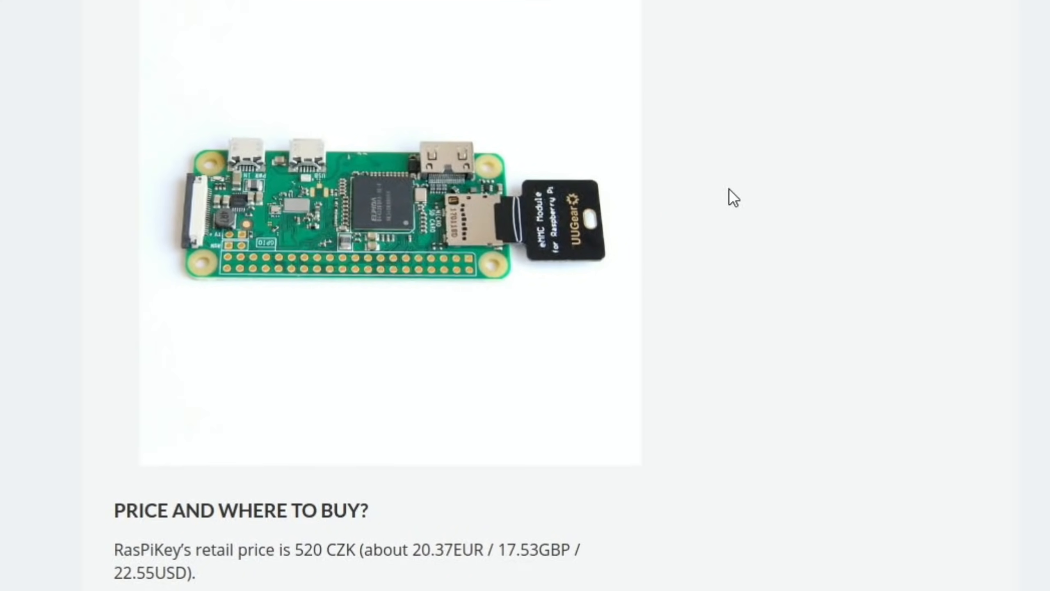
scroll(down, 3)
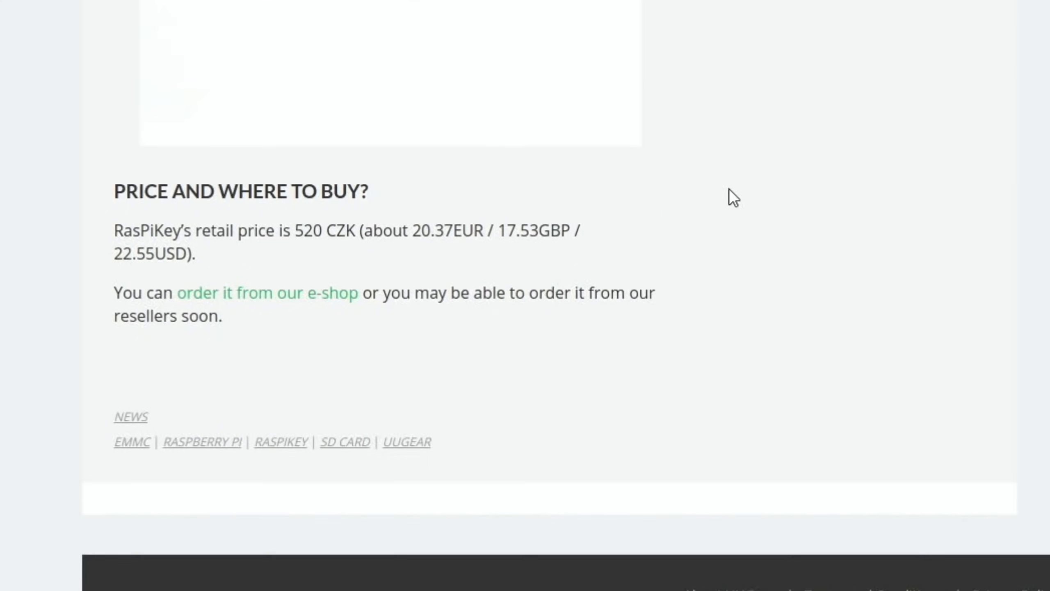
scroll(down, 3)
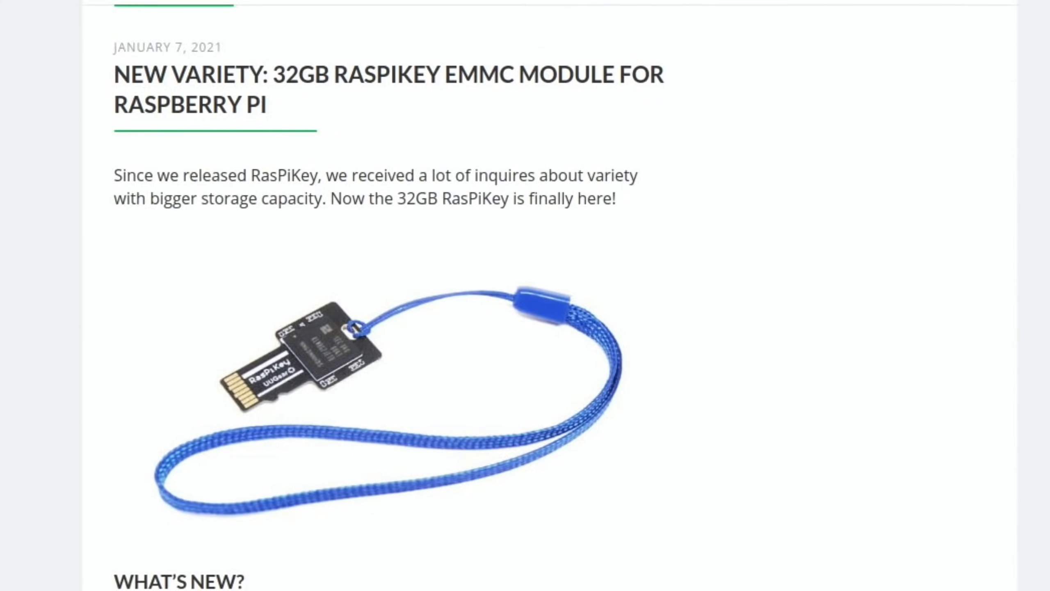
click(70, 24)
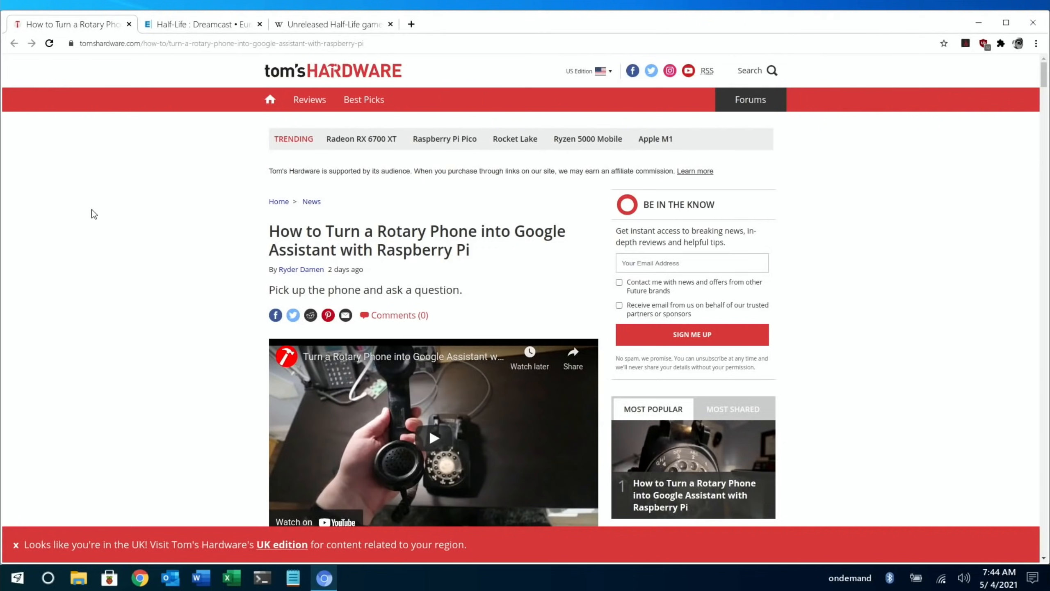
- Read the Tom's Hardware rotary phone guide through its assembly steps
scroll(down, 3)
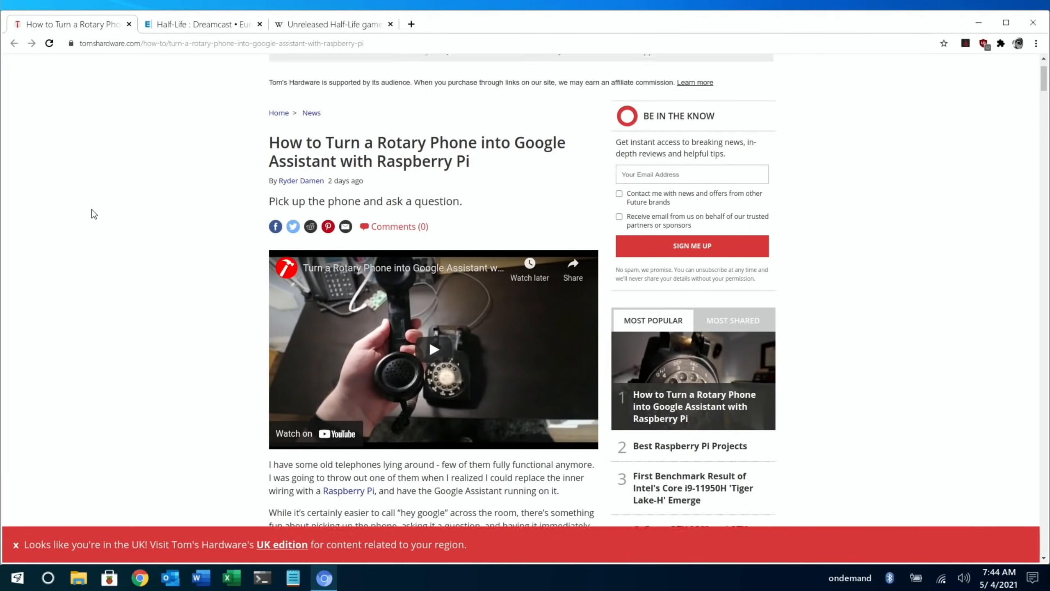
scroll(down, 3)
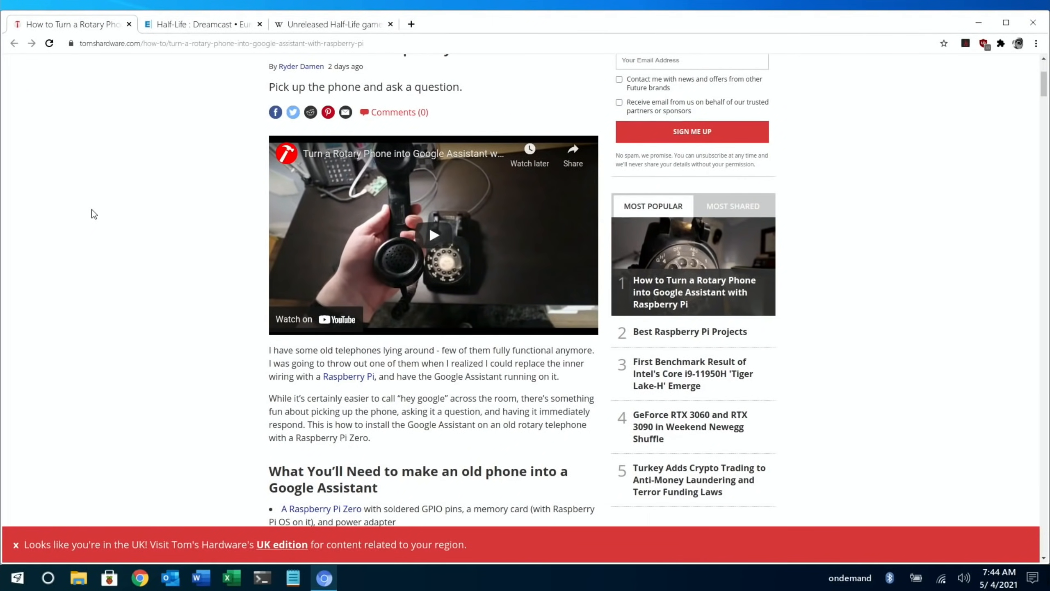
scroll(down, 3)
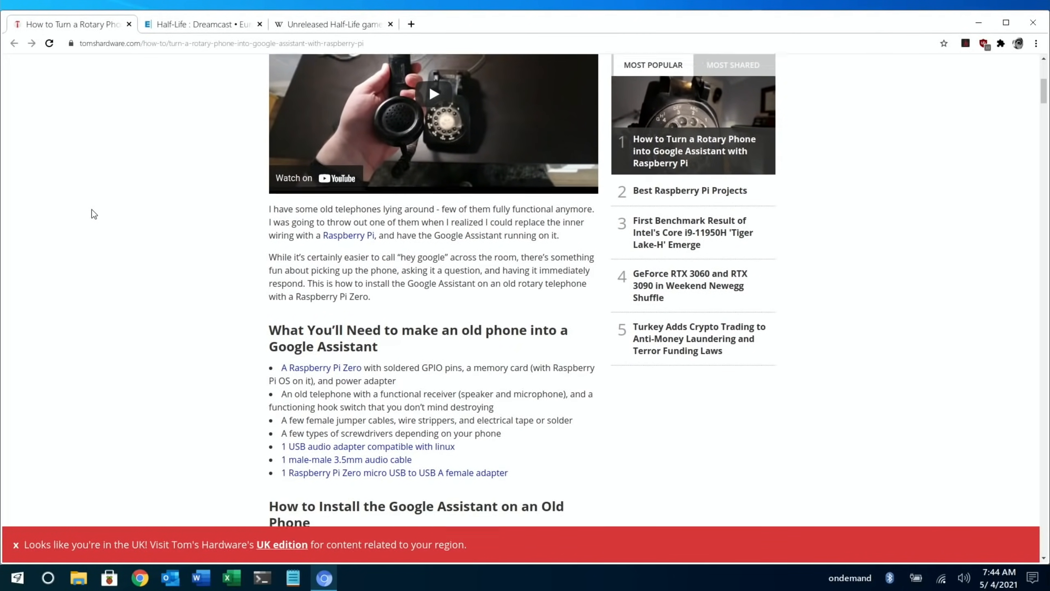
scroll(down, 3)
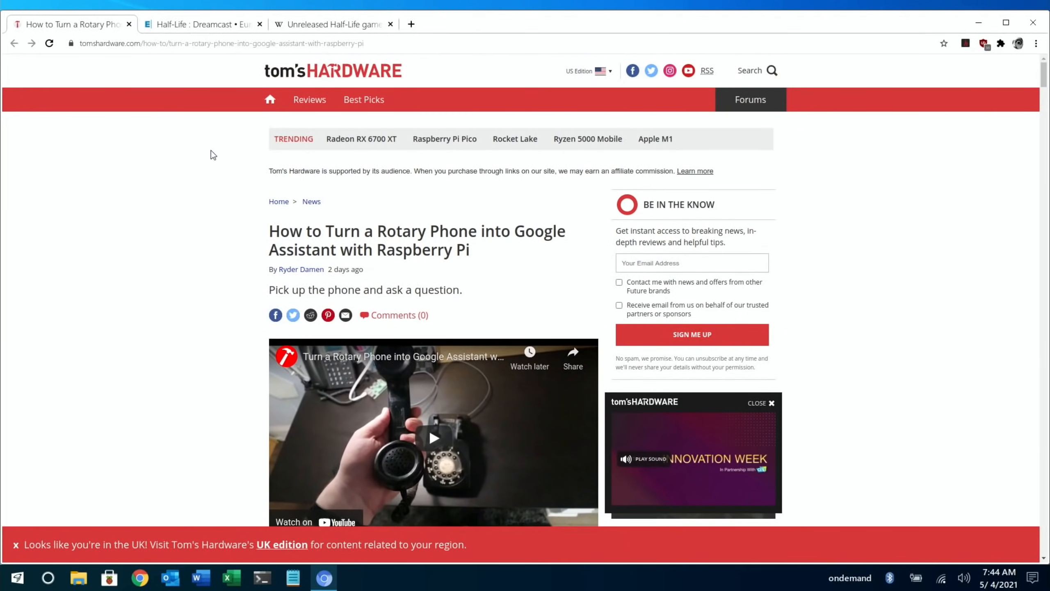
scroll(down, 3)
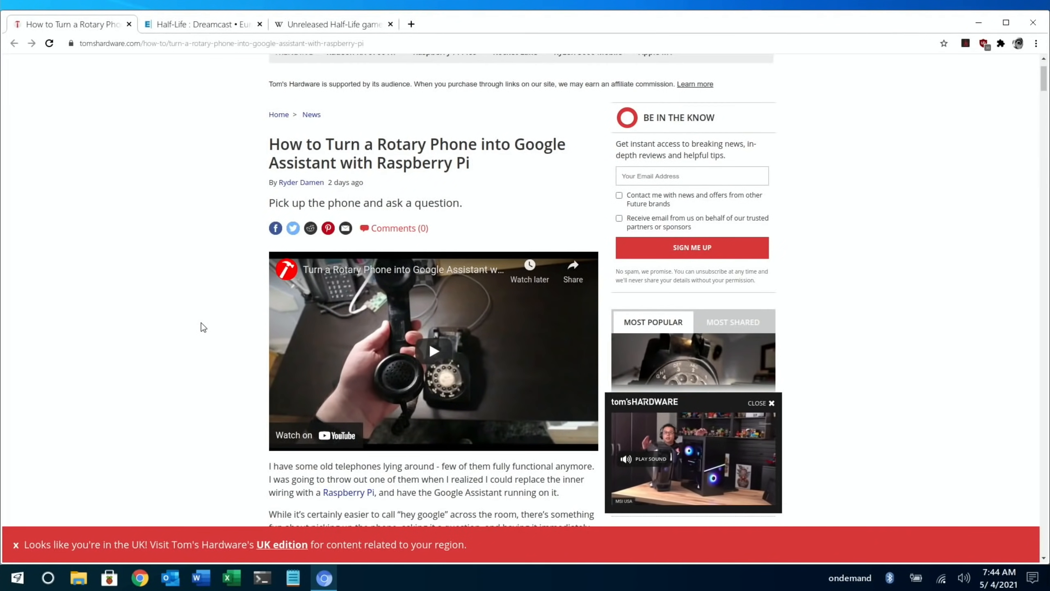
scroll(down, 3)
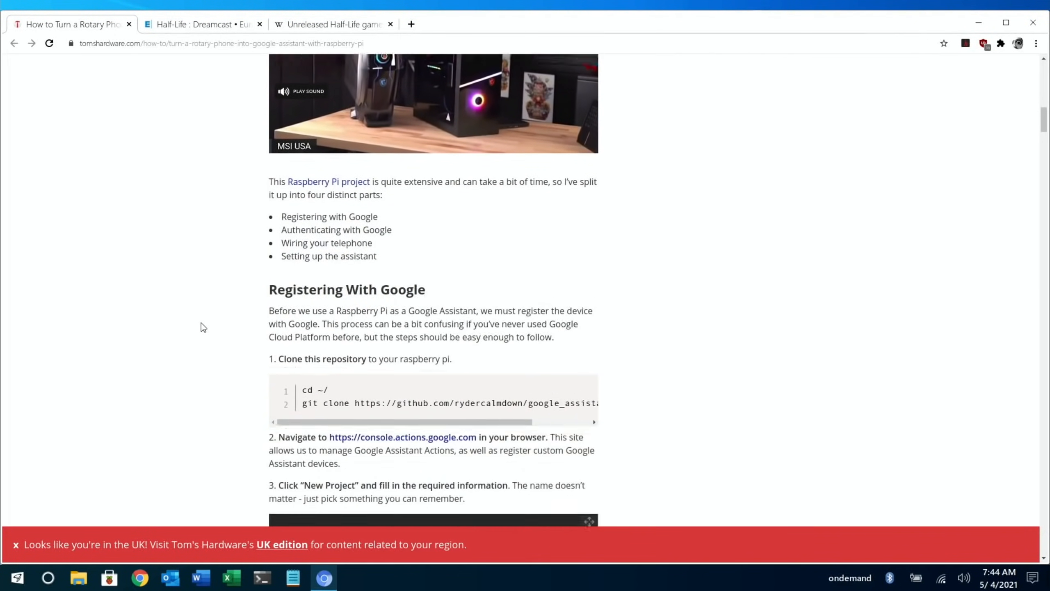
scroll(down, 3)
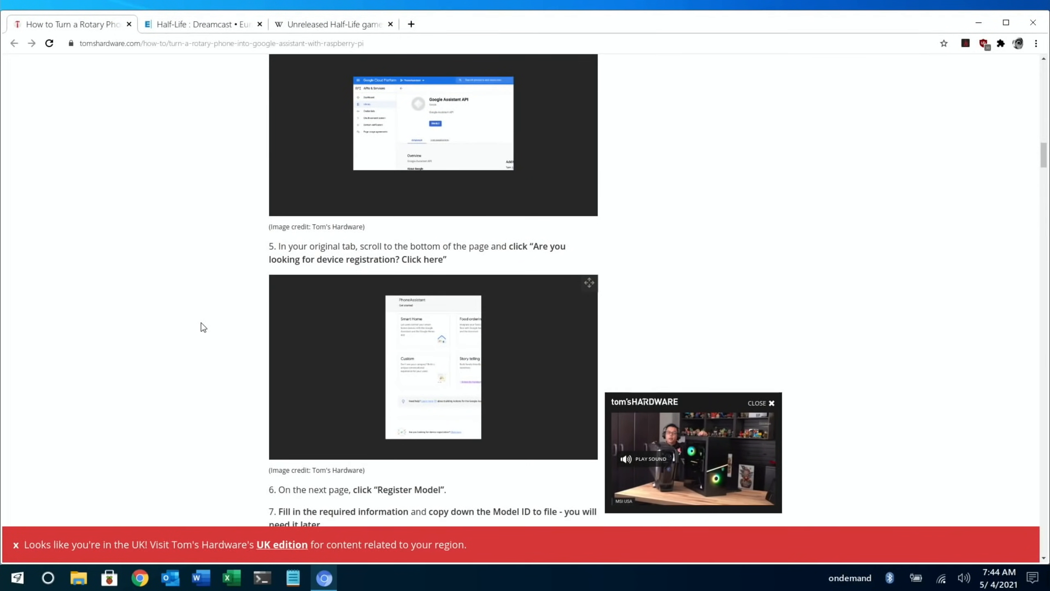
scroll(down, 3)
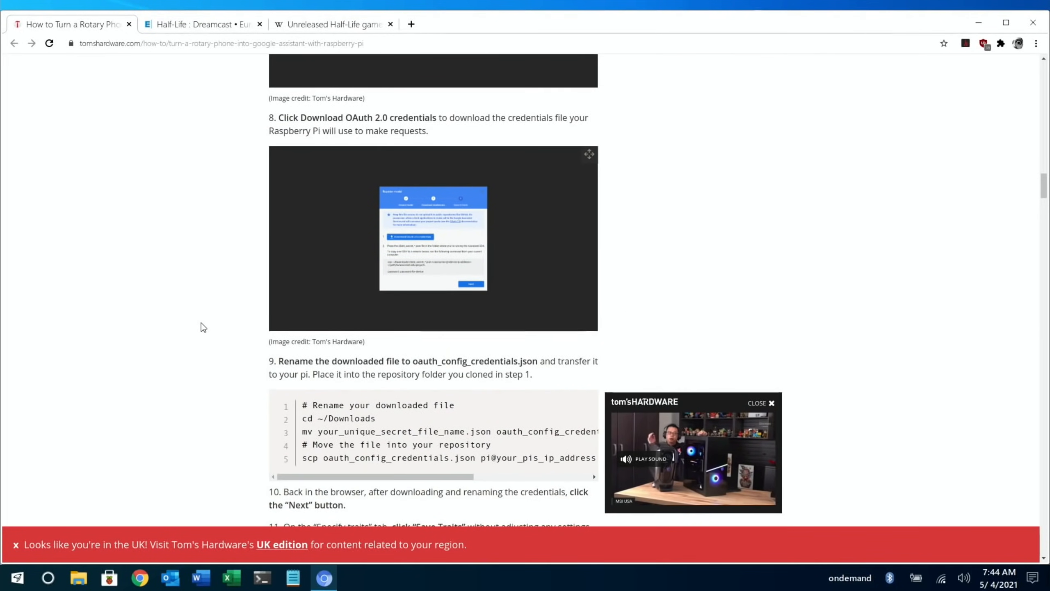
scroll(down, 3)
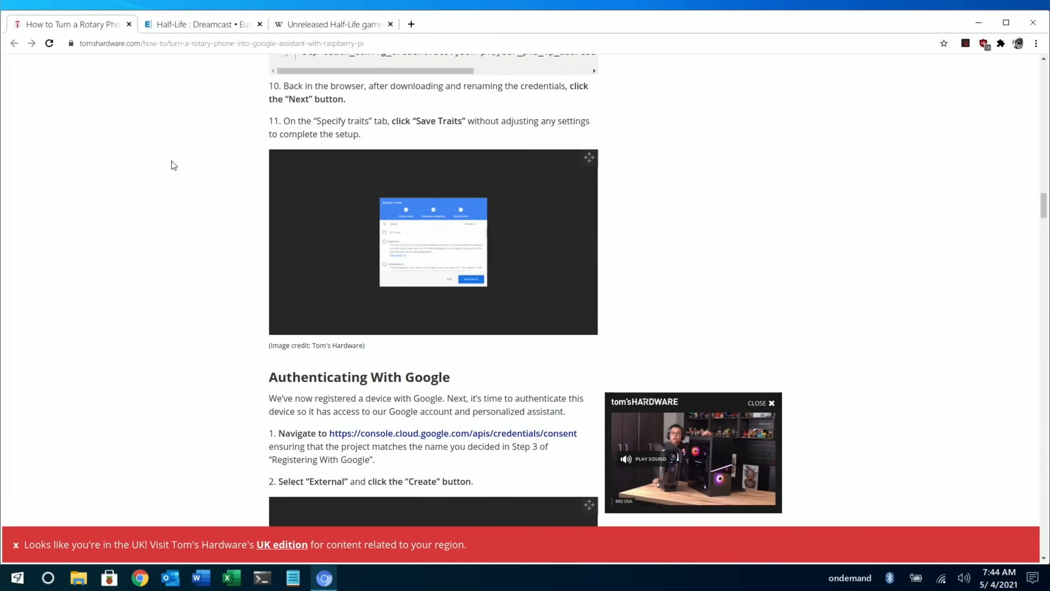
- Read the Google Assistant setup section, then close the rotary phone guide
scroll(down, 3)
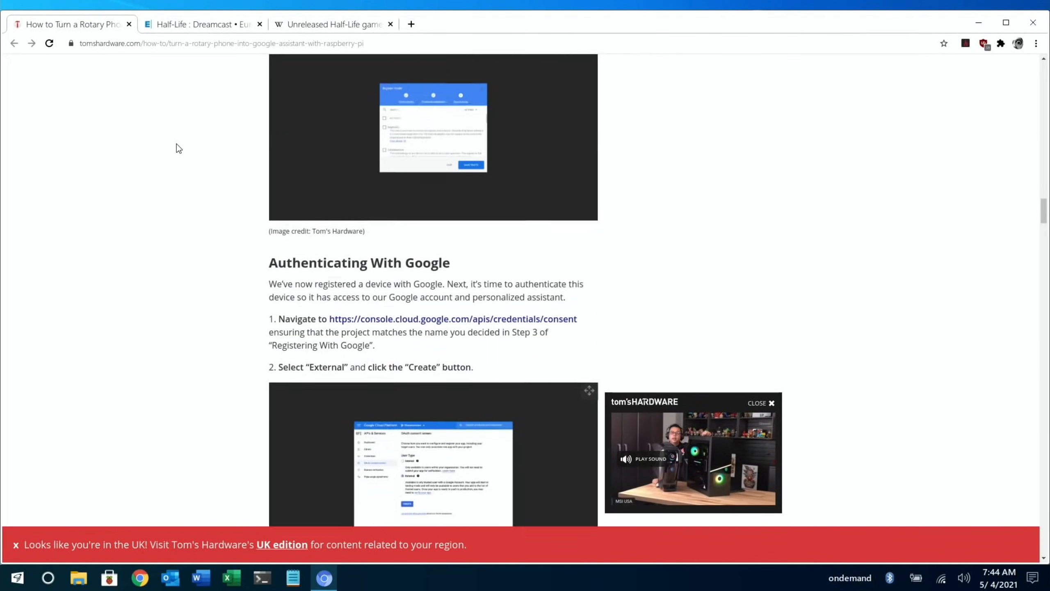
scroll(down, 3)
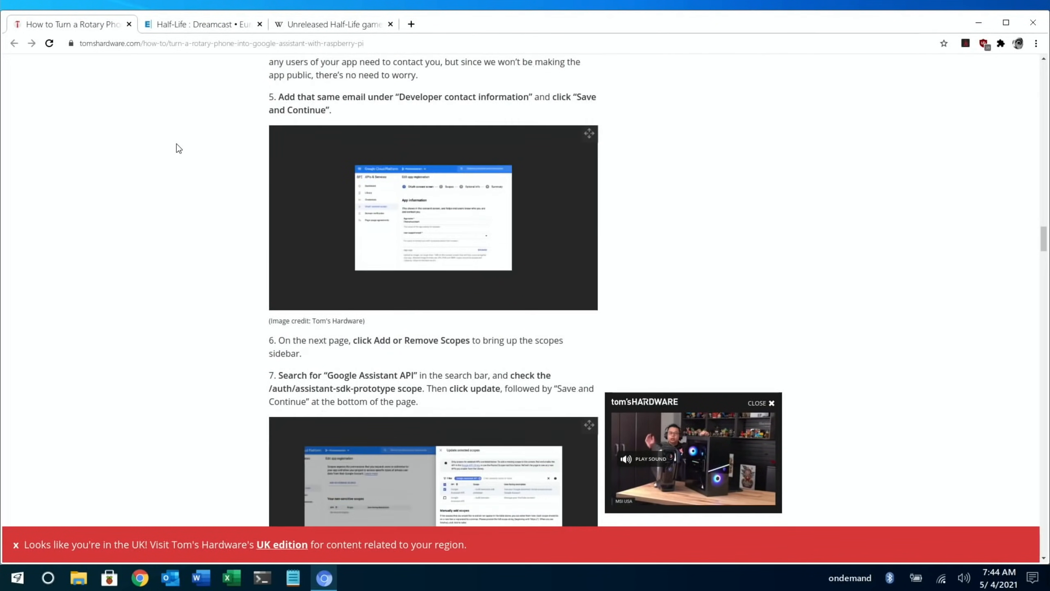
scroll(down, 3)
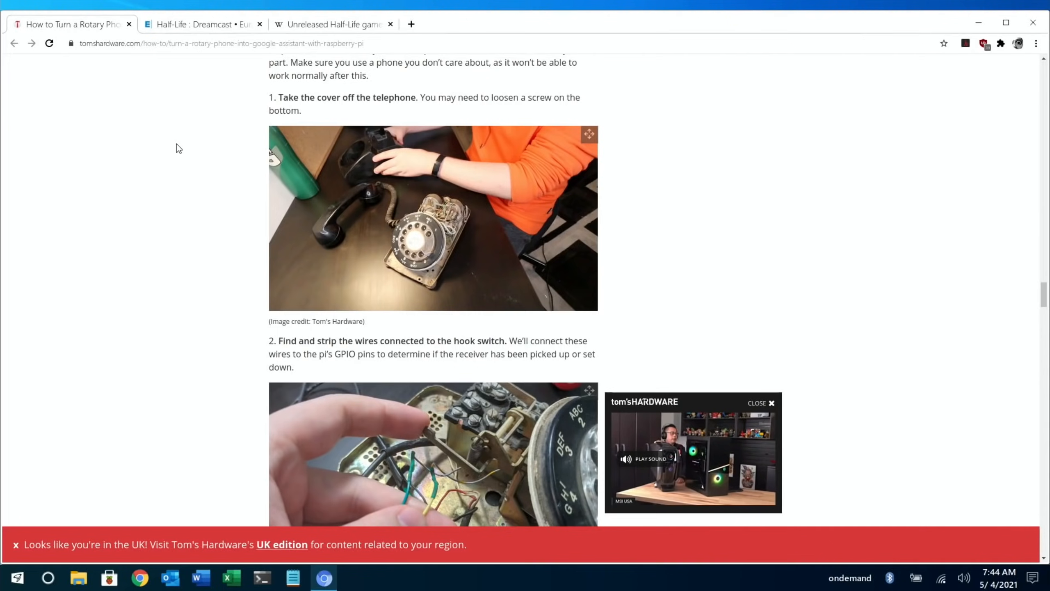
scroll(down, 3)
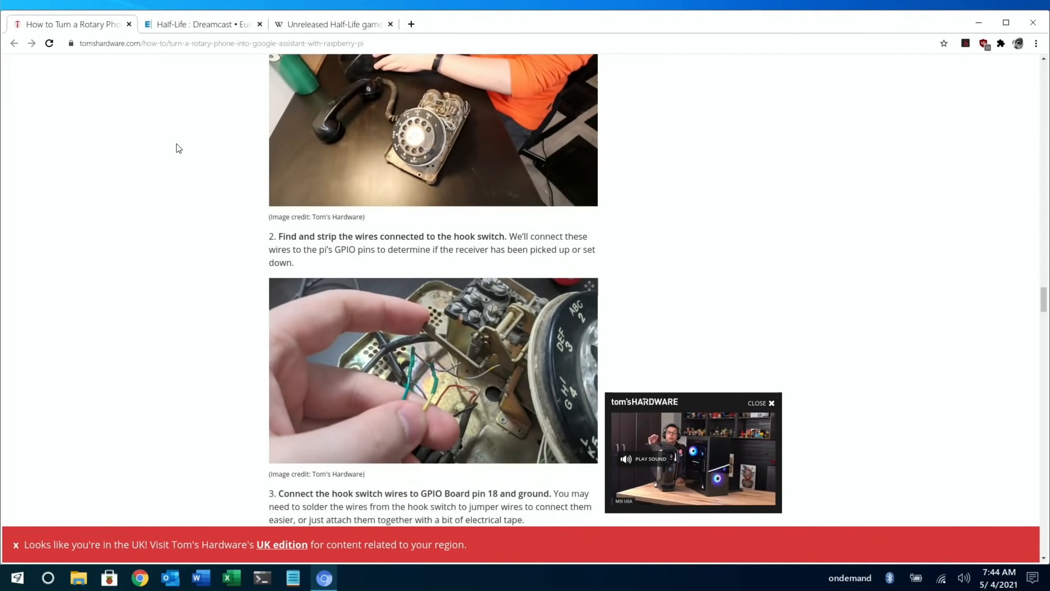
scroll(down, 3)
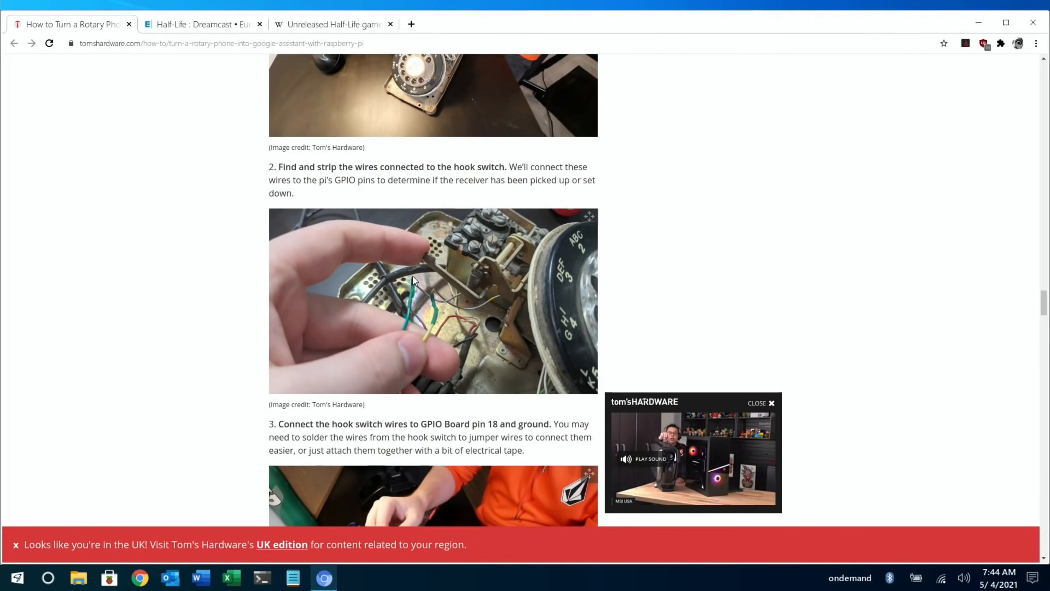
scroll(down, 3)
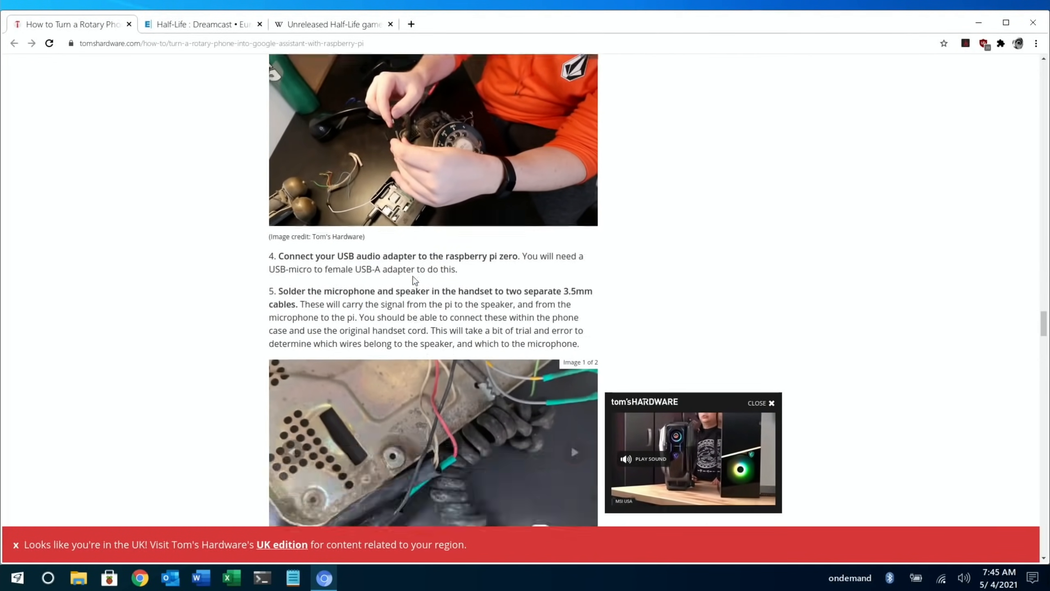
scroll(down, 3)
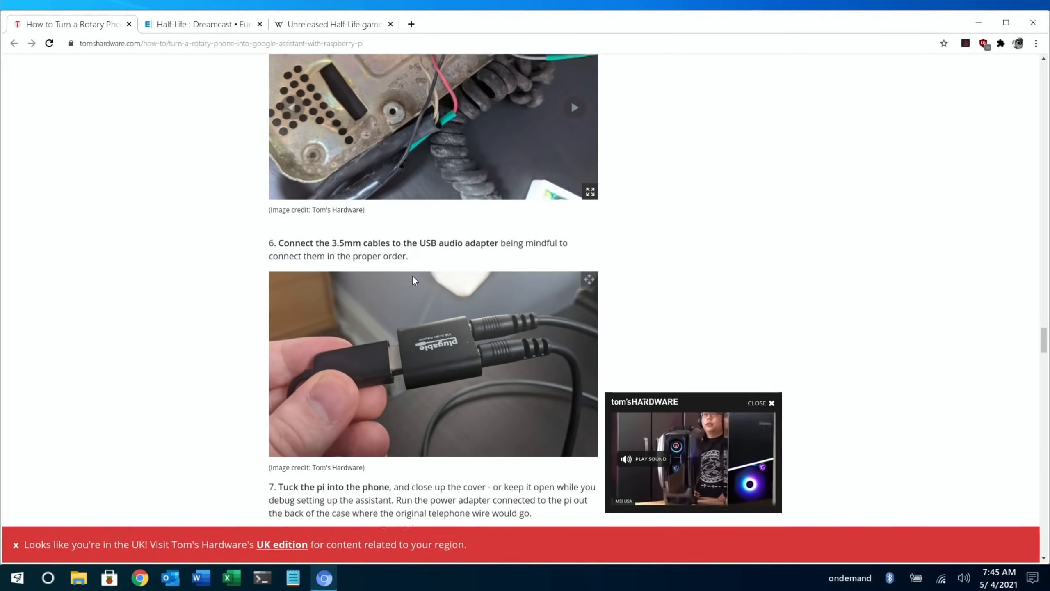
scroll(down, 3)
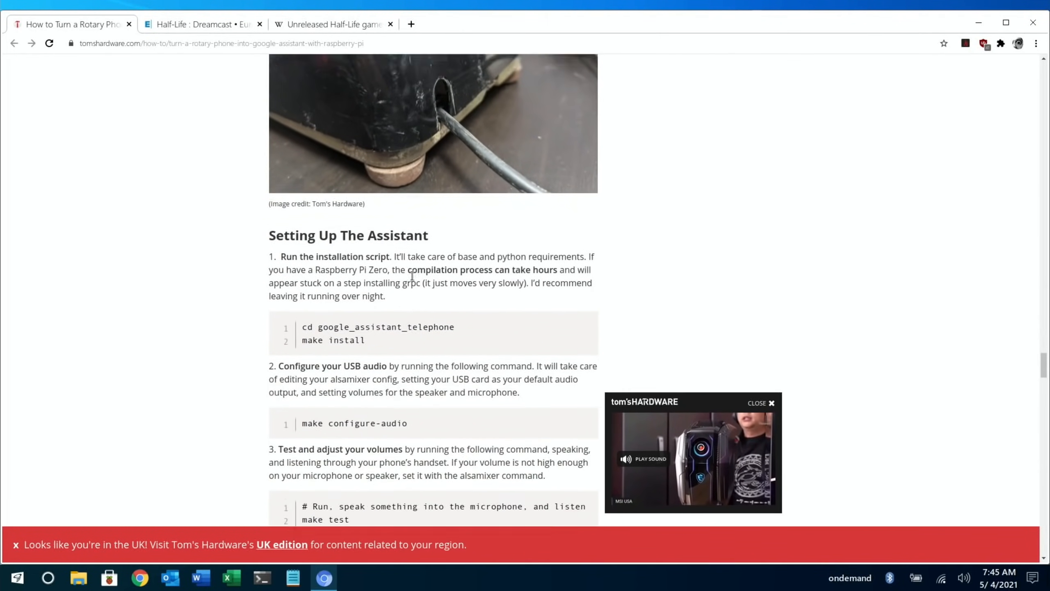
click(128, 24)
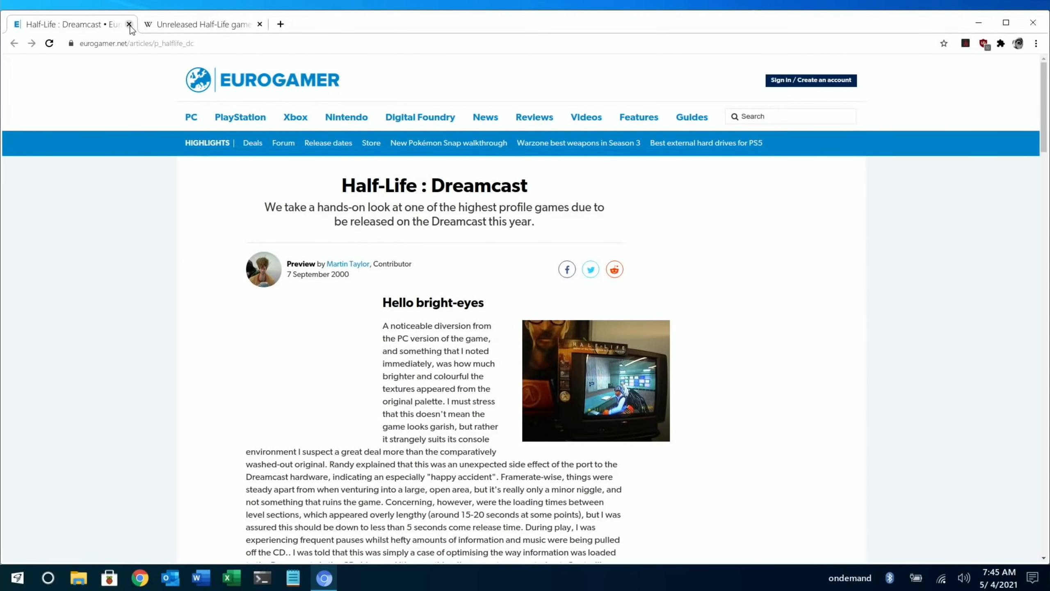
mouse_move(185, 295)
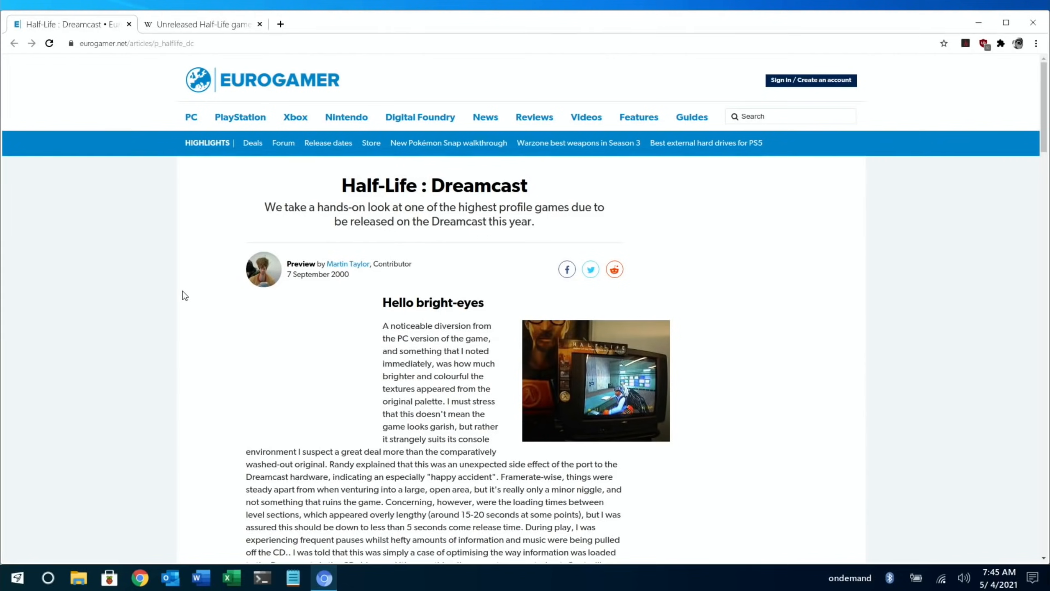
mouse_move(148, 301)
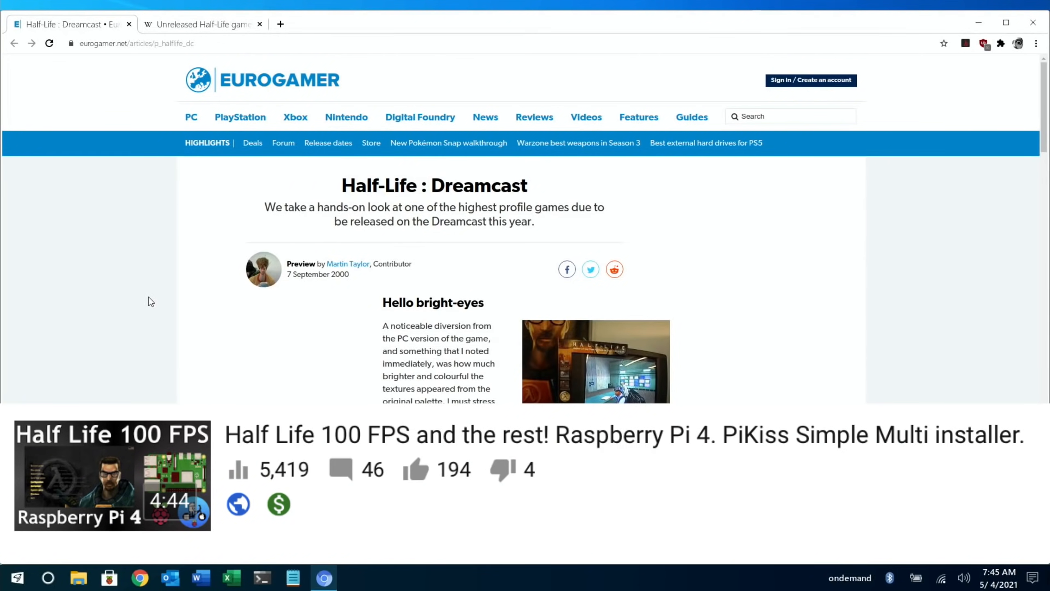
- Read the Eurogamer preview's Blue Shift and Voyeurism sections, then close it
scroll(down, 3)
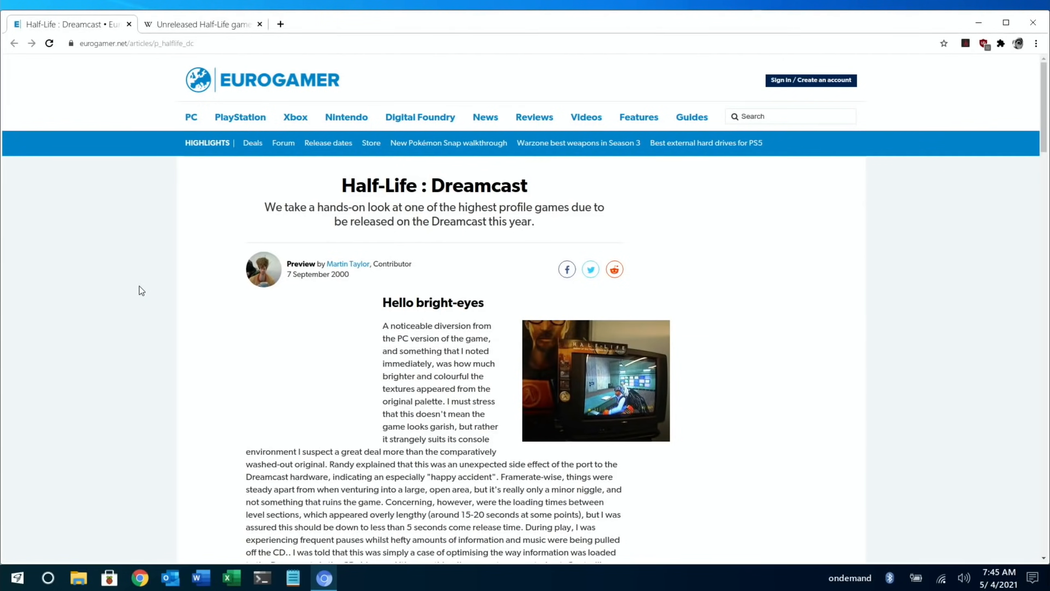
scroll(down, 3)
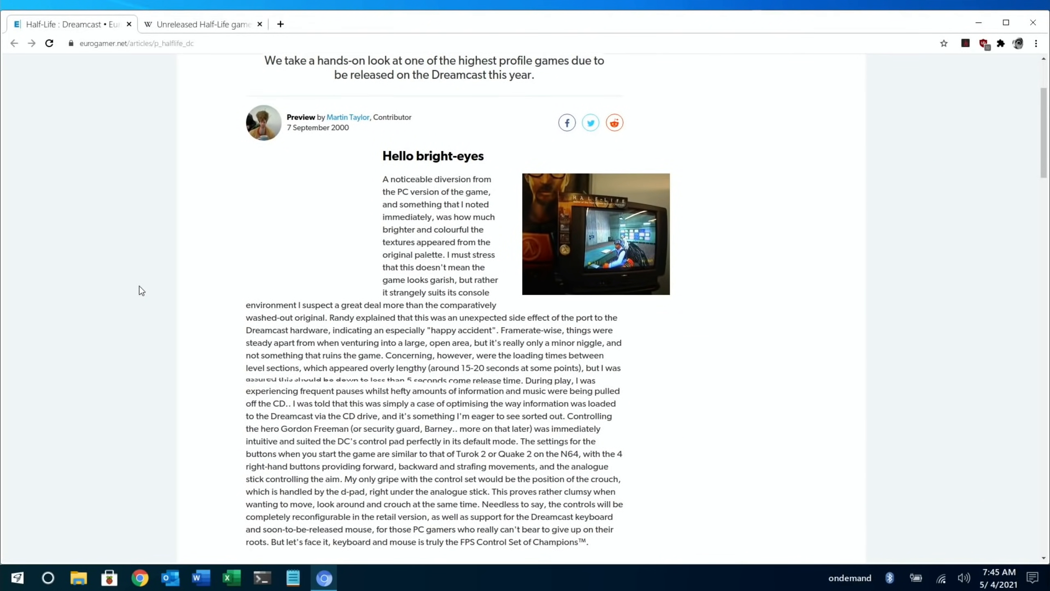
scroll(down, 3)
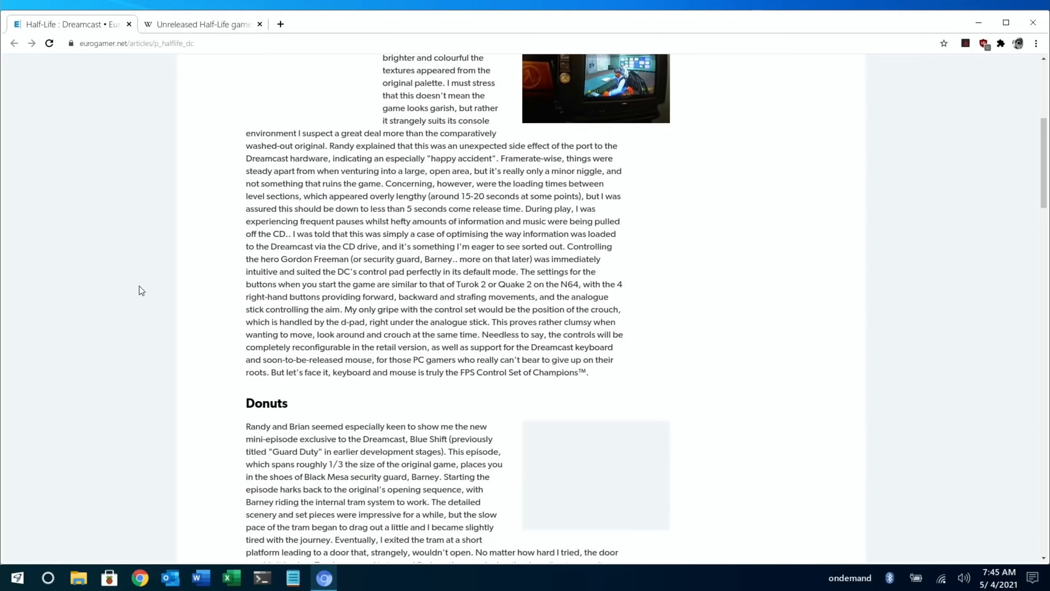
scroll(down, 3)
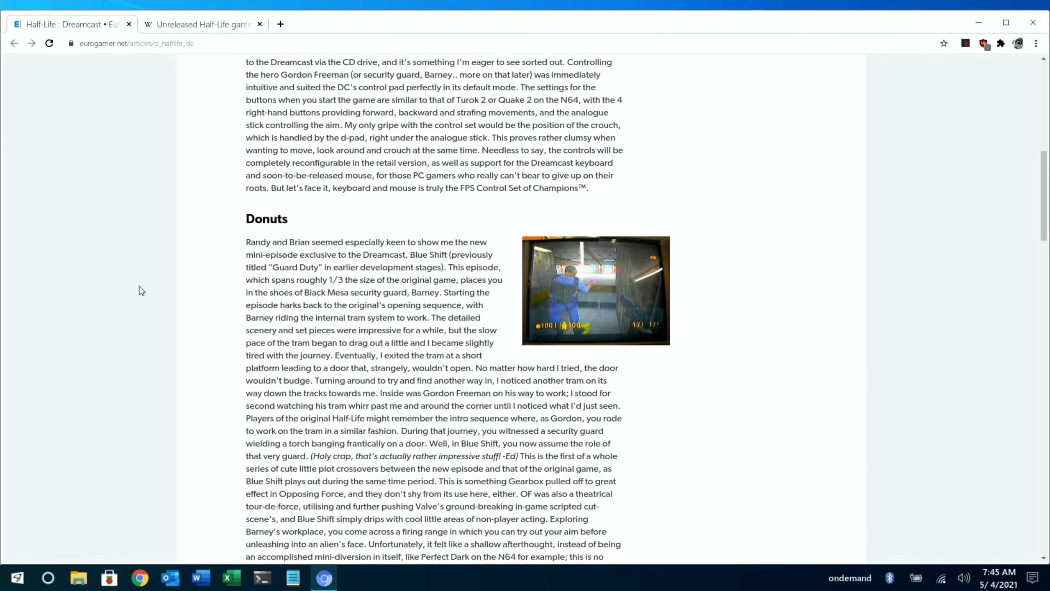
scroll(down, 3)
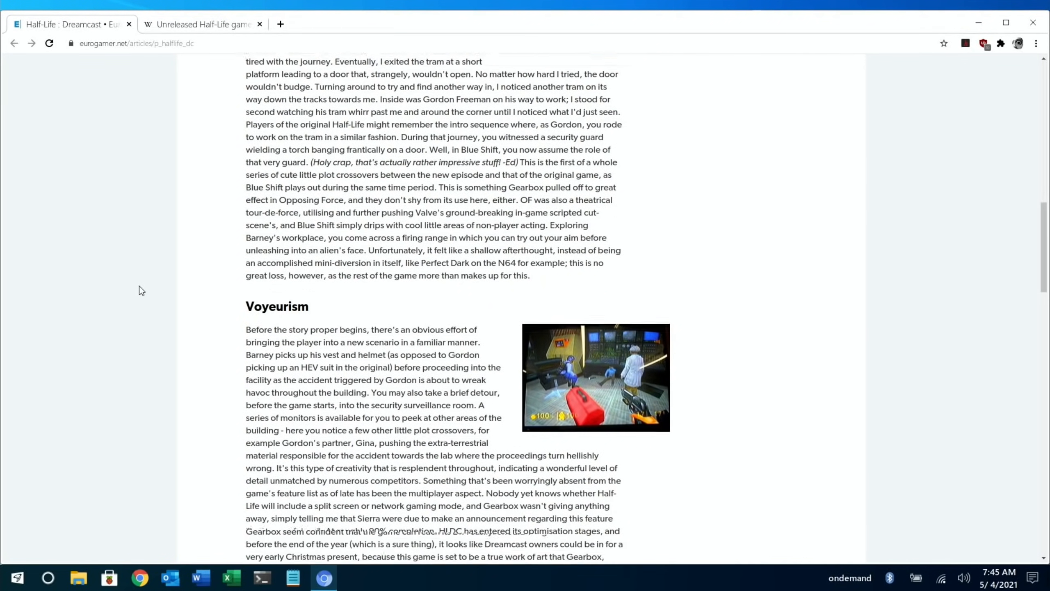
scroll(down, 3)
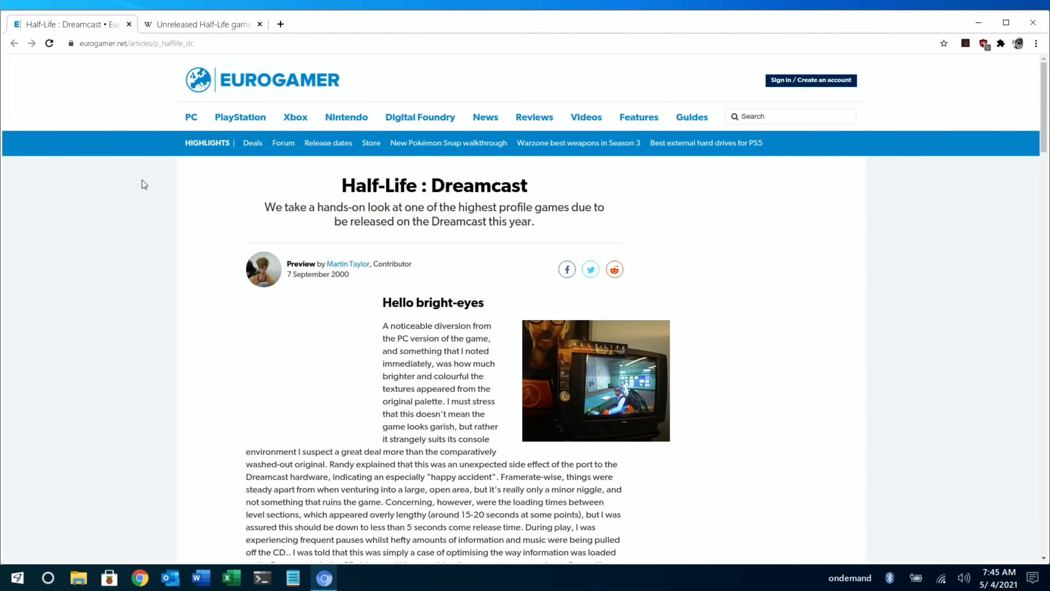
mouse_move(184, 141)
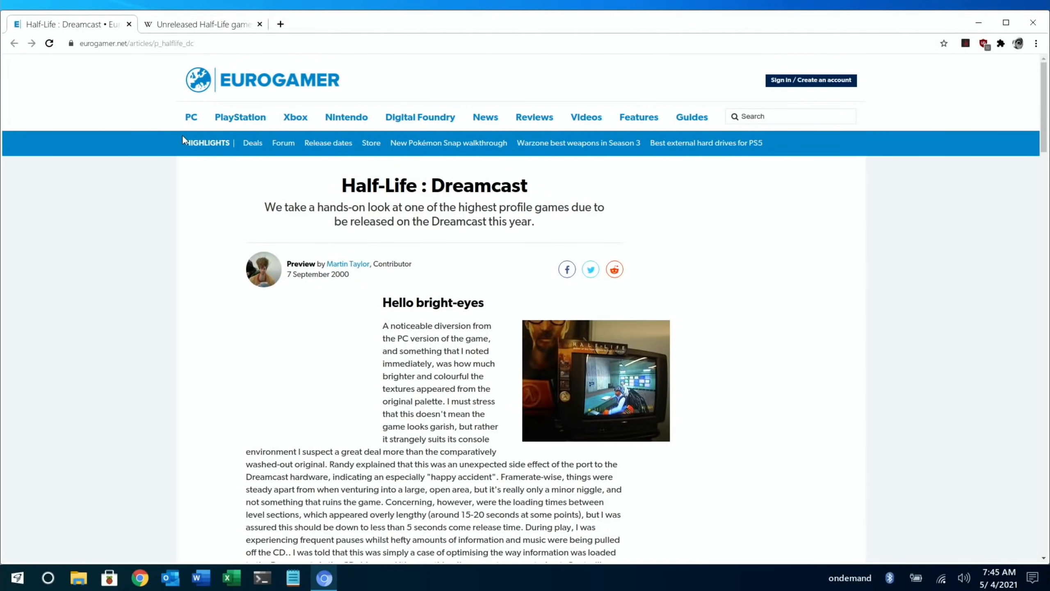
mouse_move(143, 71)
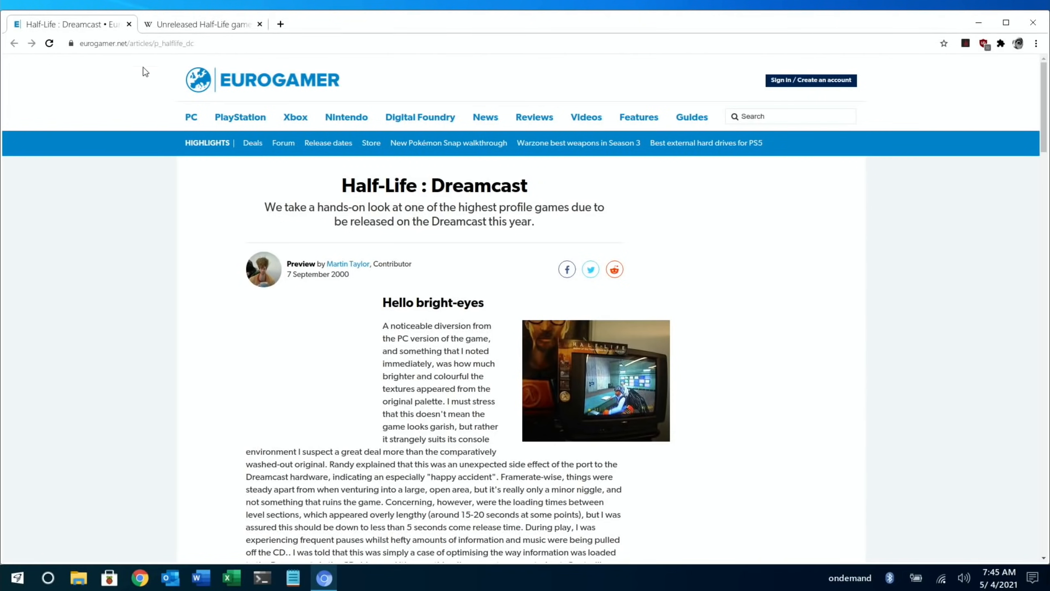
click(128, 24)
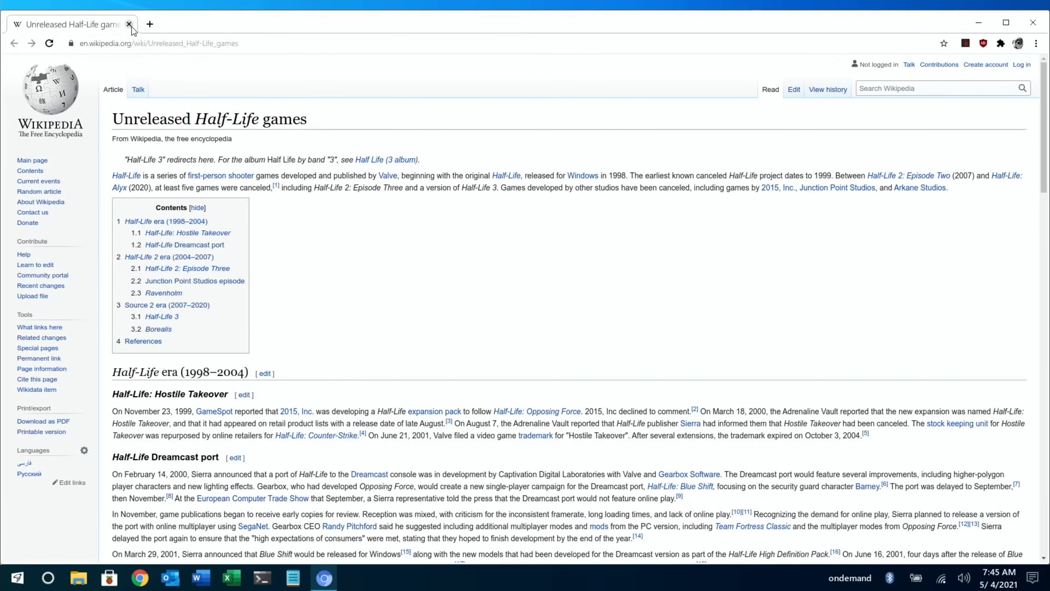
mouse_move(409, 256)
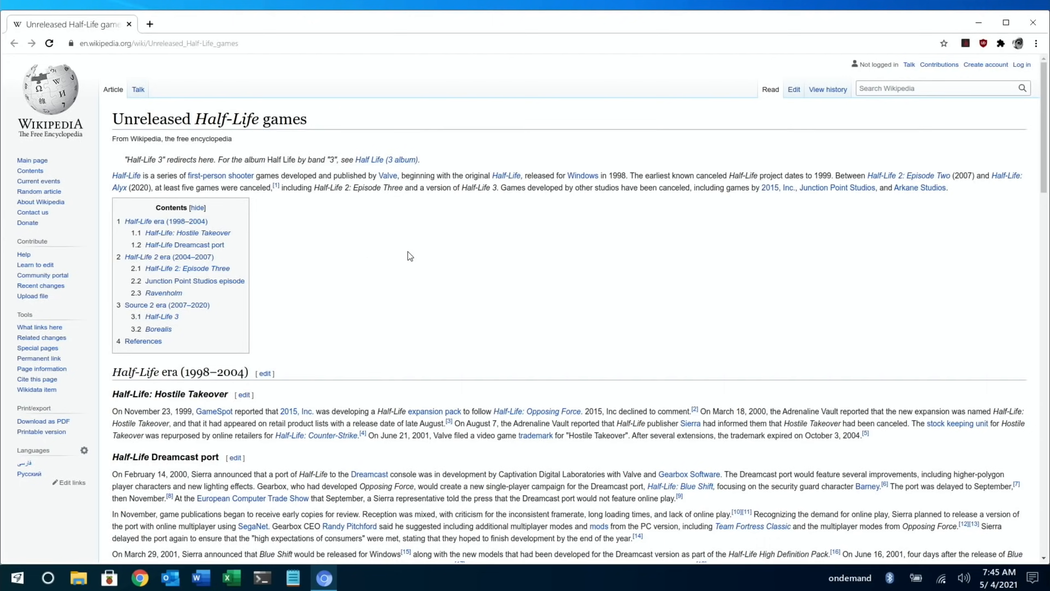
- Scroll down to the Half-Life Dreamcast port and Episode Three sections of the article
scroll(down, 3)
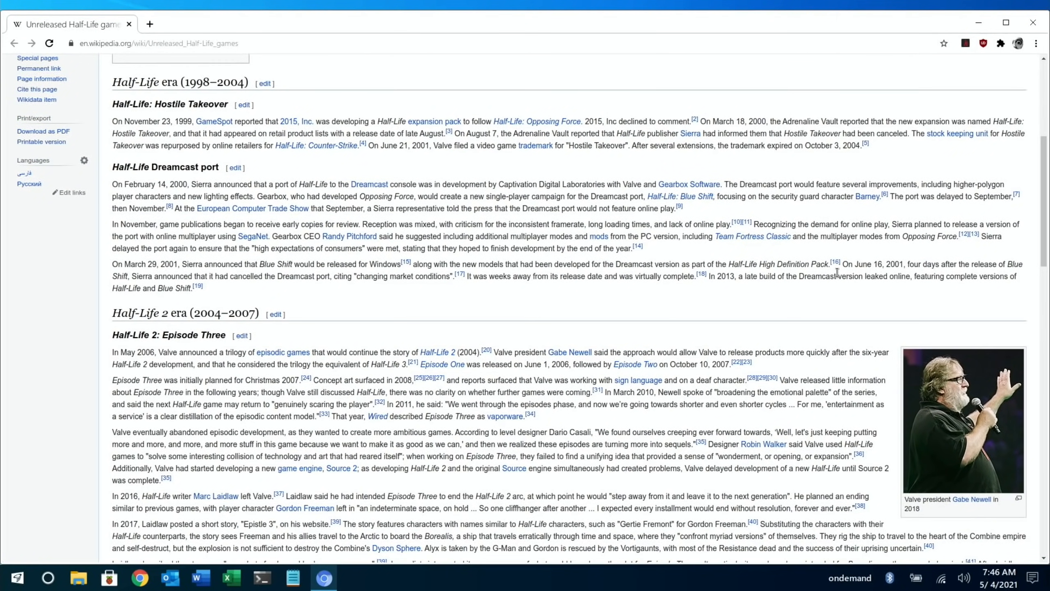
mouse_move(980, 261)
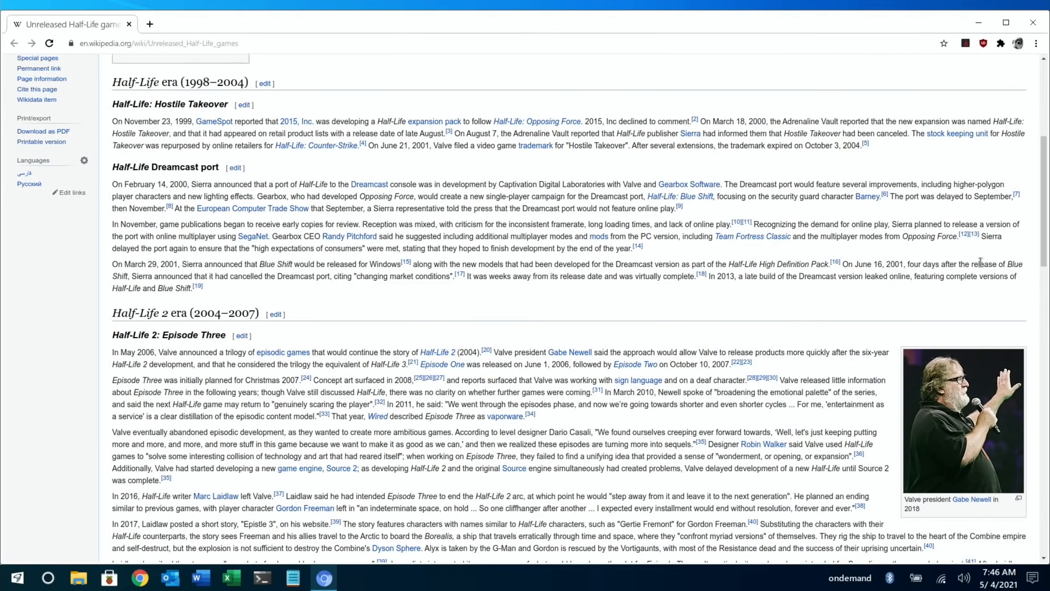
mouse_move(166, 276)
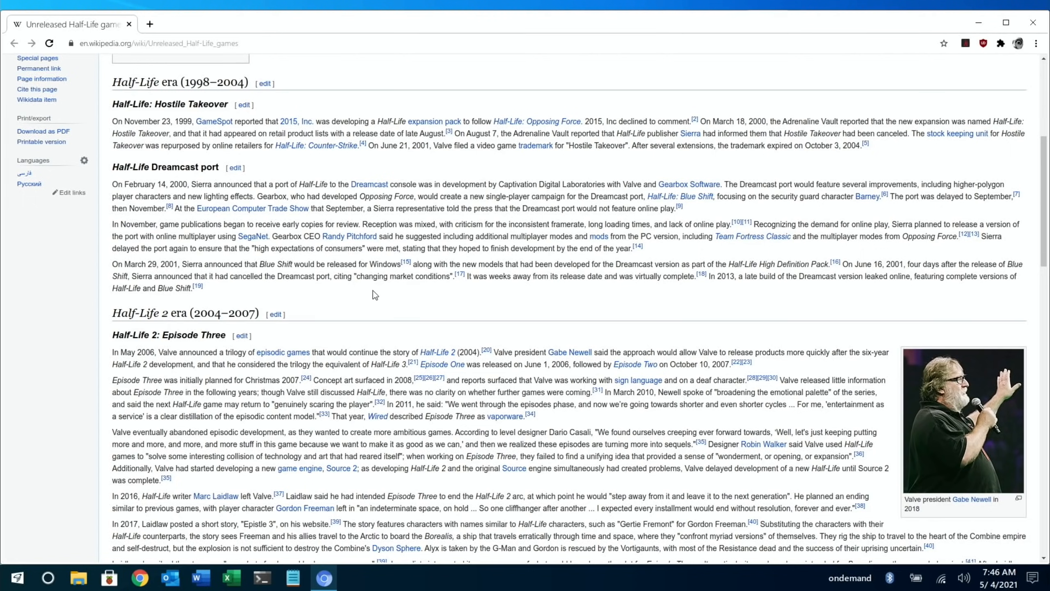
mouse_move(369, 295)
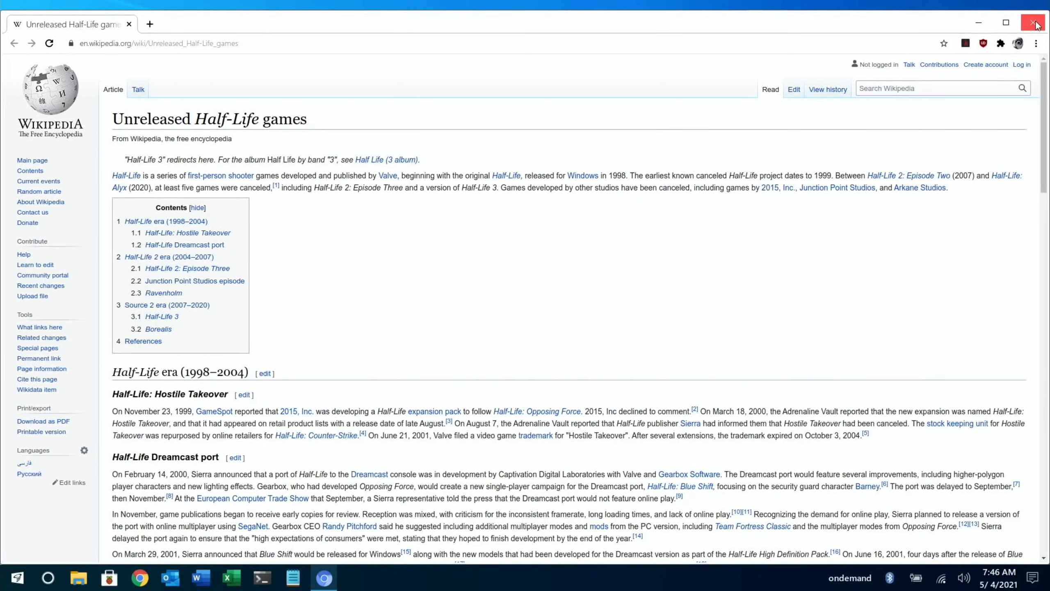
- Close Chrome to reveal Redream's Now Playing save-states menu with the 2021-05-03 state
click(1035, 22)
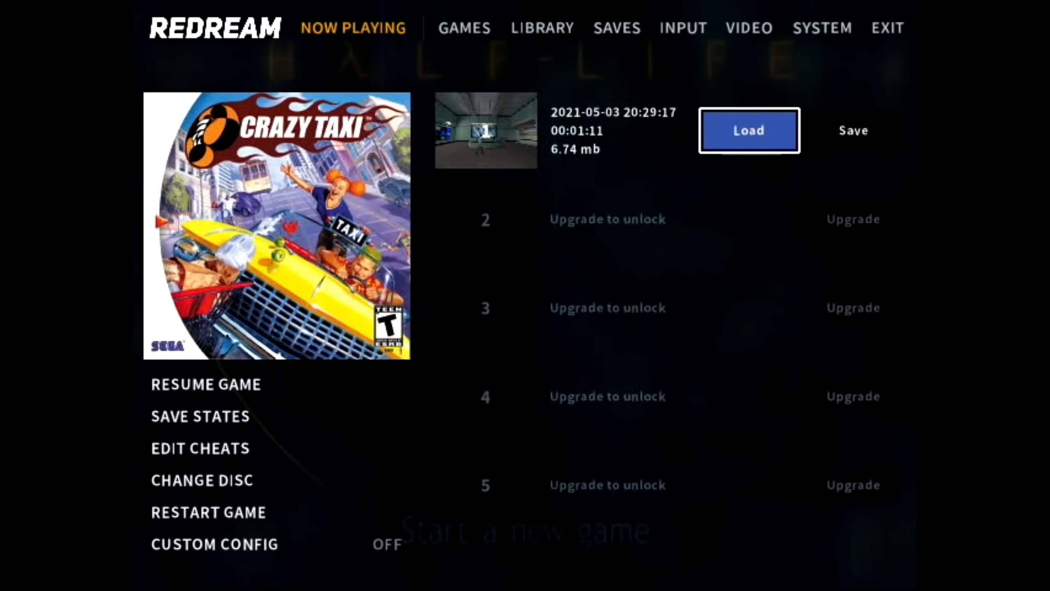
- Load the saved Half-Life state and walk forward through the concrete corridors
click(749, 130)
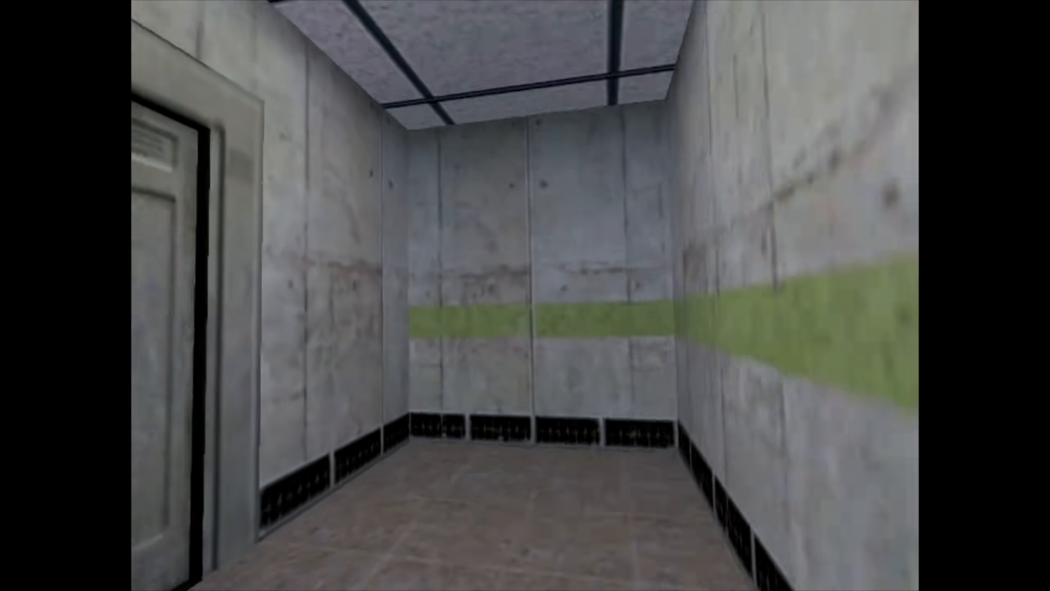
key(w)
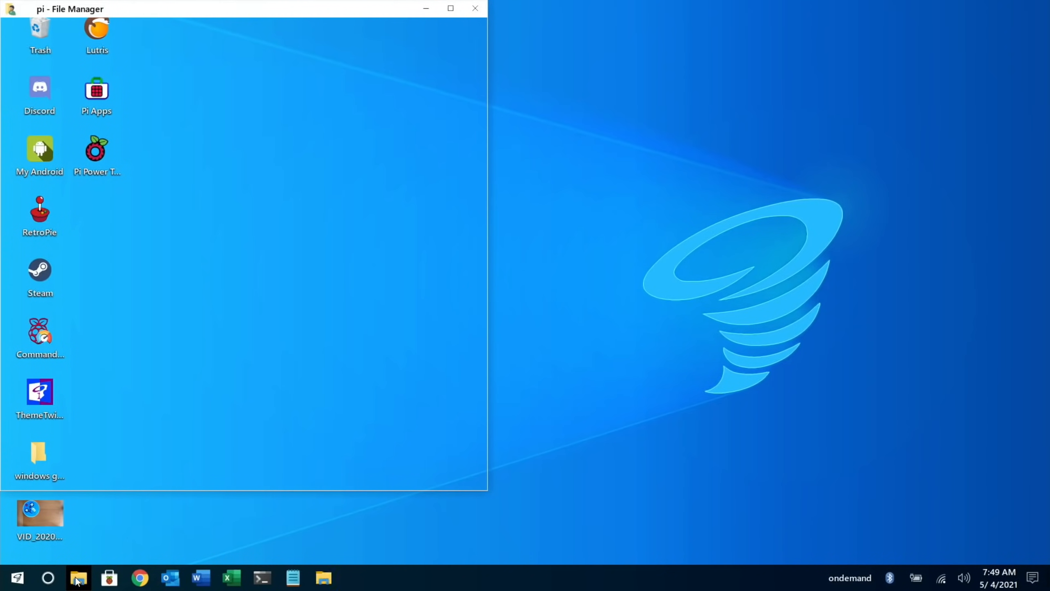
click(79, 576)
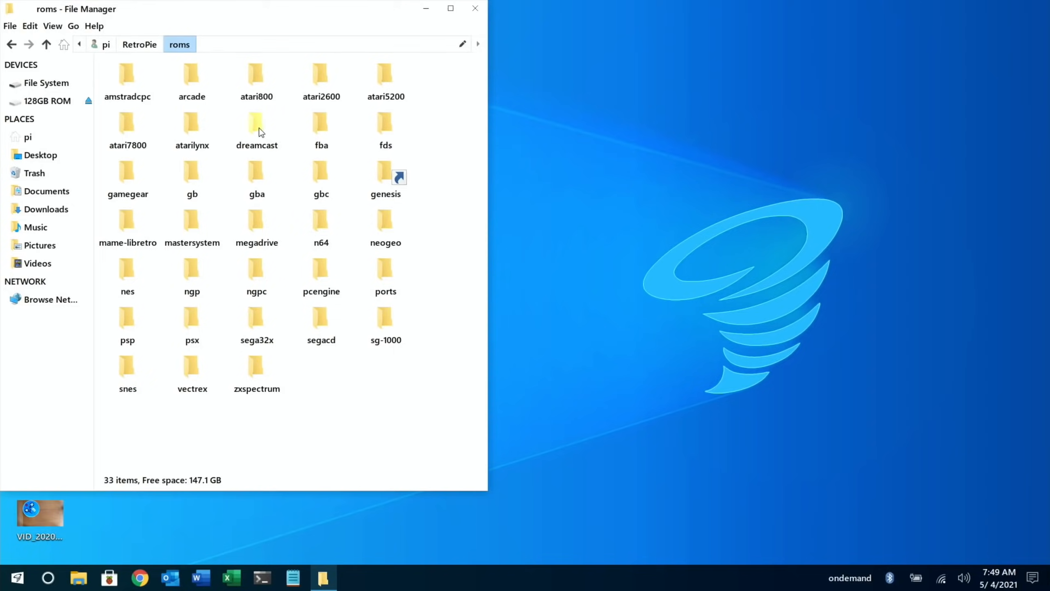
double_click(257, 124)
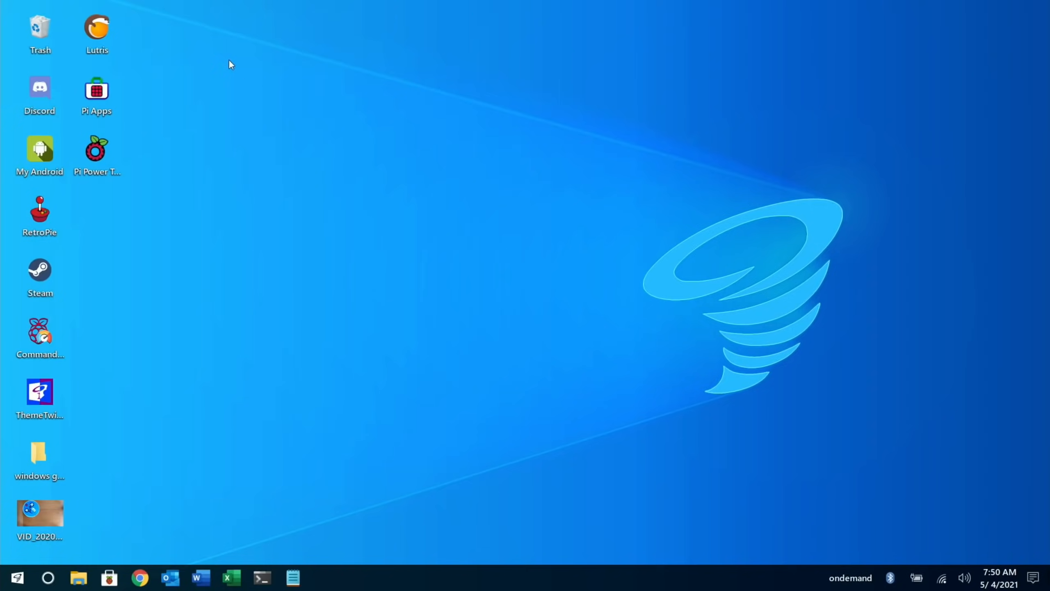
mouse_move(44, 214)
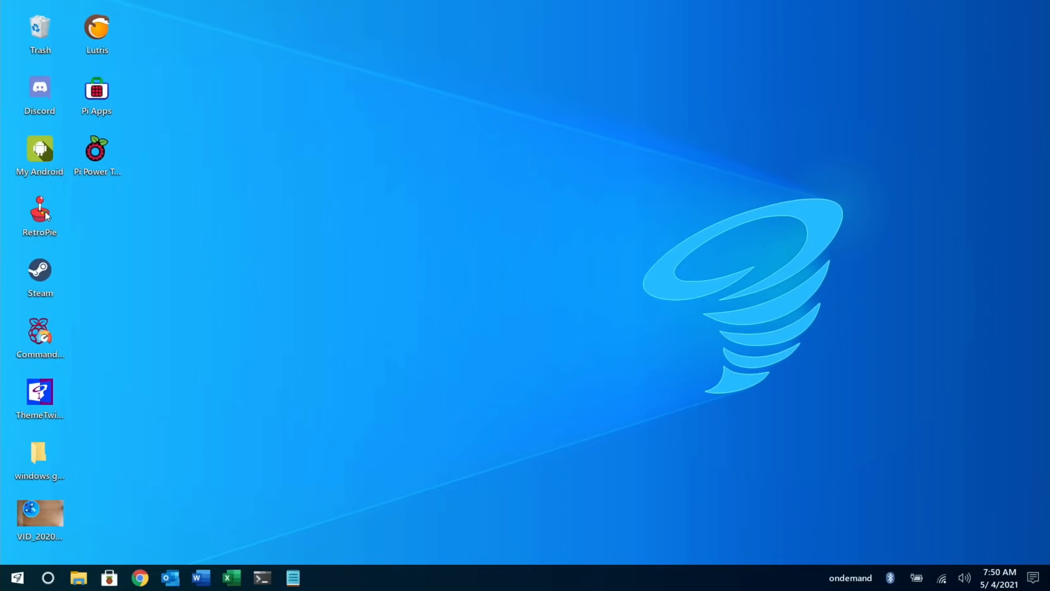
- Launch RetroPie, open RetroPie Setup, and select redream in the experimental packages list
double_click(39, 210)
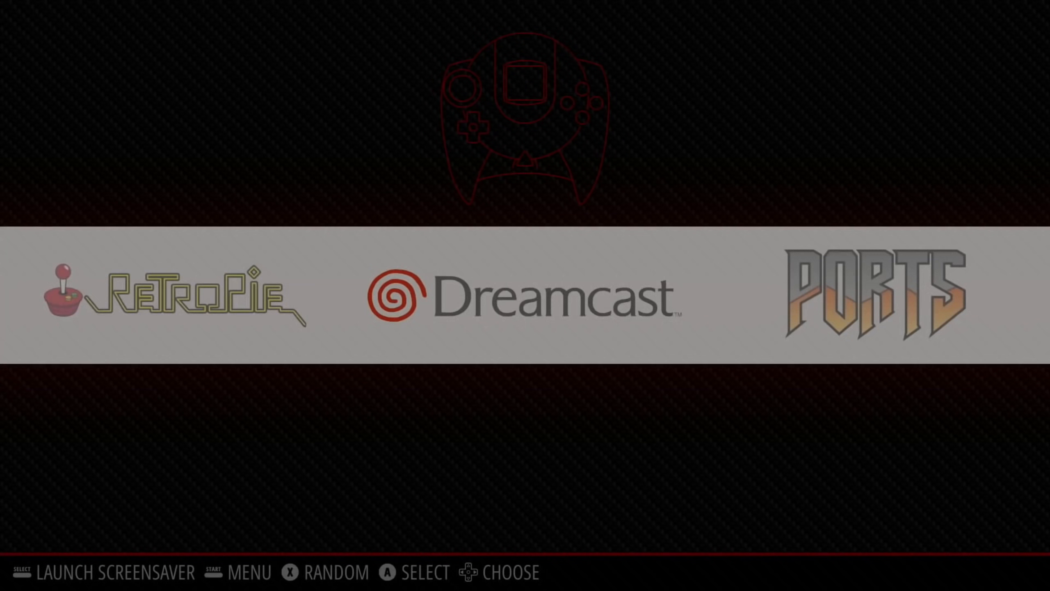
key(Left)
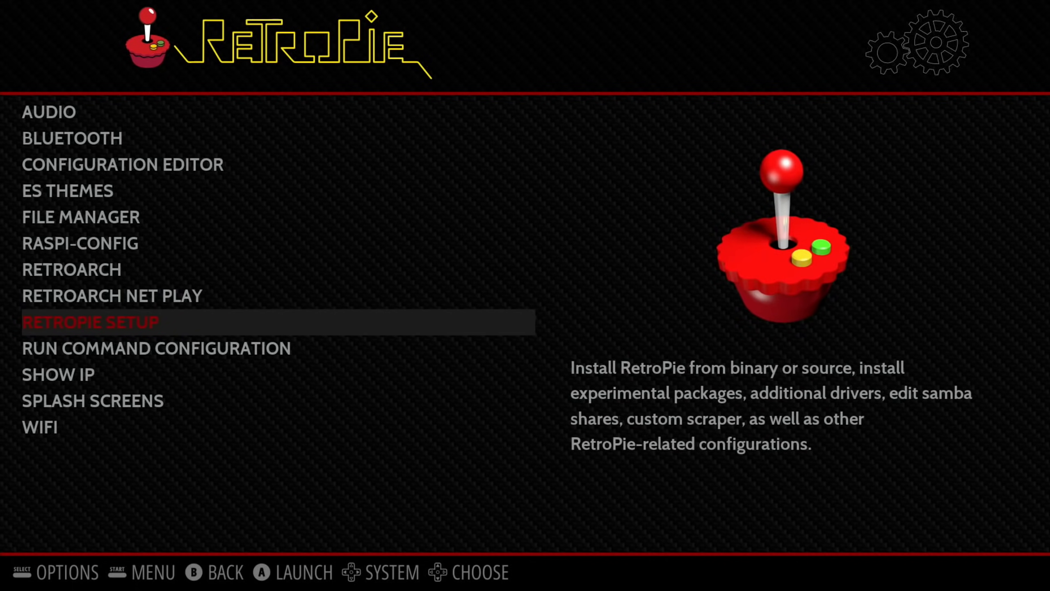
click(91, 321)
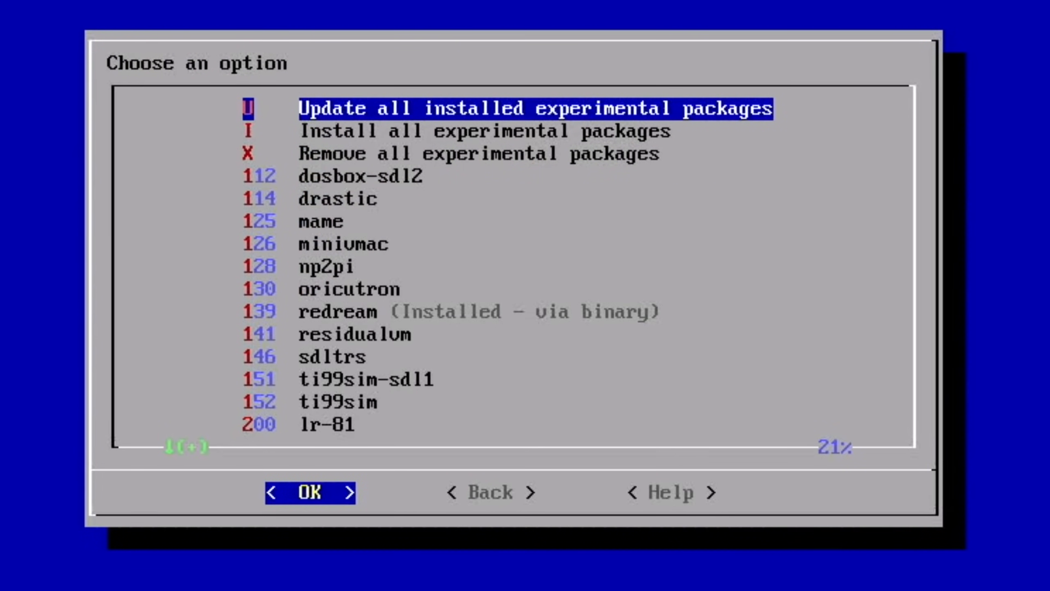
click(328, 267)
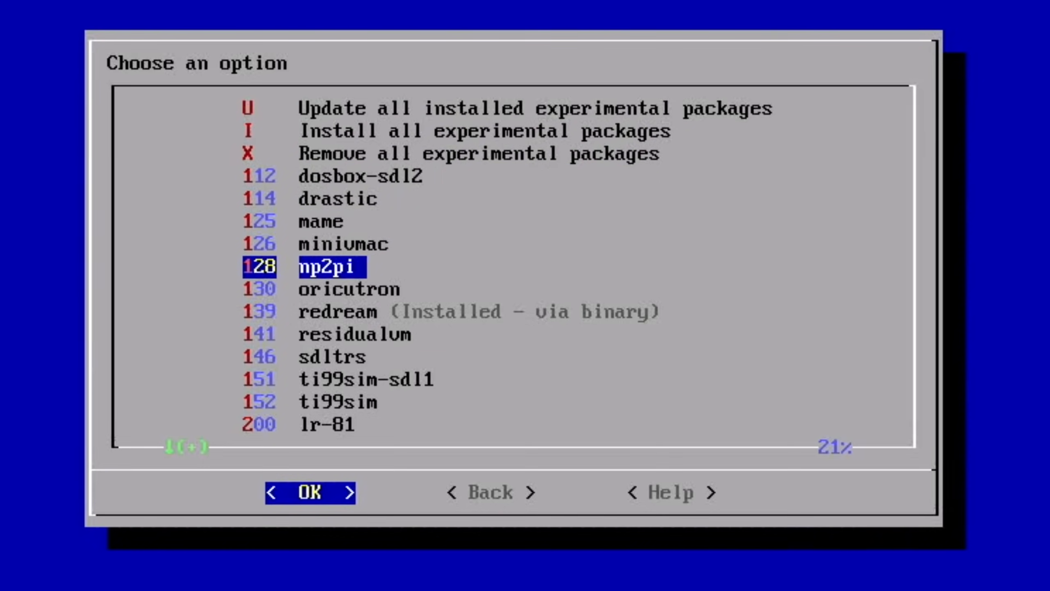
key(Down)
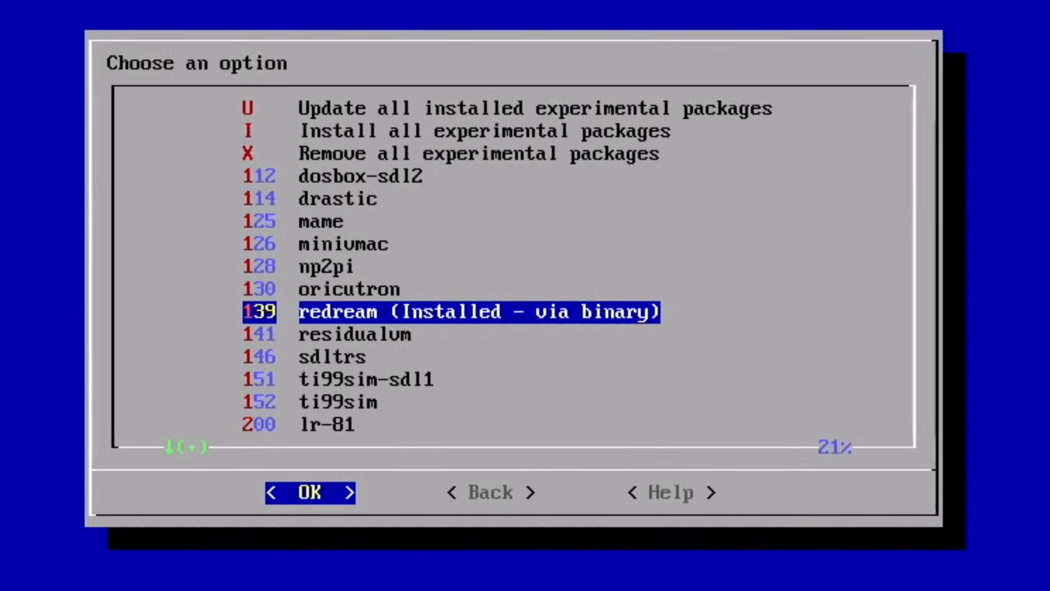